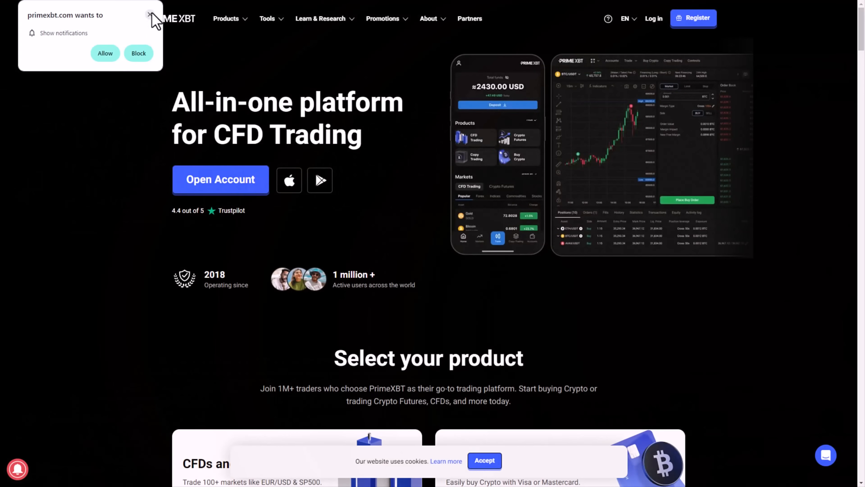
Dismiss the notification permission prompt and scroll down through the homepage product cards
left_click(149, 15)
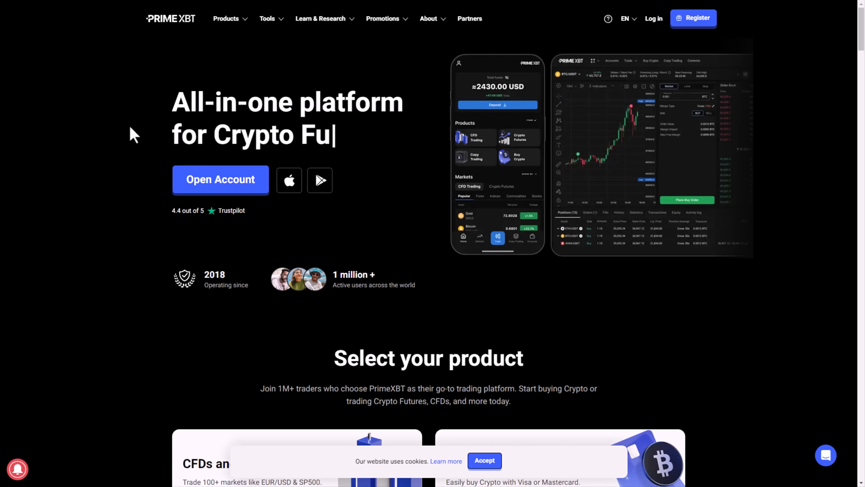
scroll("down", 3)
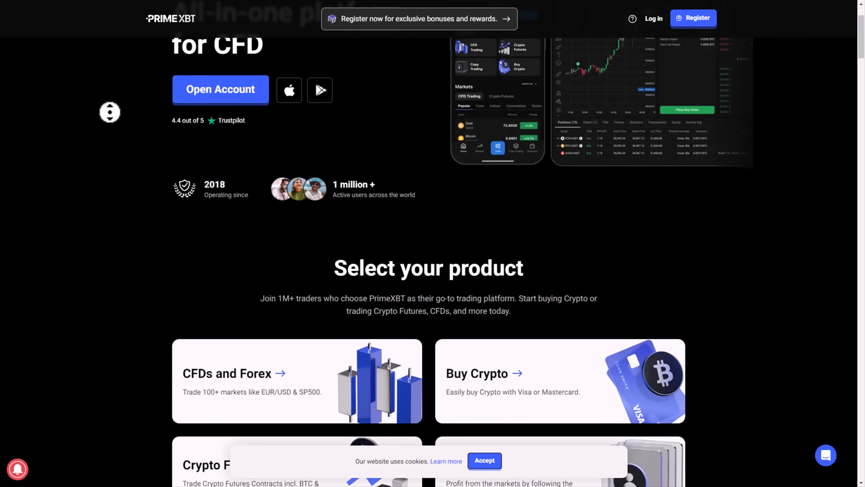
scroll("down", 3)
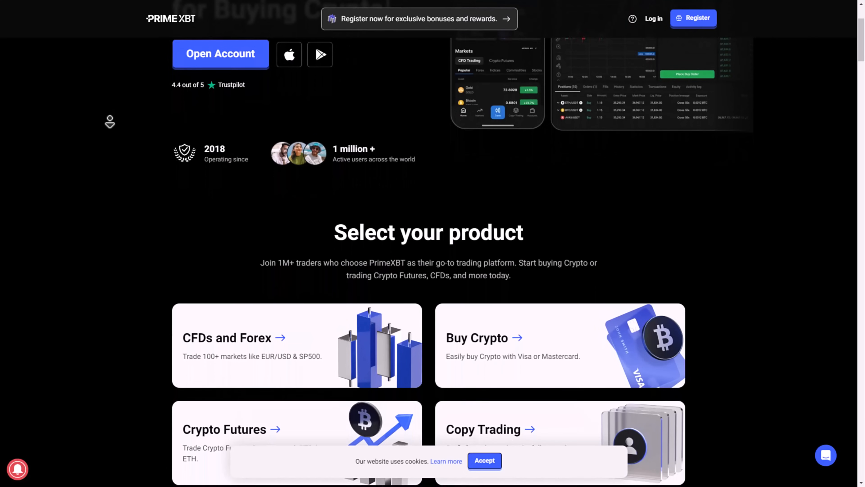
scroll("down", 3)
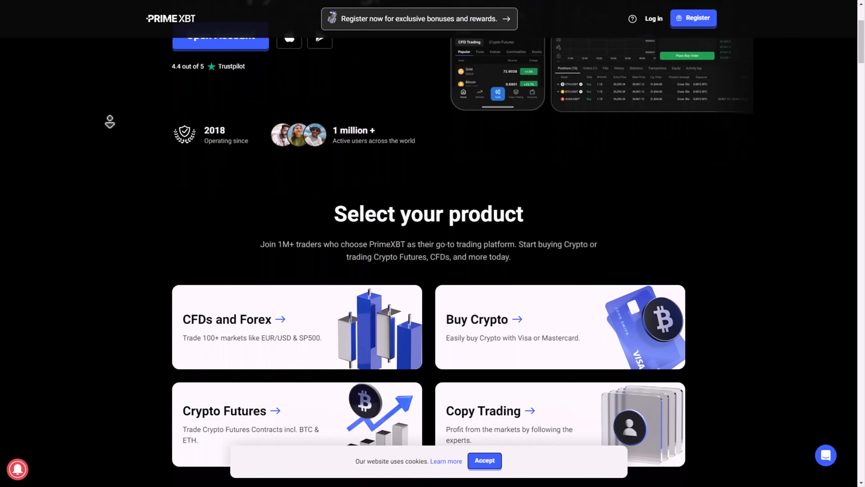
scroll("down", 3)
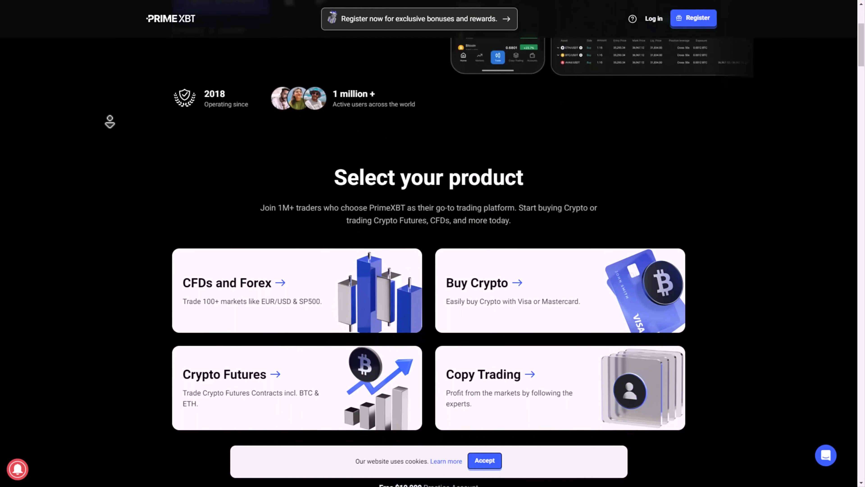
scroll("down", 3)
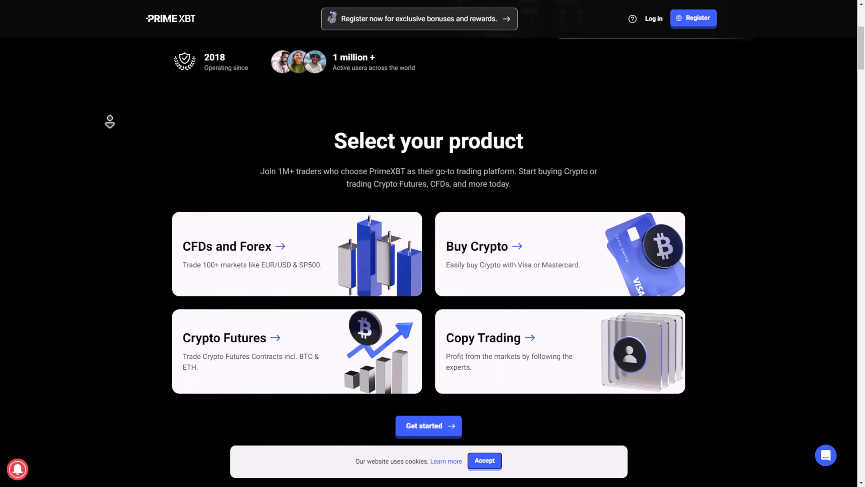
scroll("down", 3)
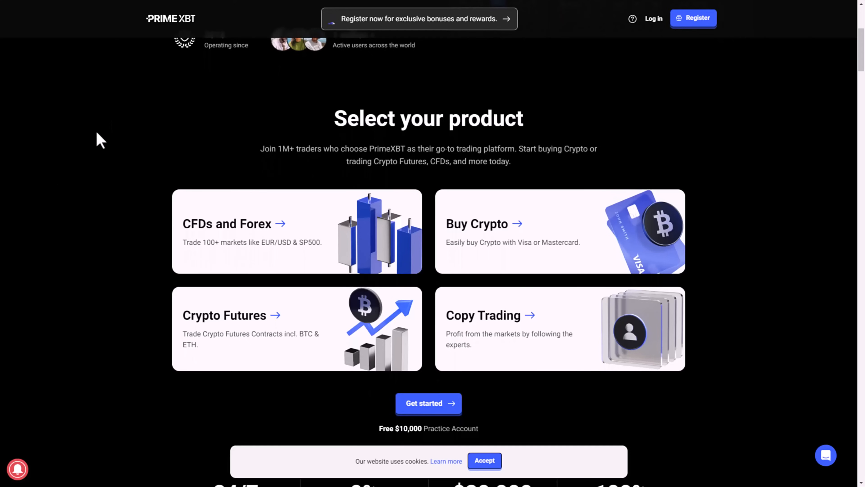
mouse_move(106, 132)
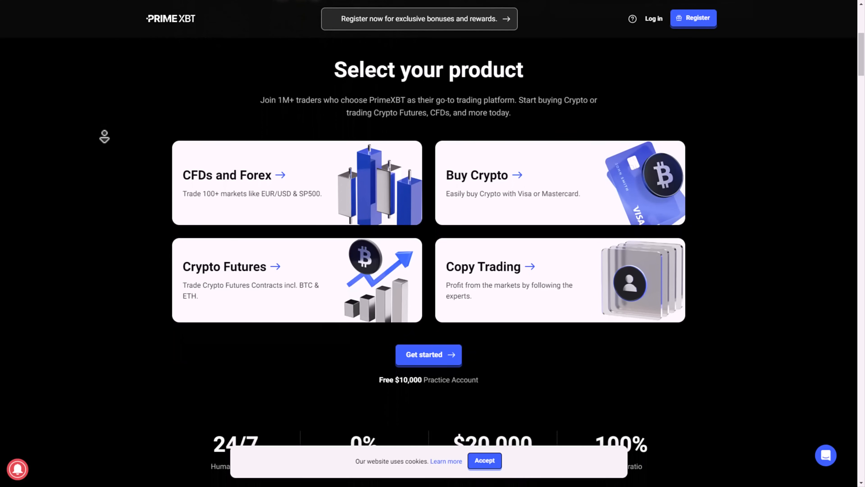
Continue down past the key stats, then scroll back toward the top of the homepage
scroll("down", 3)
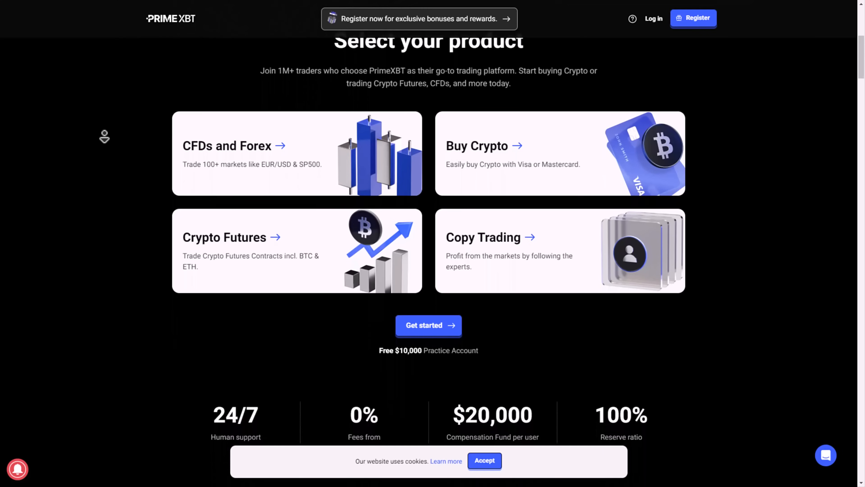
scroll("down", 3)
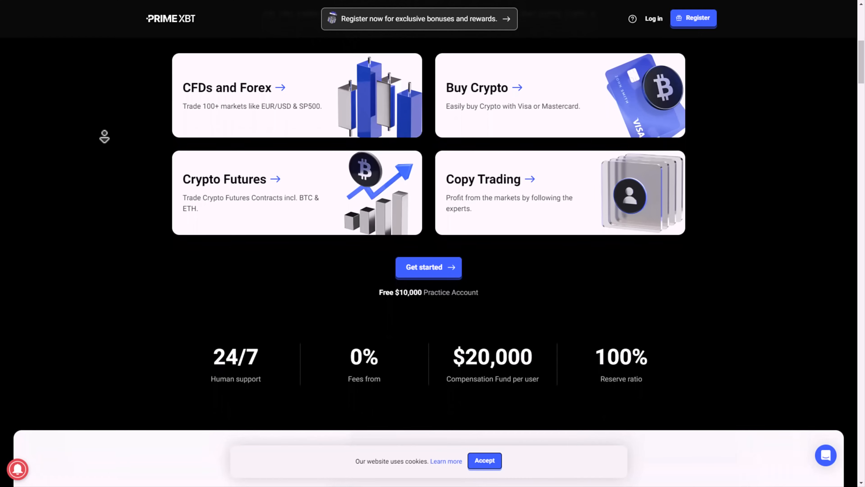
scroll("down", 3)
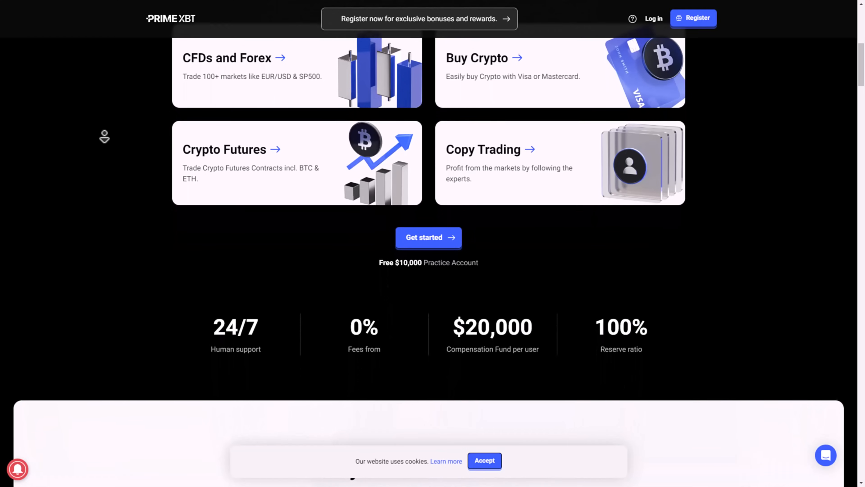
scroll("down", 3)
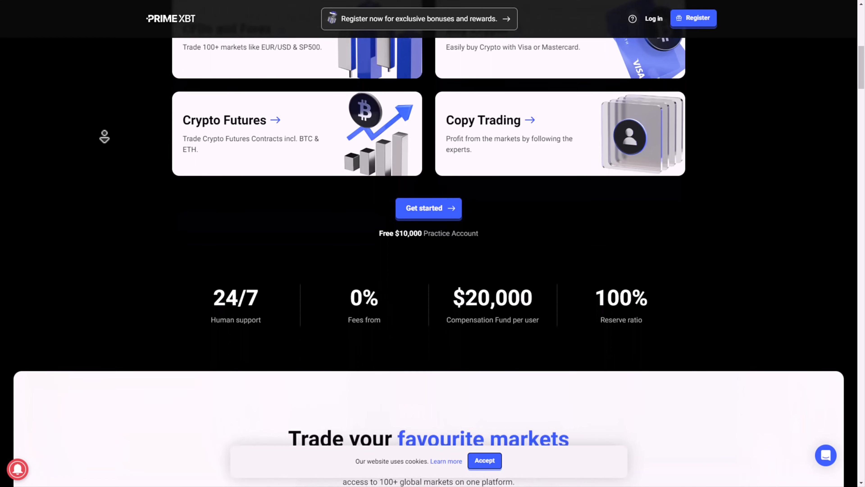
scroll("down", 3)
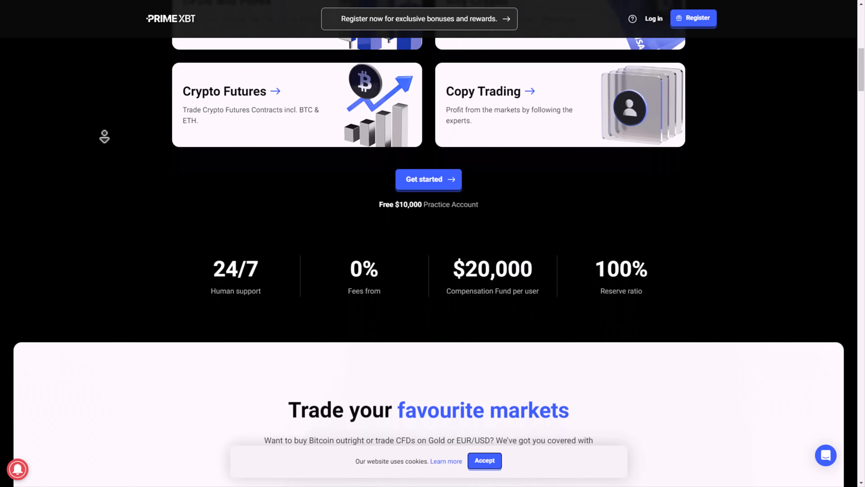
scroll("down", 3)
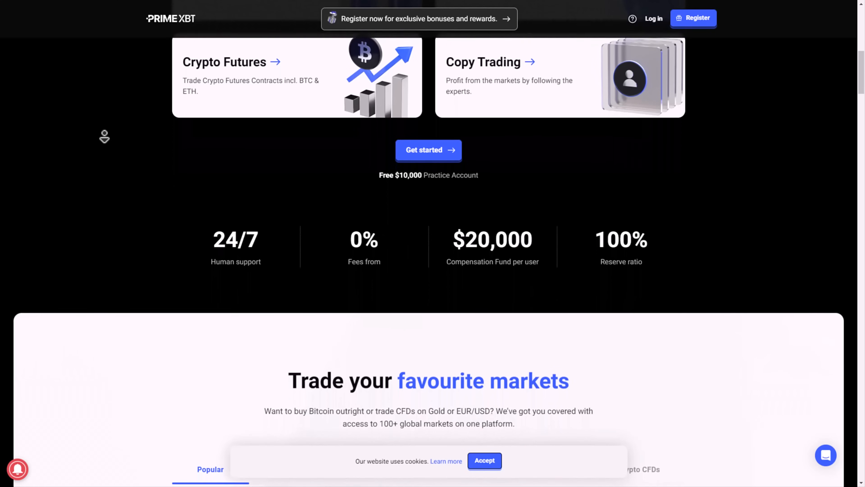
scroll("up", 3)
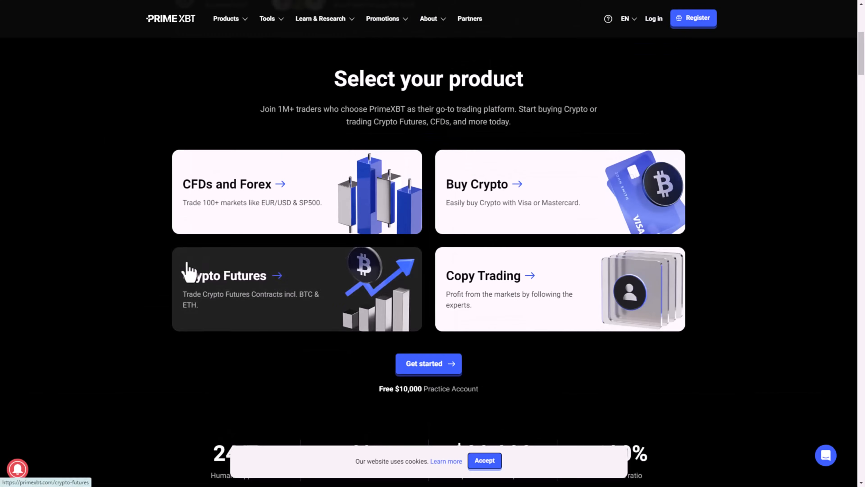
scroll("up", 3)
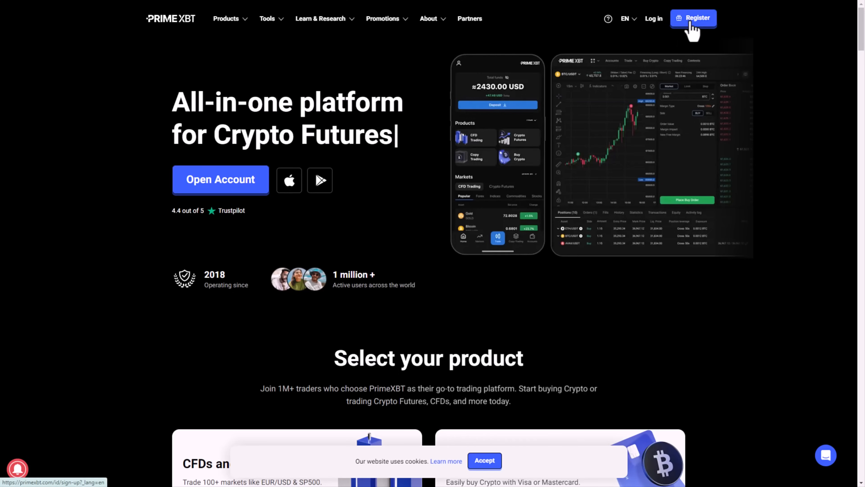
Open the Register sign-up page, landing on the partner promo-code registration form
left_click(693, 18)
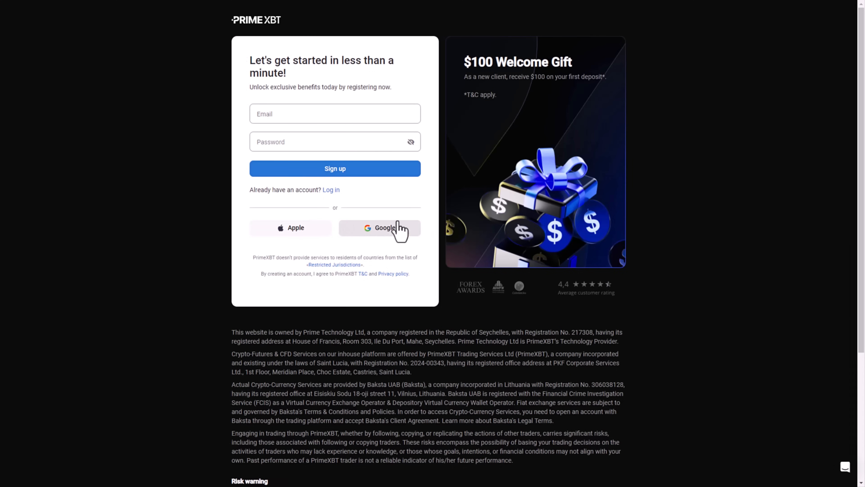
left_click(335, 114)
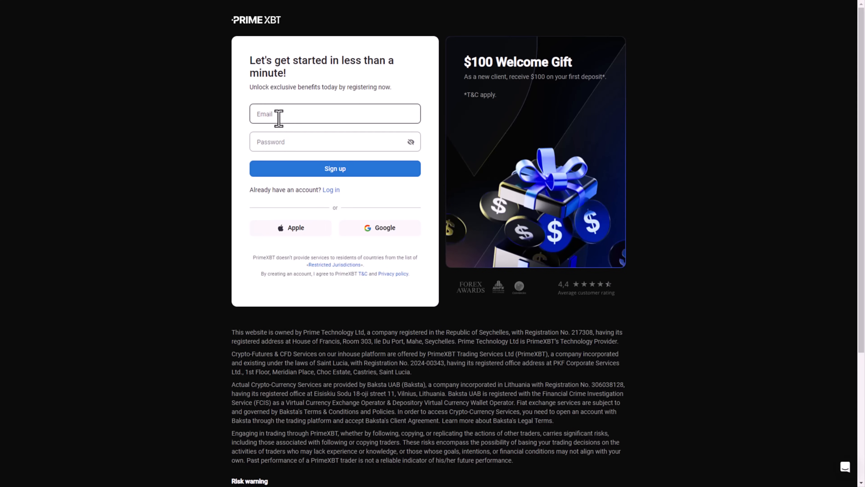
left_click(334, 114)
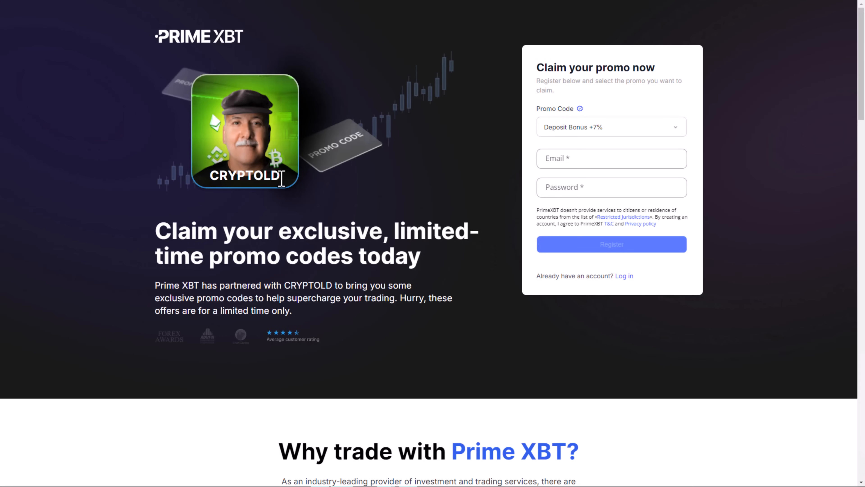
mouse_move(591, 96)
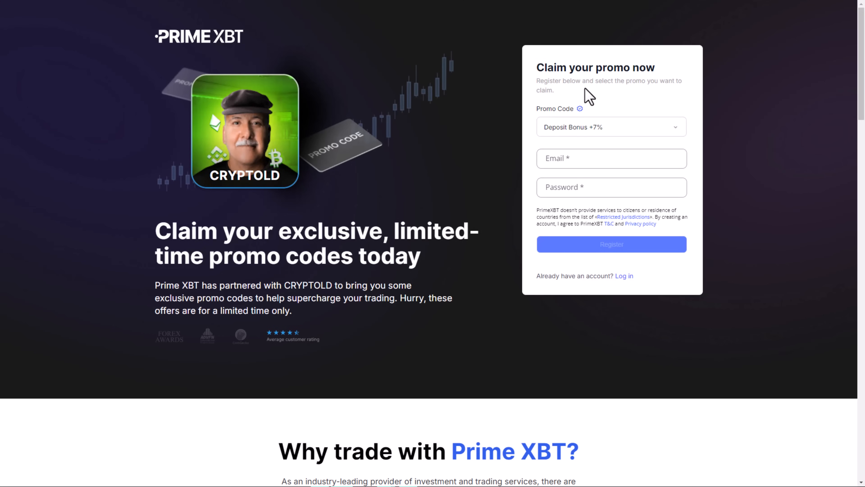
mouse_move(653, 63)
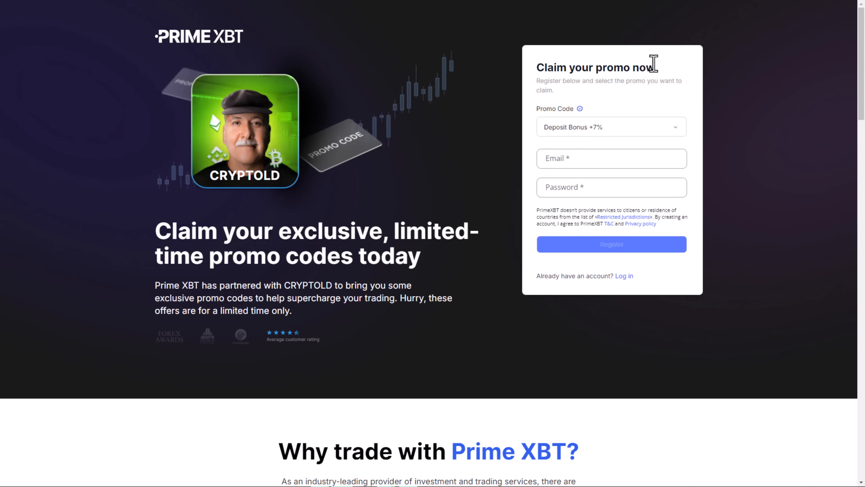
mouse_move(452, 234)
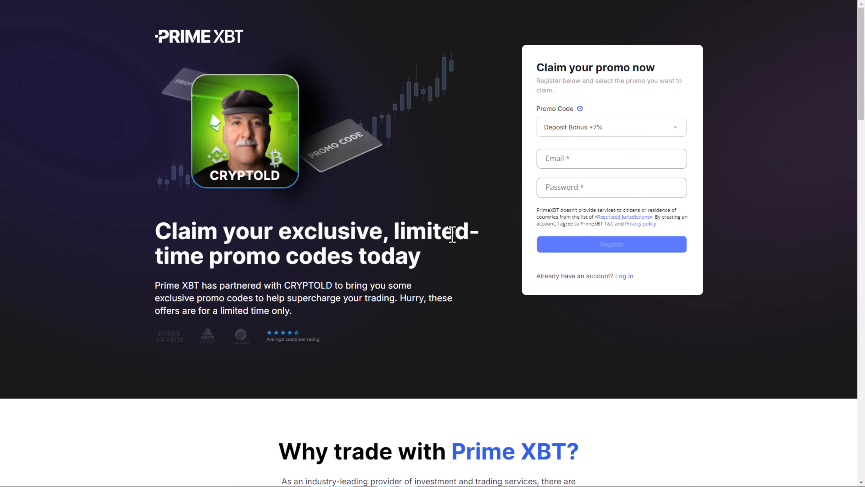
mouse_move(710, 335)
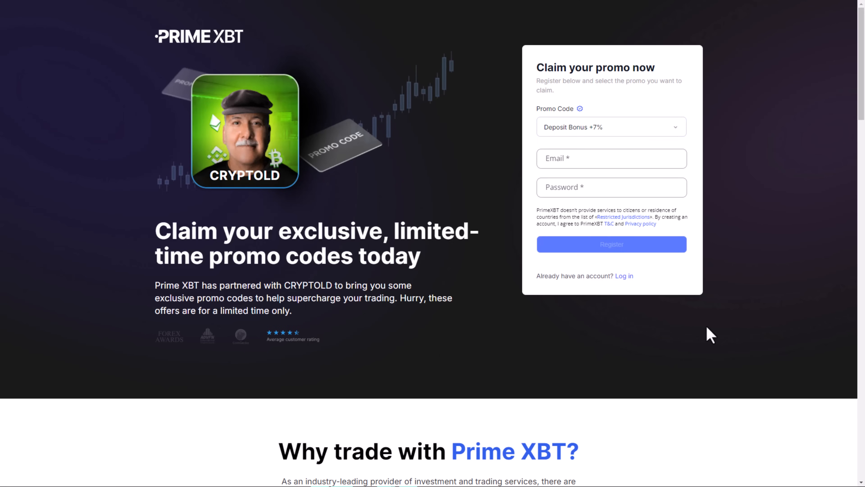
mouse_move(332, 285)
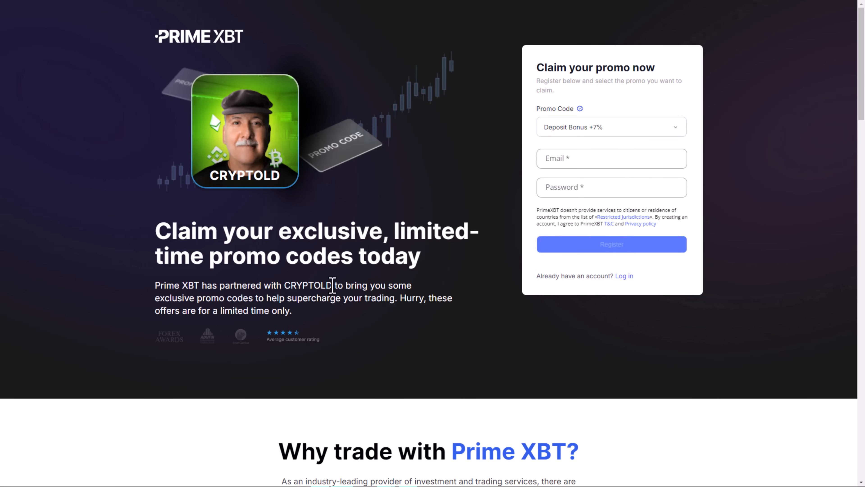
Fill Email and Password on the CRYPTOLD form with Deposit Bonus +7% selected and submit Register
left_click(612, 159)
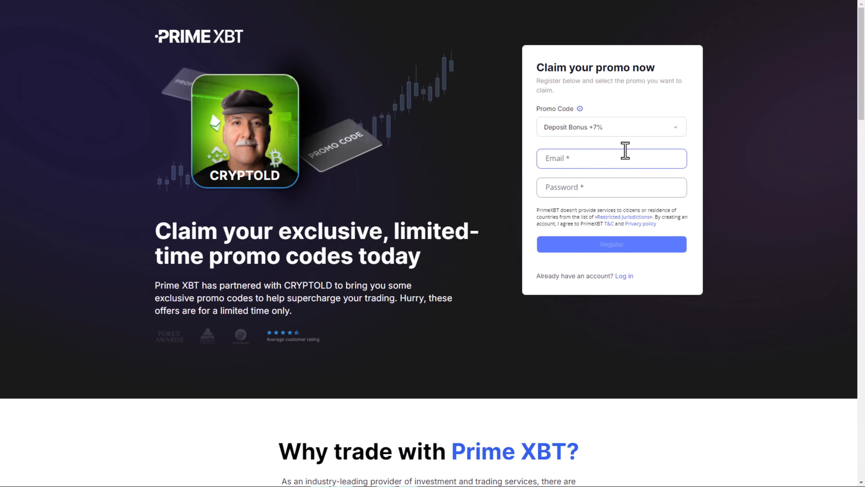
left_click(611, 126)
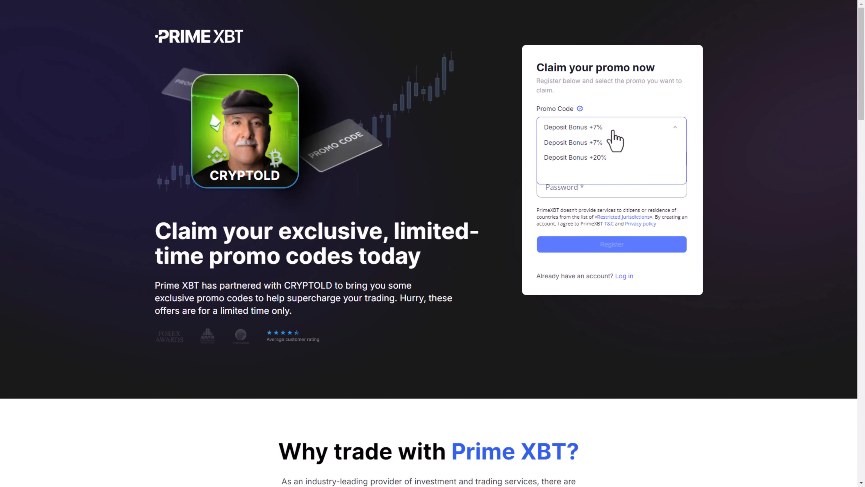
mouse_move(714, 197)
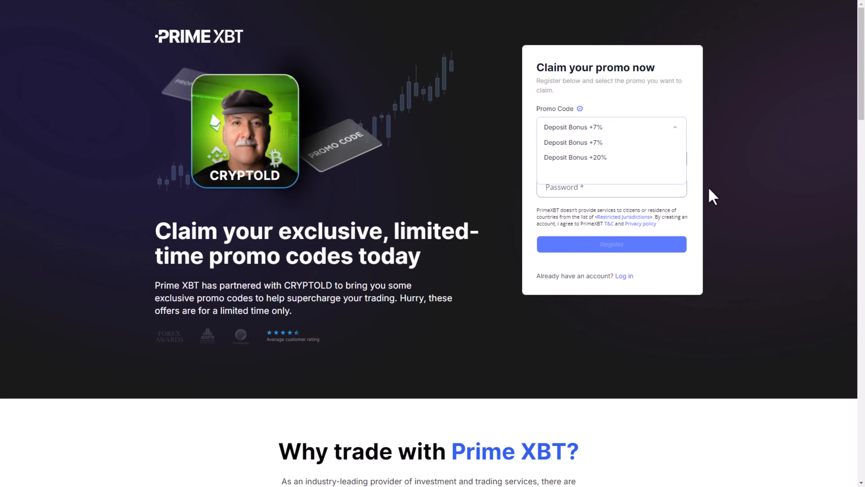
left_click(573, 143)
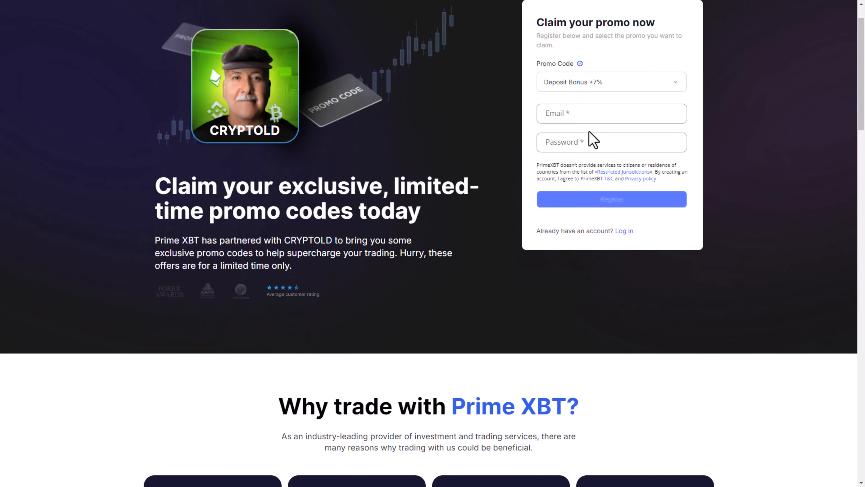
mouse_move(581, 130)
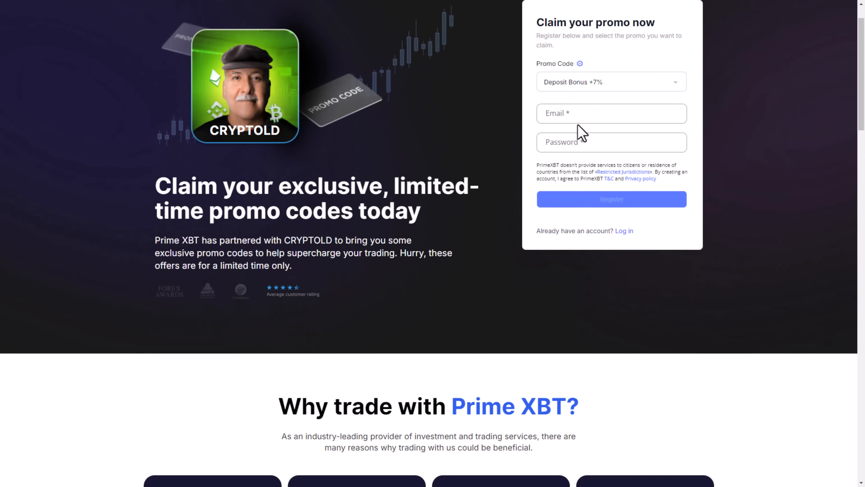
scroll("down", 3)
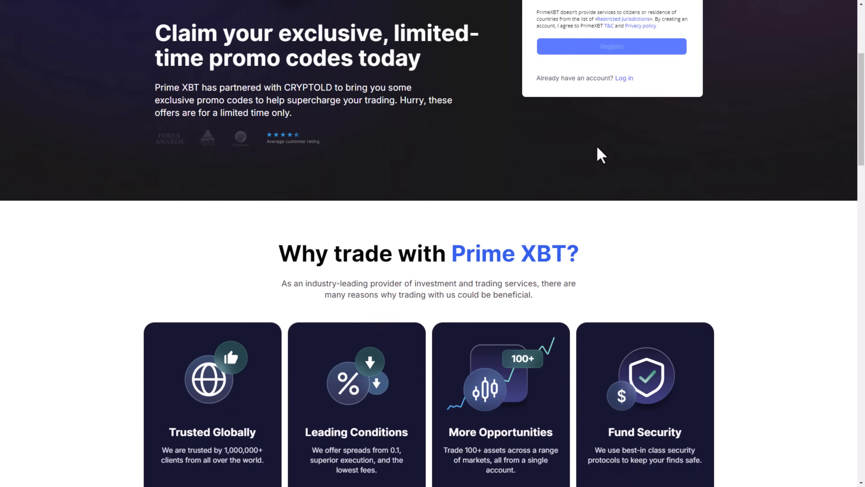
left_click(611, 46)
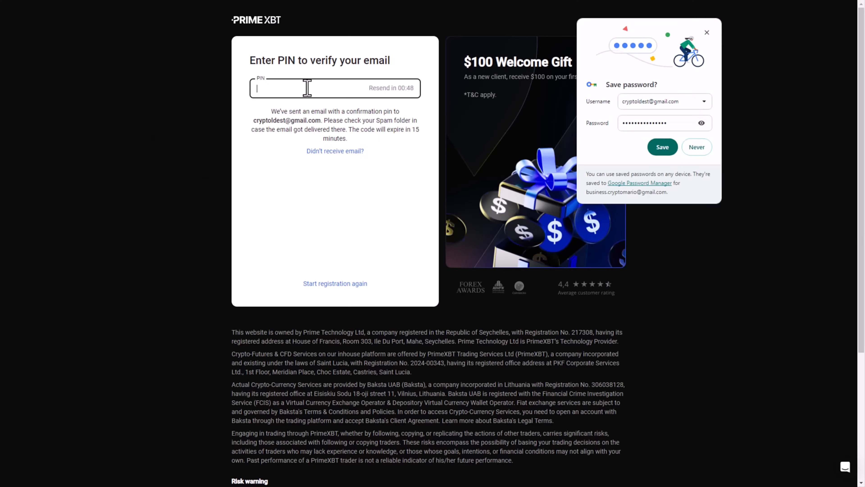
Enter the emailed PIN and finish registration with Morocco as country of residence
type("9")
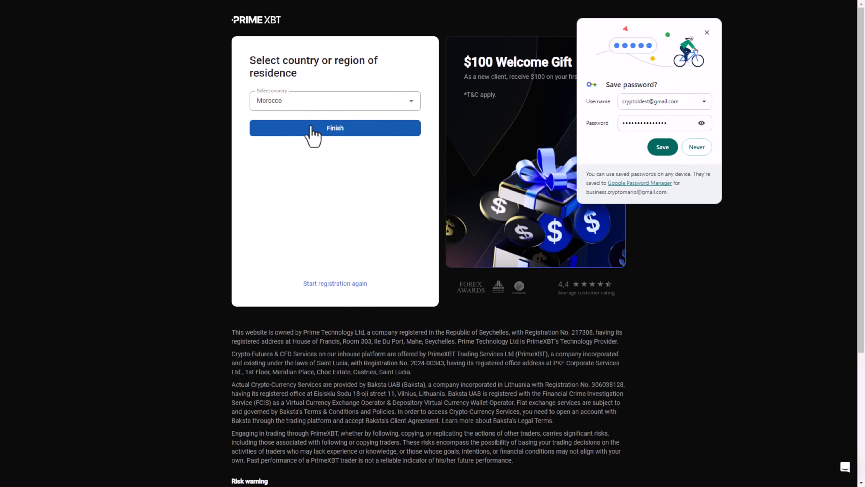
left_click(335, 128)
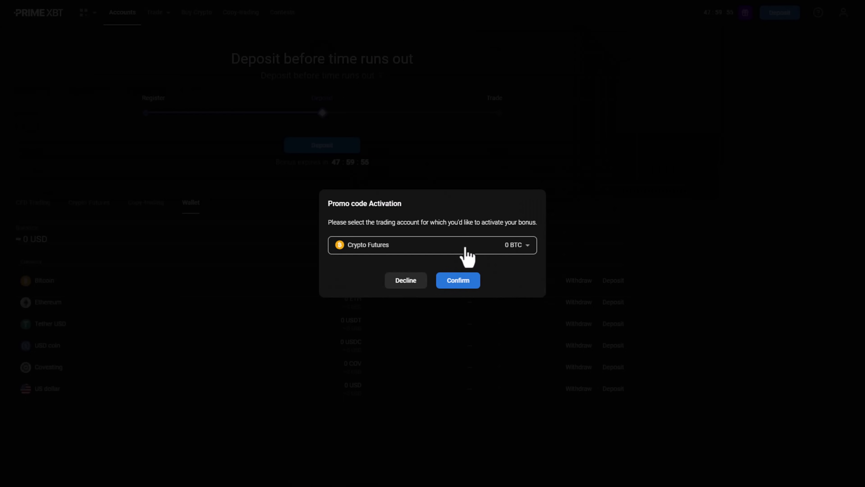
mouse_move(379, 225)
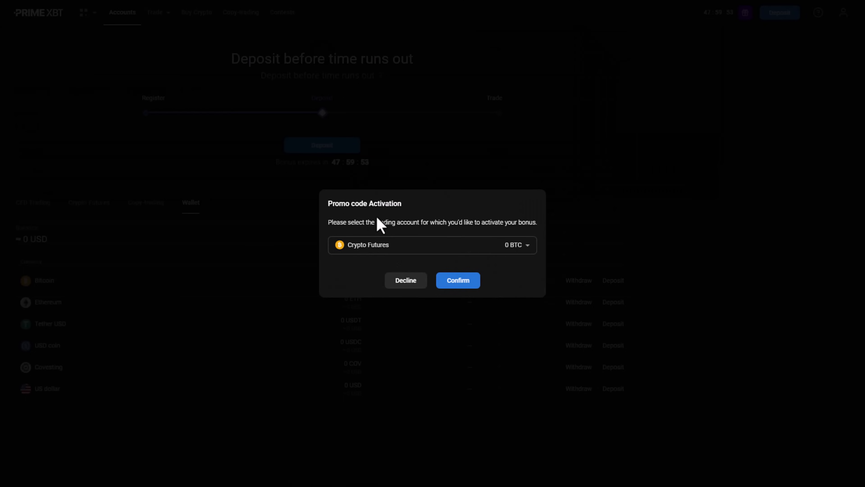
Expand the bonus account dropdown and scroll to the CFD Trading accounts
left_click(432, 244)
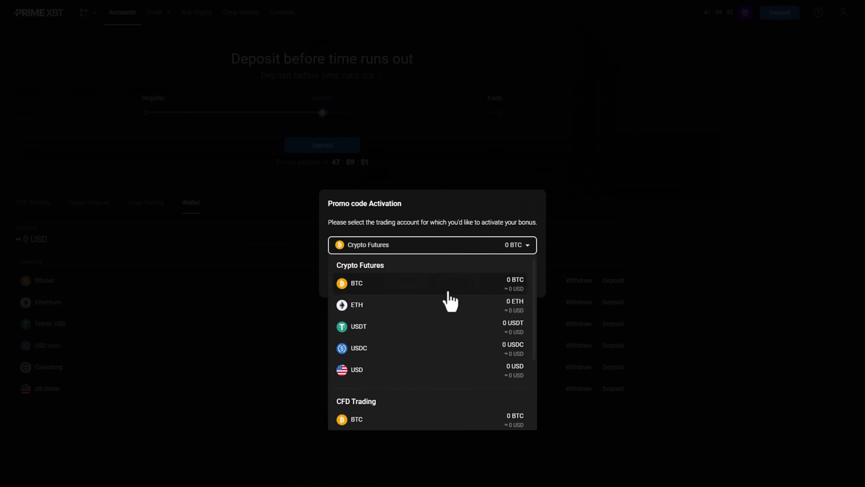
scroll("down", 3)
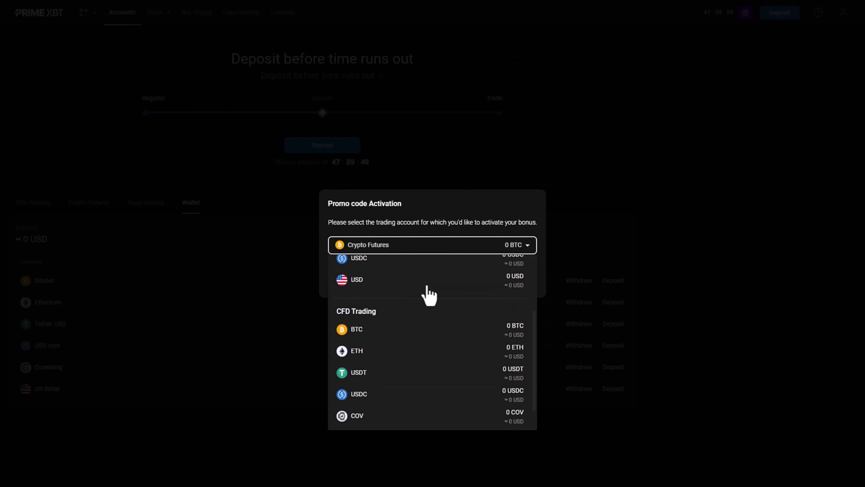
mouse_move(425, 266)
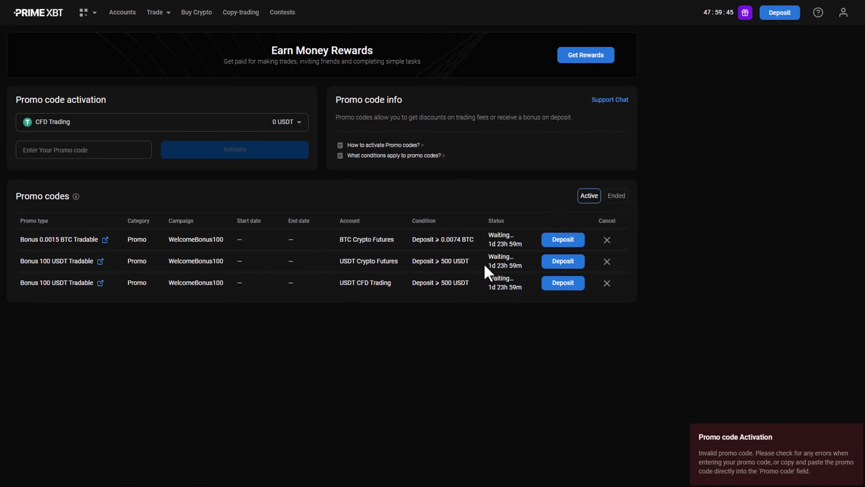
mouse_move(550, 261)
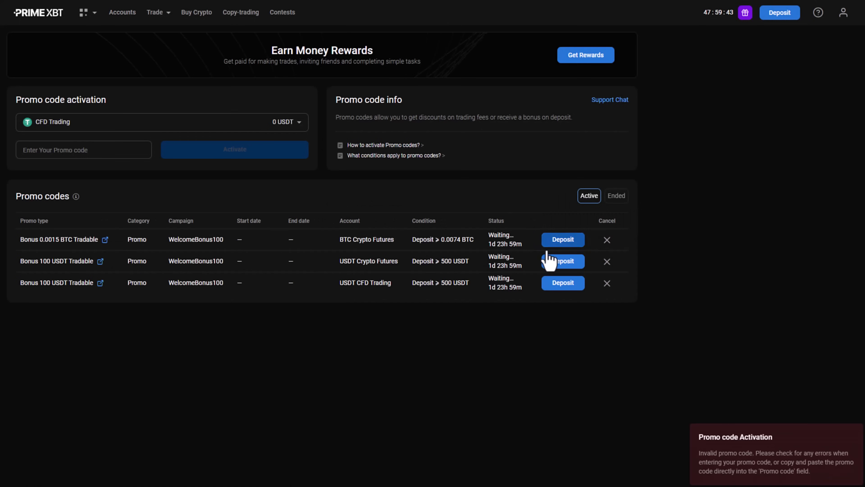
mouse_move(263, 300)
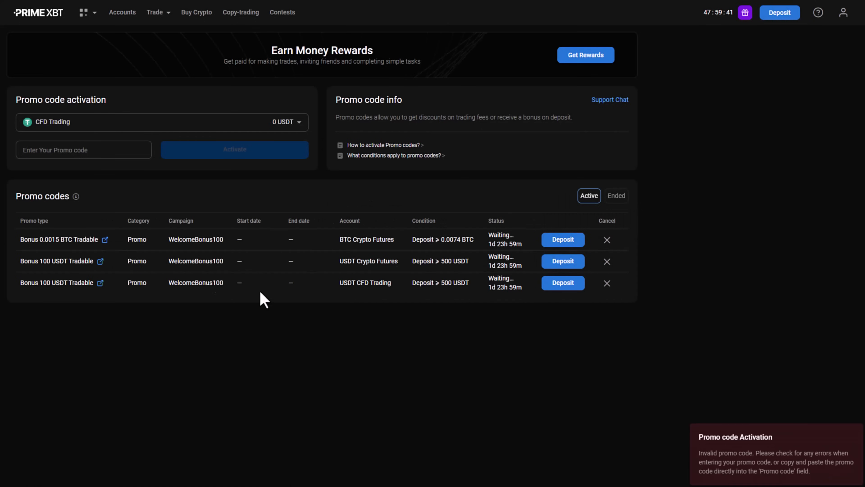
mouse_move(449, 238)
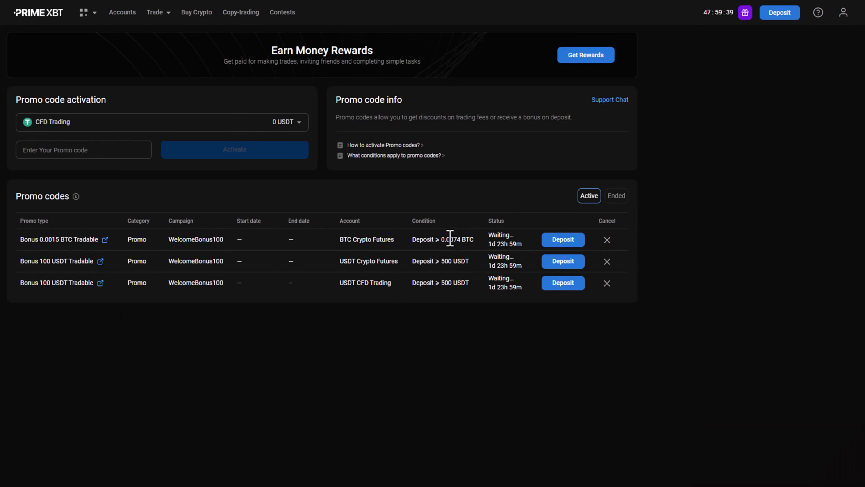
Show the Promo codes page with three active WelcomeBonus100 entries awaiting deposits
left_click(84, 12)
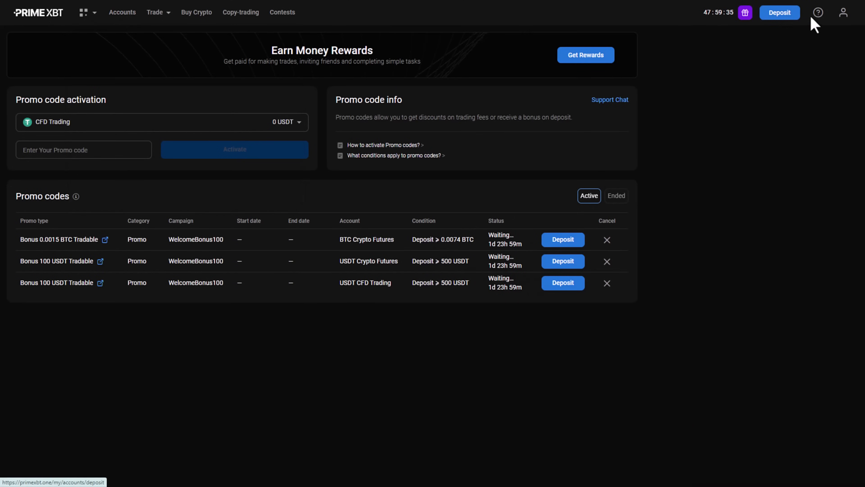
Open the Rewards center via the gift icon, showing the $100 welcome bonus
left_click(844, 12)
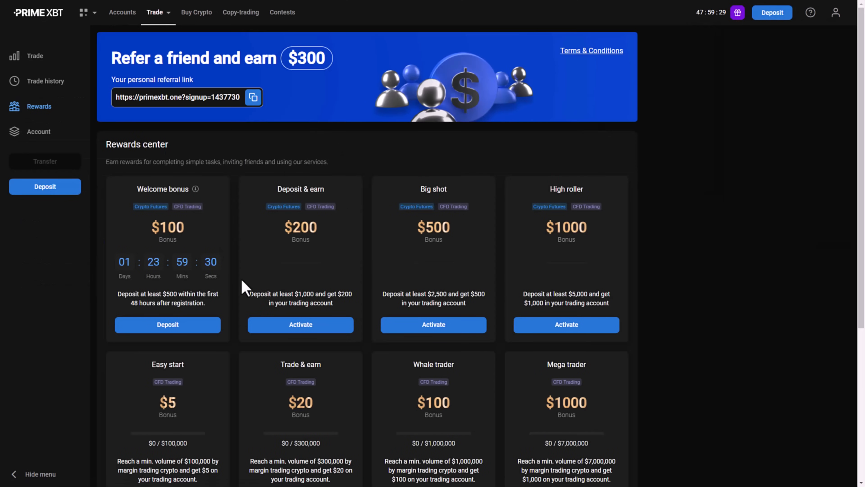
mouse_move(190, 232)
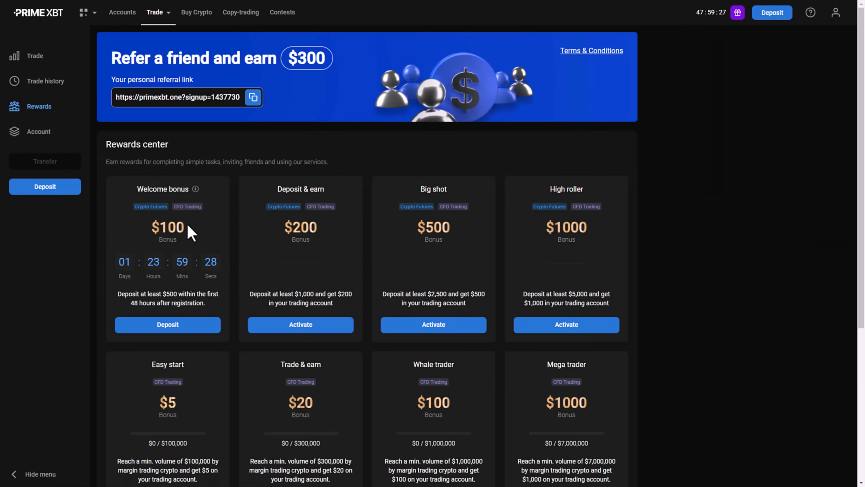
mouse_move(360, 212)
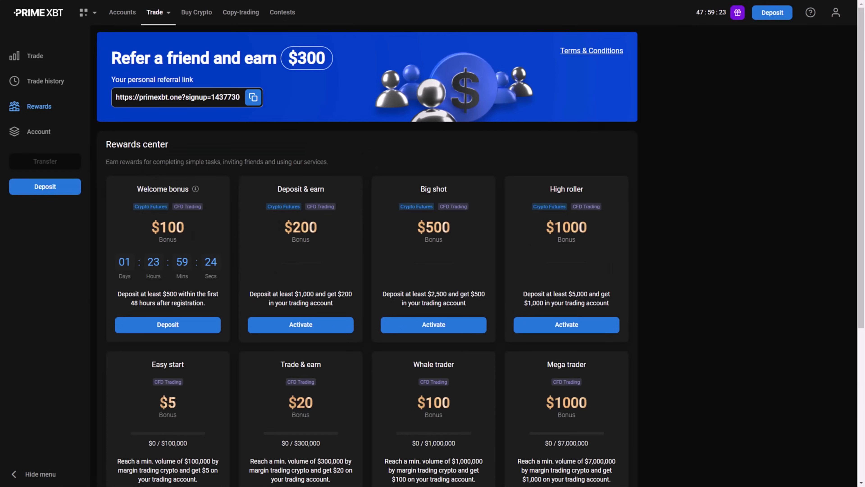
mouse_move(200, 159)
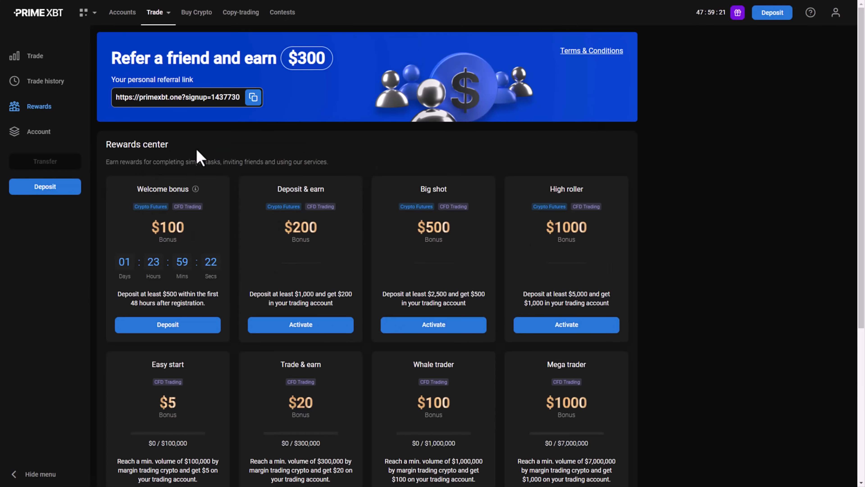
mouse_move(122, 12)
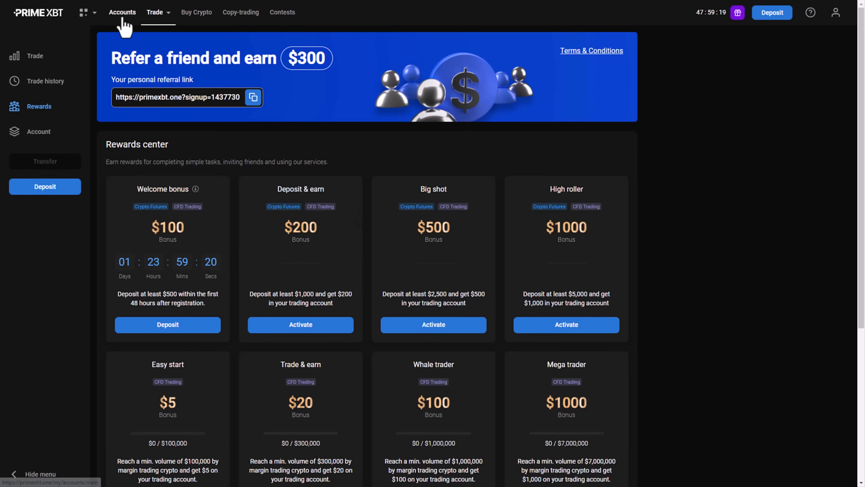
Bring up Buy Crypto for 200 EUR to BTC, reviewing the currency and coin lists without changing them
left_click(197, 12)
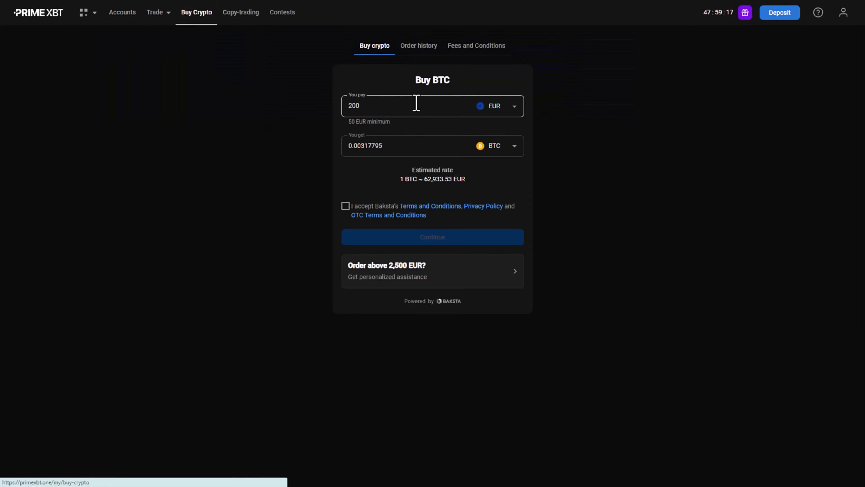
mouse_move(505, 116)
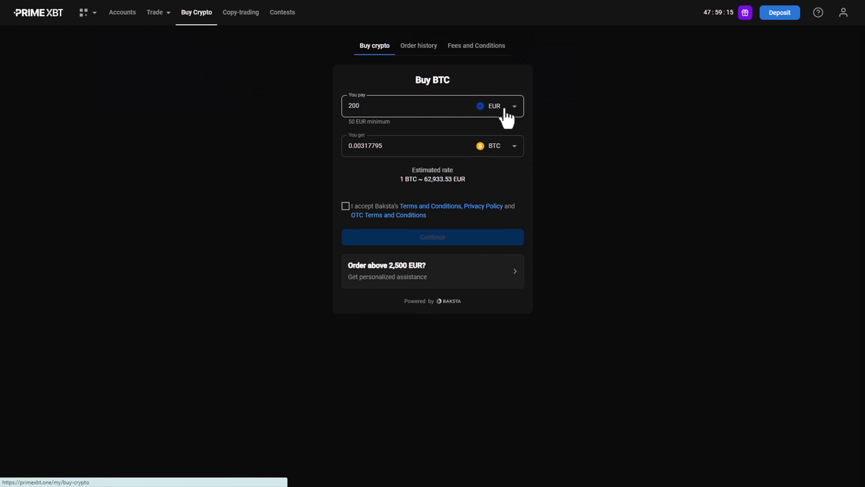
left_click(495, 106)
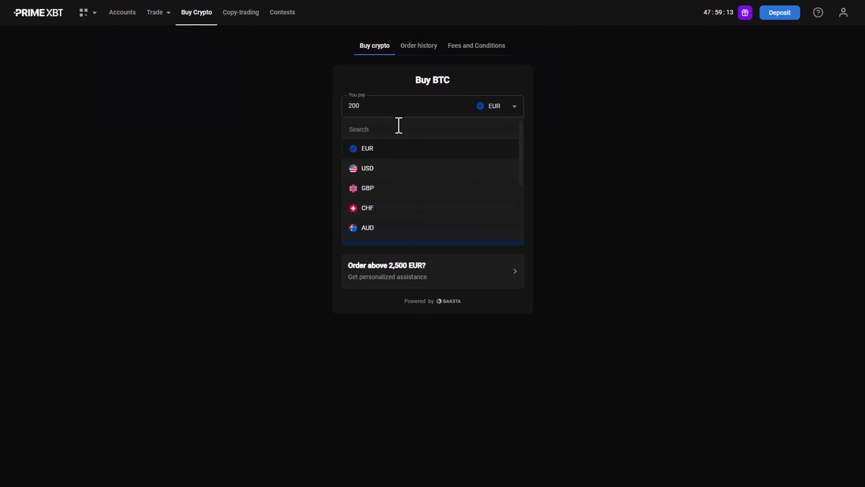
mouse_move(408, 177)
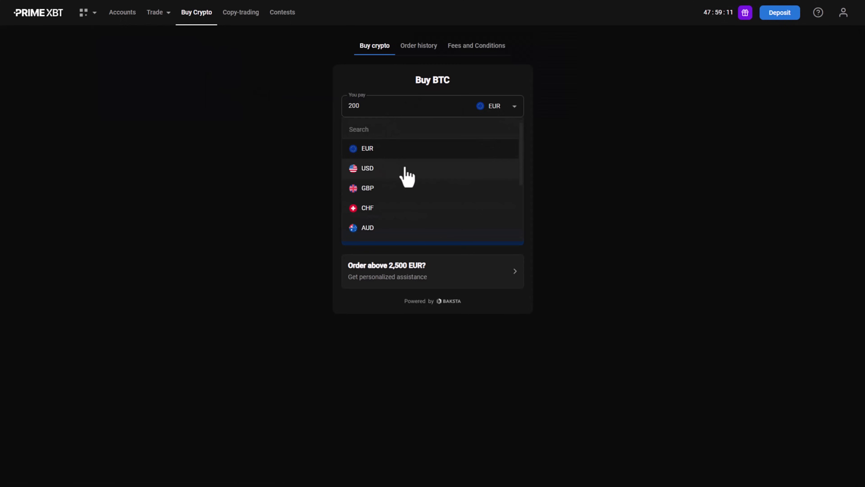
mouse_move(401, 177)
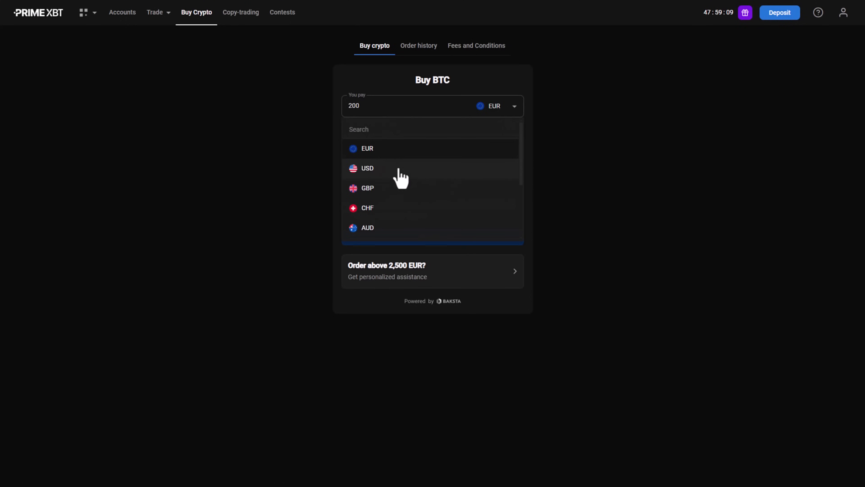
mouse_move(383, 179)
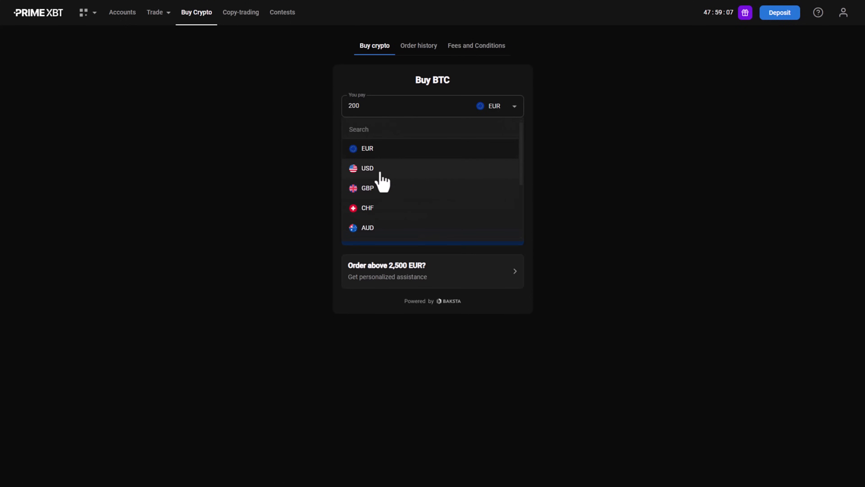
left_click(367, 148)
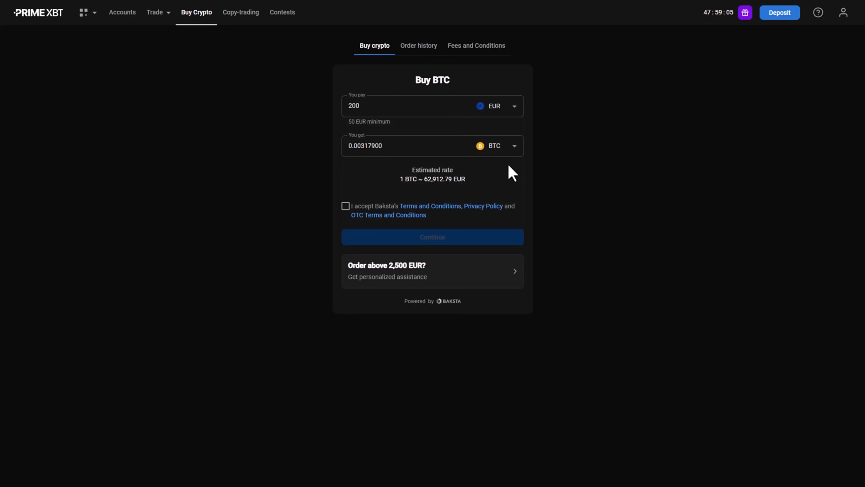
left_click(514, 146)
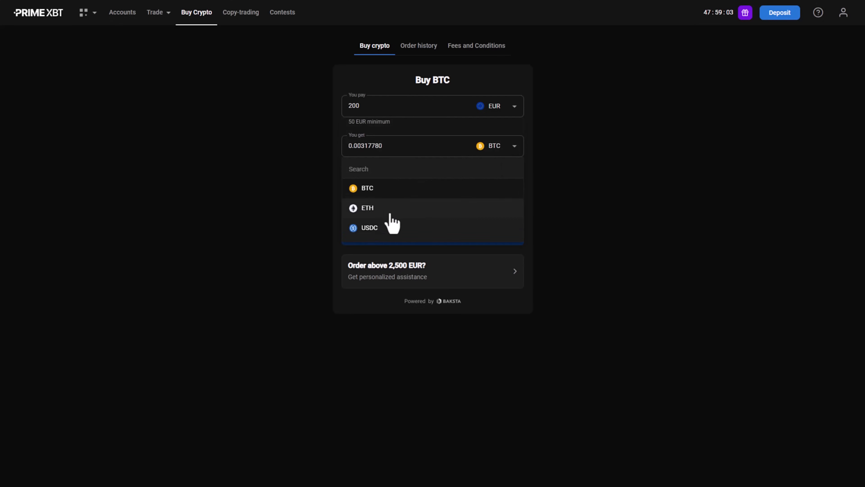
left_click(366, 188)
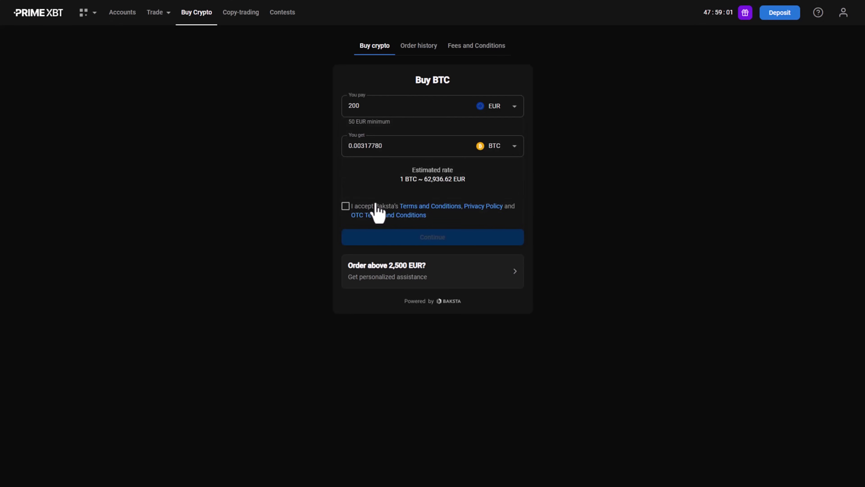
From the Trade menu, launch the Crypto Futures trading platform on a chosen account
left_click(155, 12)
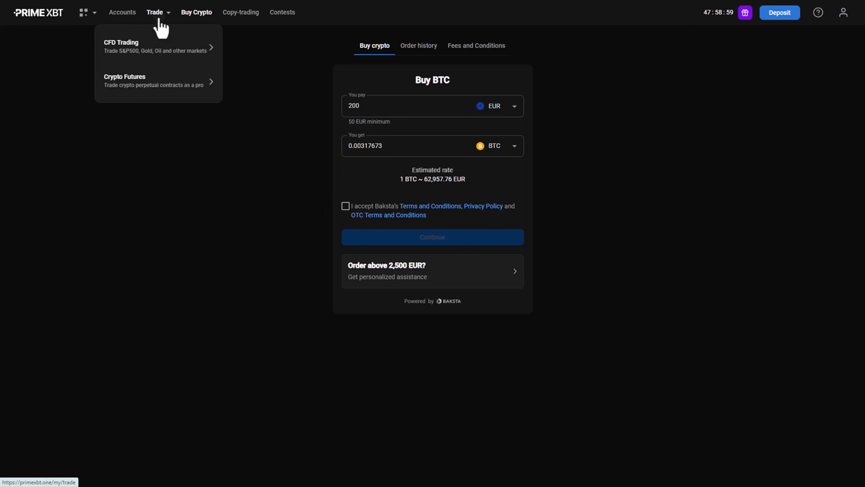
left_click(156, 46)
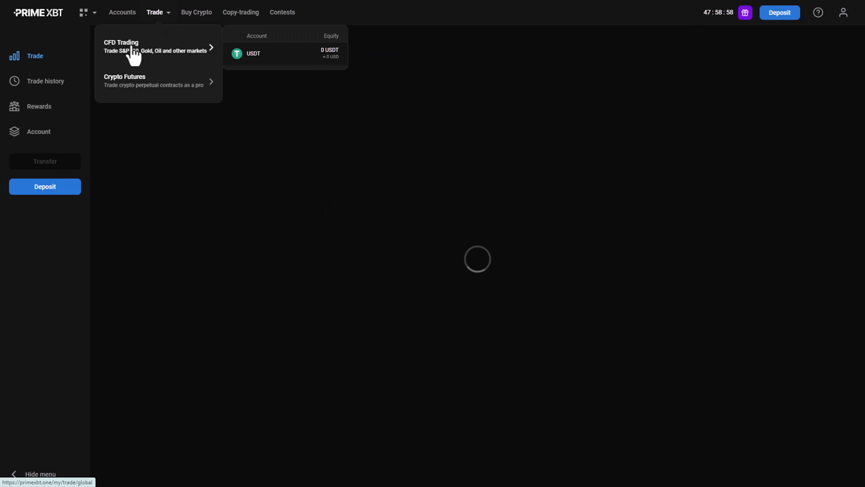
mouse_move(138, 85)
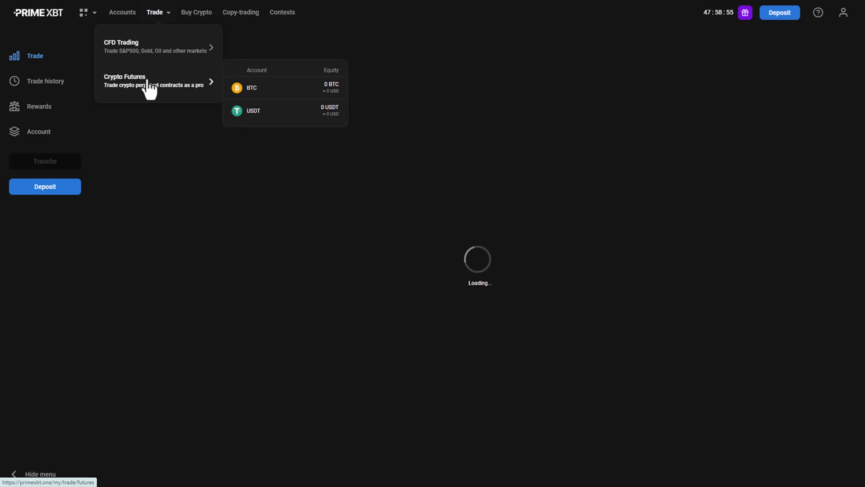
left_click(132, 81)
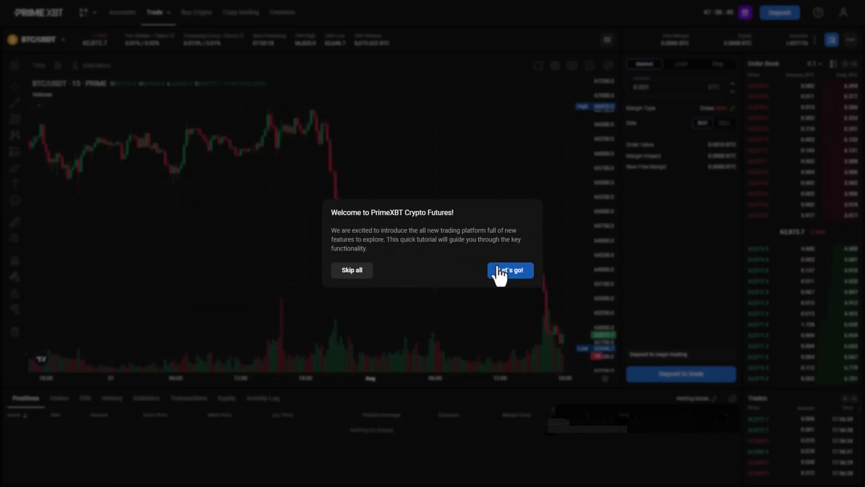
mouse_move(484, 285)
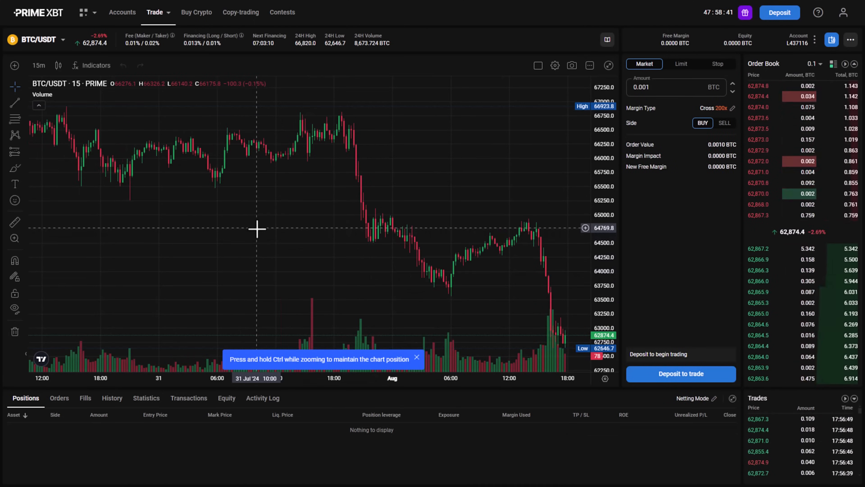
mouse_move(273, 214)
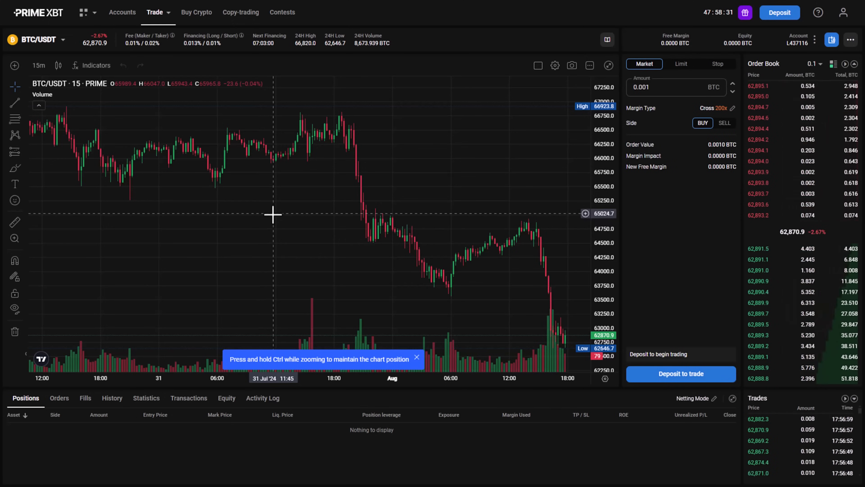
mouse_move(258, 200)
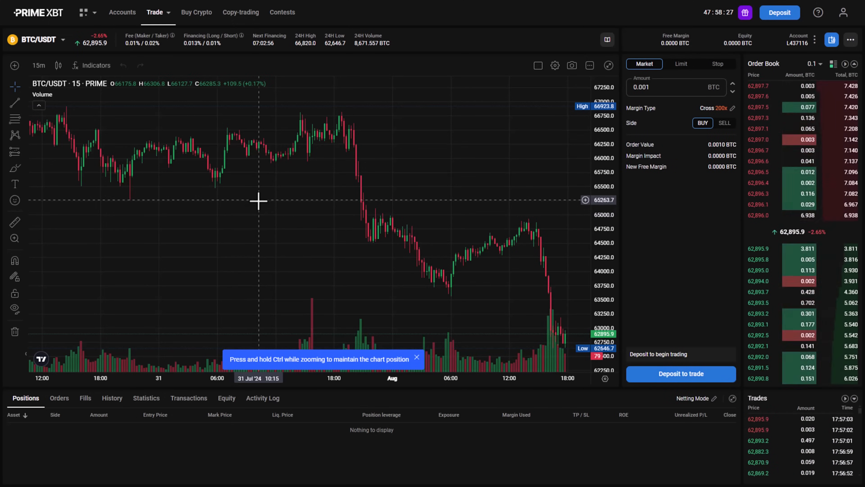
mouse_move(65, 183)
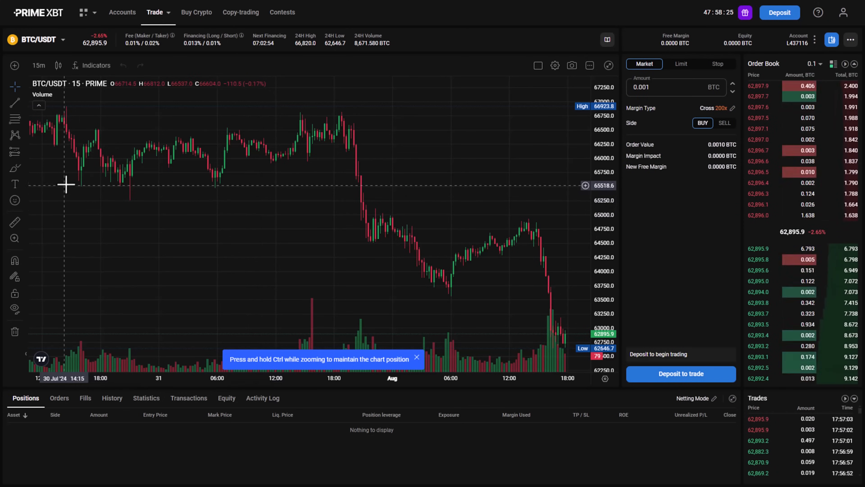
mouse_move(99, 214)
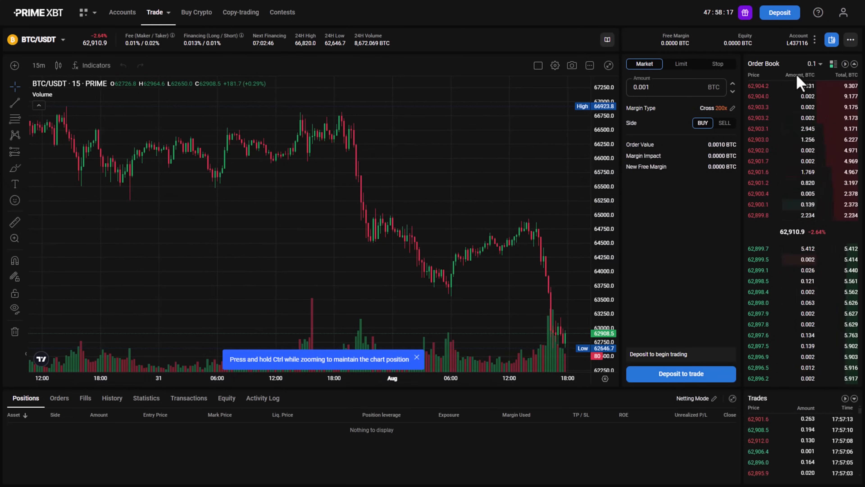
Browse the futures asset selector list from the BTC/USDT market
left_click(36, 39)
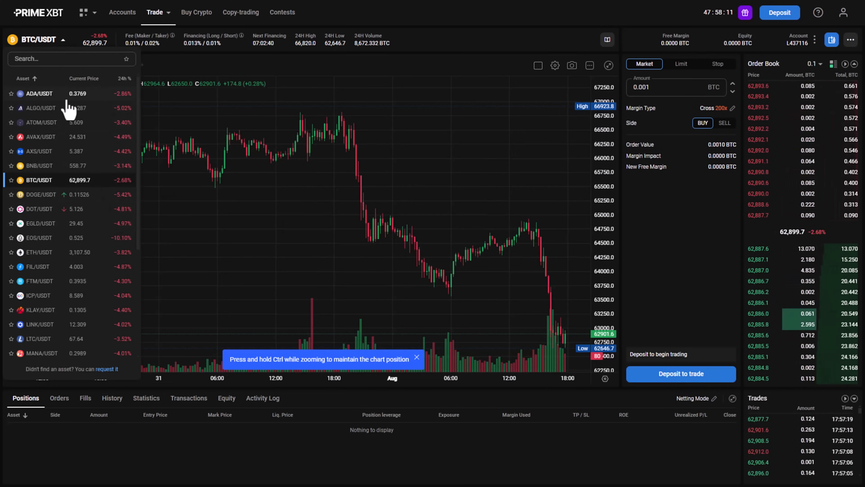
scroll("down", 3)
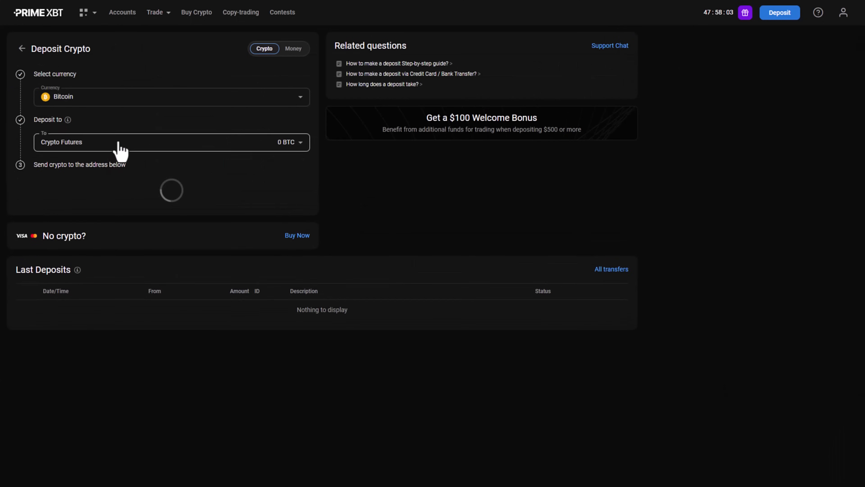
Choose Tether USD as deposit currency with Crypto Futures as the destination
left_click(172, 96)
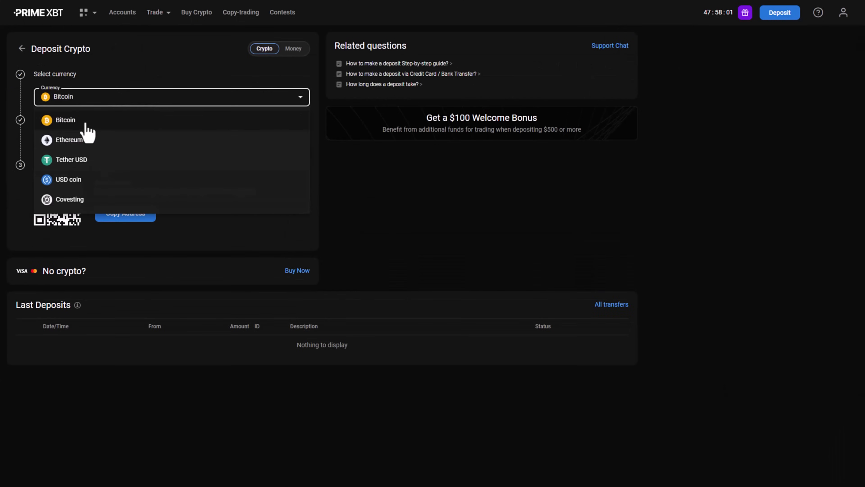
mouse_move(88, 174)
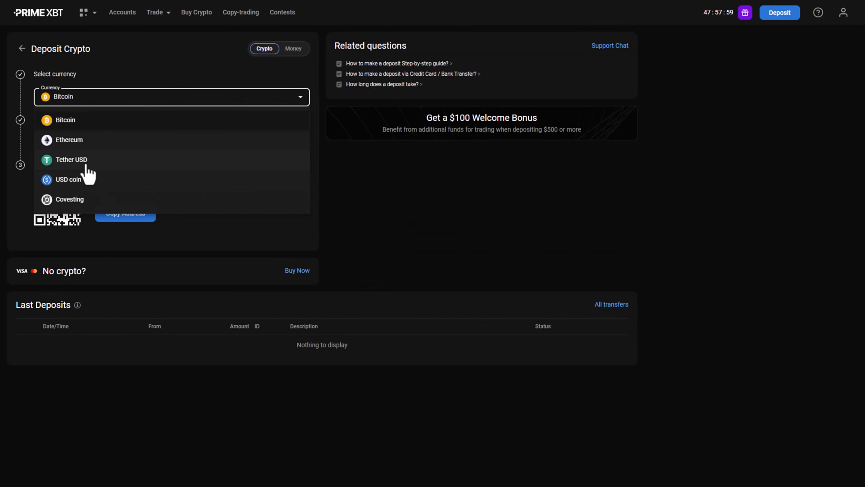
mouse_move(99, 143)
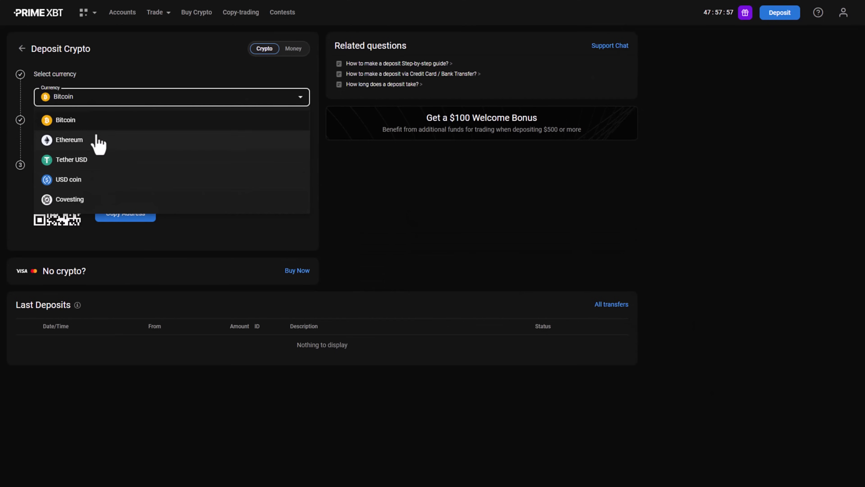
left_click(71, 160)
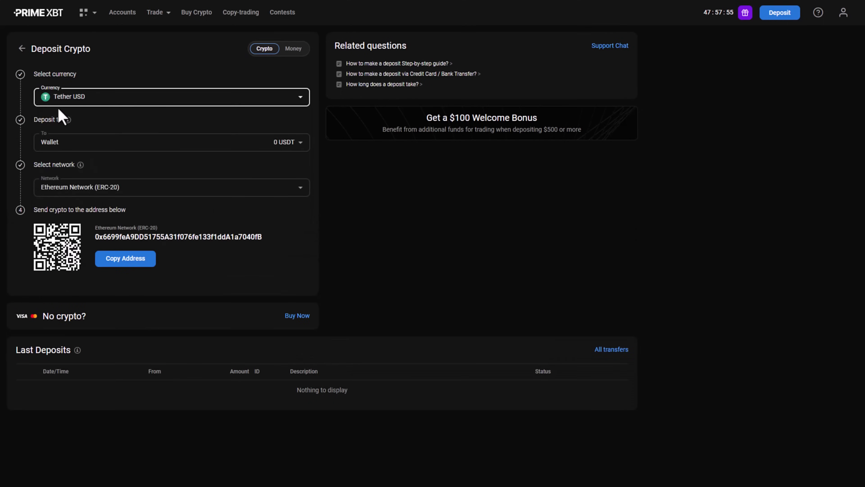
mouse_move(103, 142)
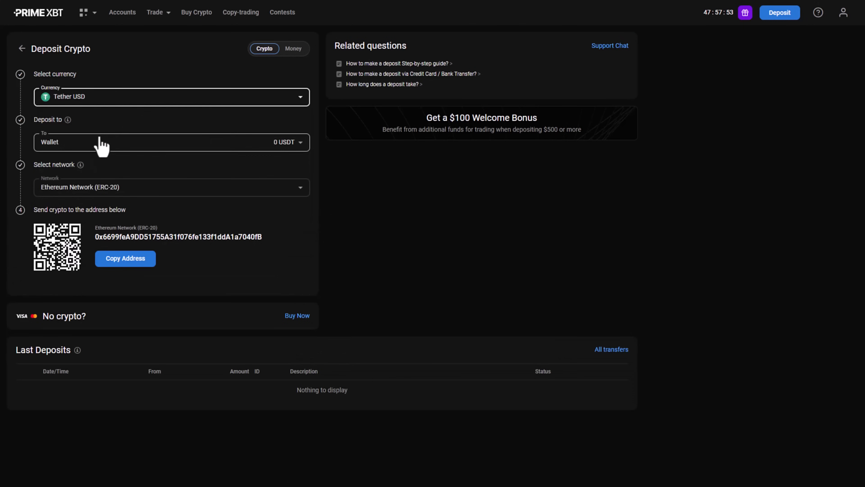
left_click(172, 142)
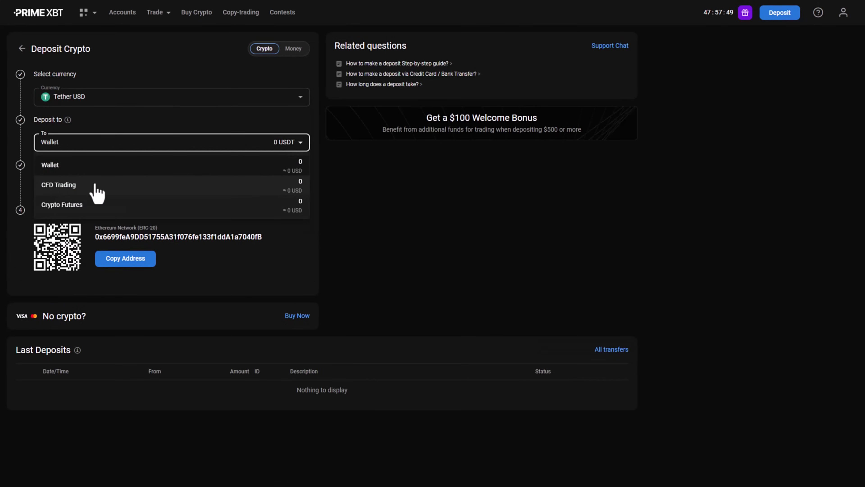
left_click(62, 204)
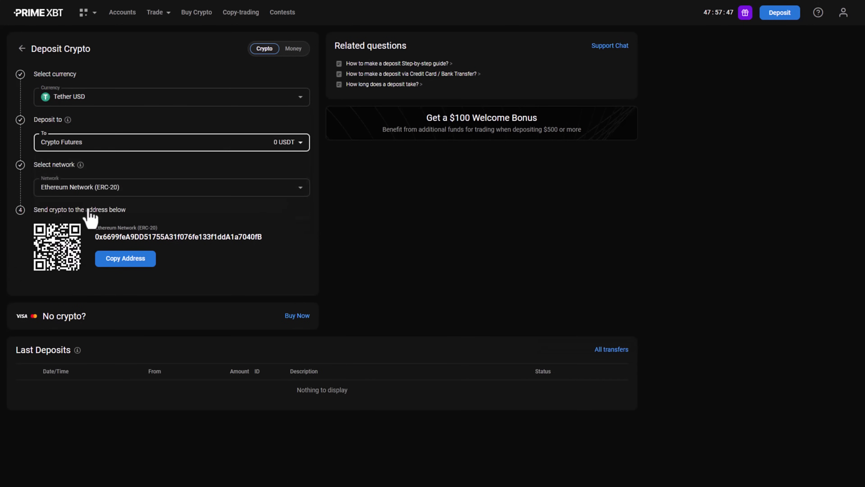
Select the Tron Network (TRC-20) and copy its deposit address
left_click(171, 187)
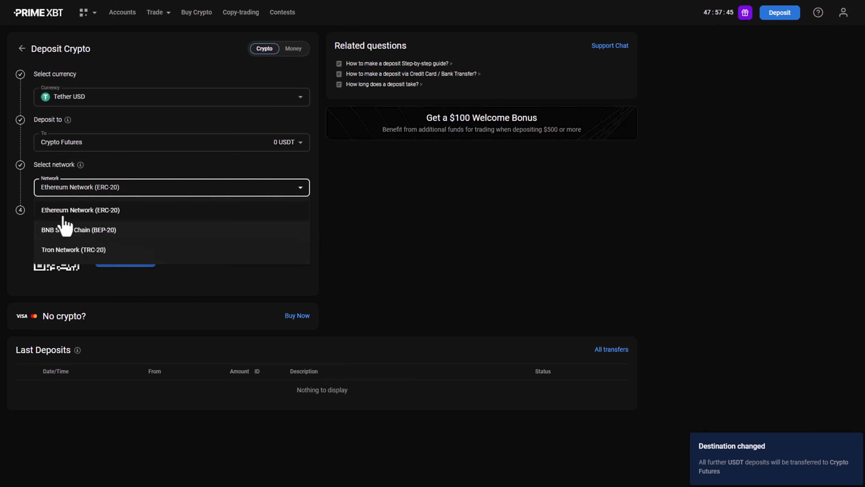
mouse_move(120, 252)
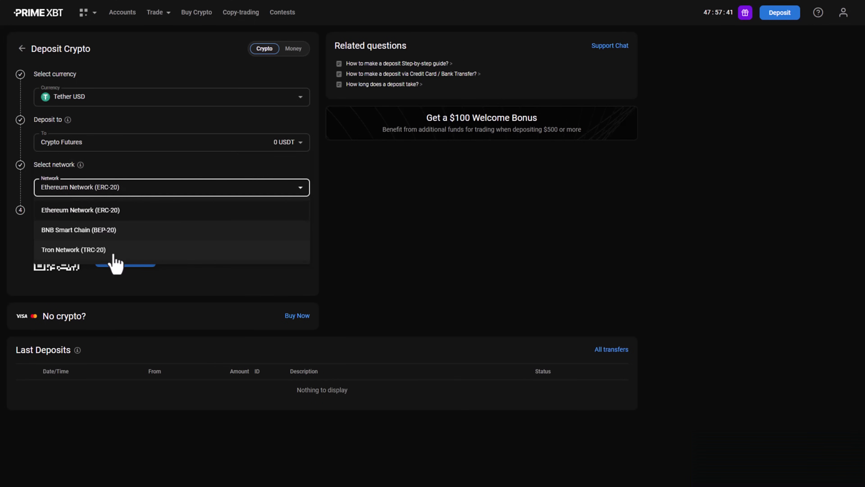
left_click(74, 249)
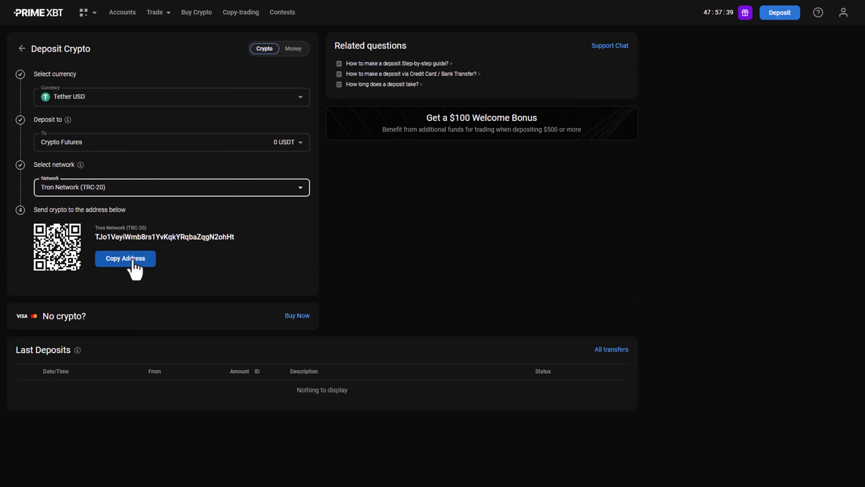
left_click(125, 258)
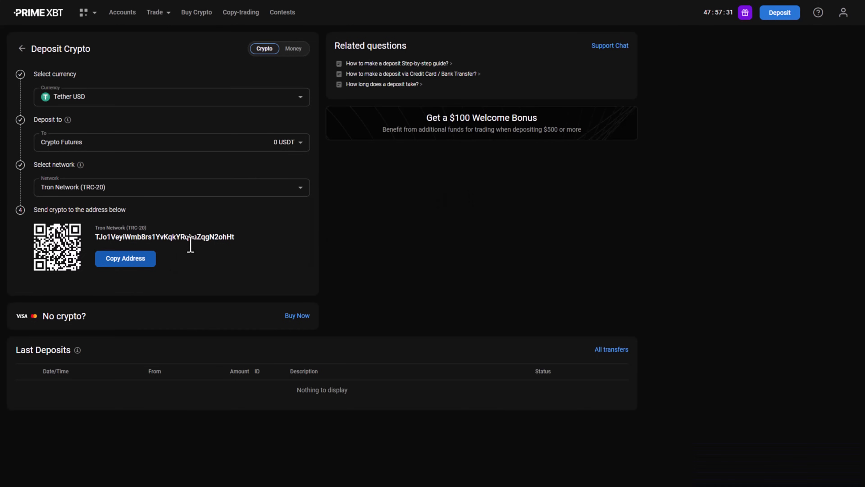
mouse_move(158, 81)
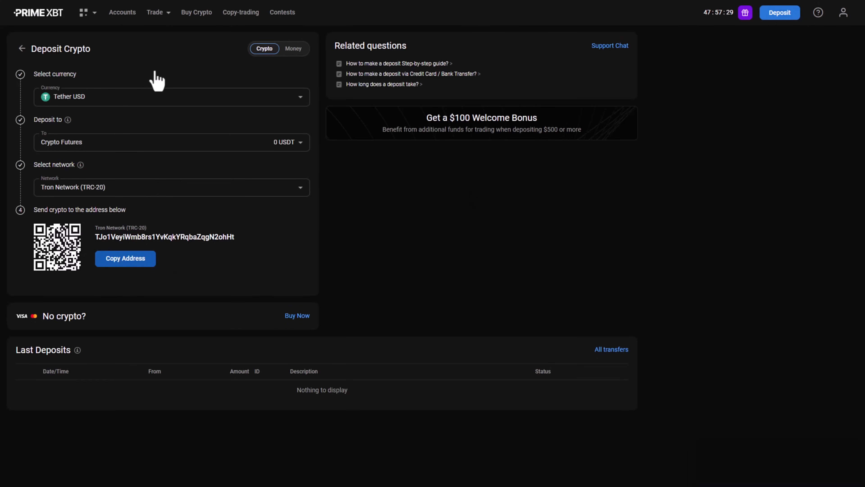
mouse_move(311, 361)
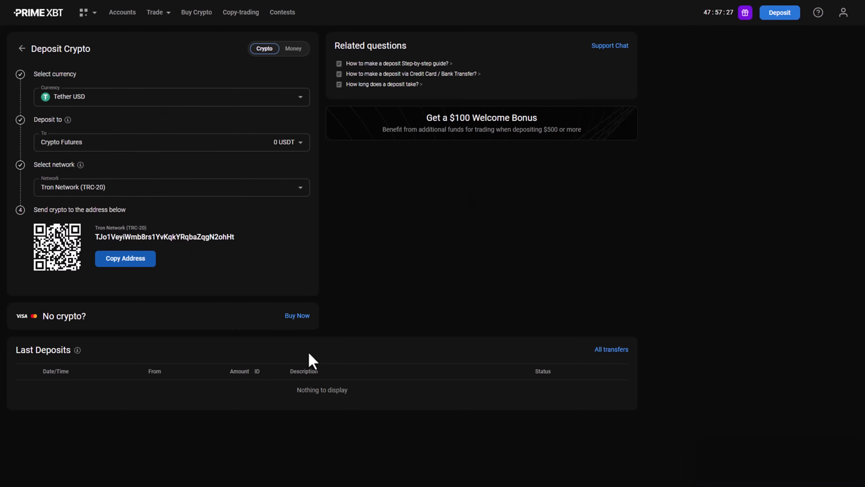
mouse_move(297, 314)
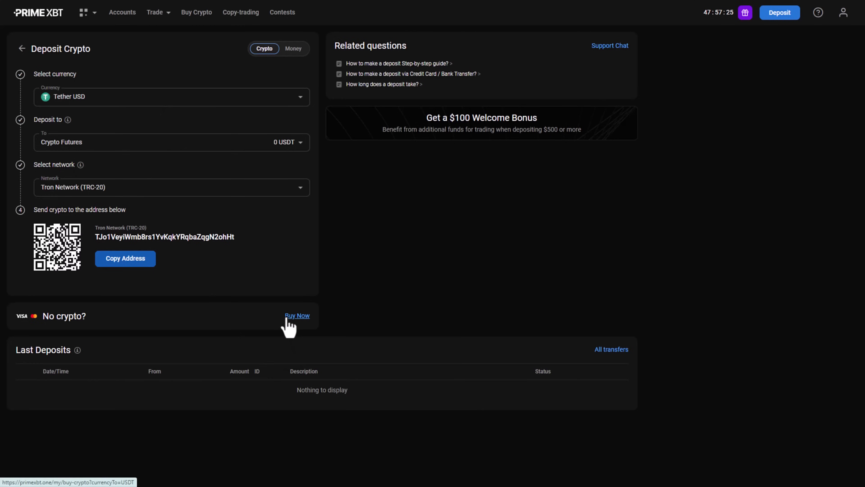
Start a card BTC purchase via Baksta, accepting its terms and continuing
left_click(297, 315)
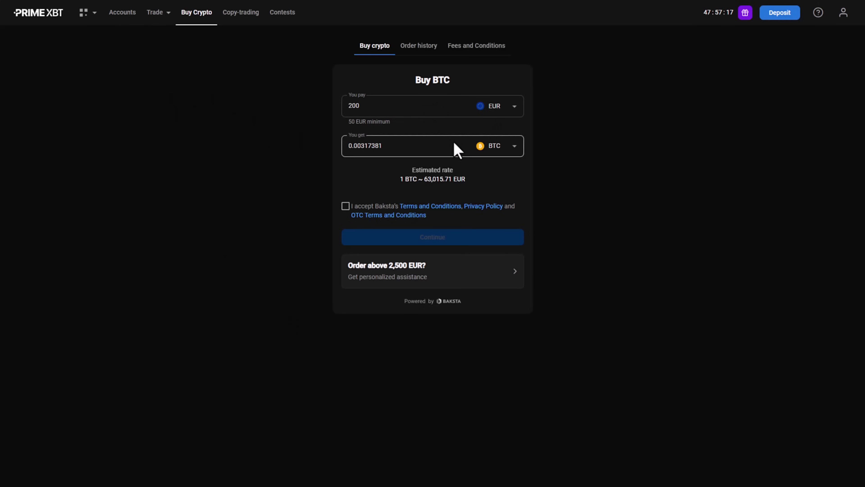
left_click(344, 206)
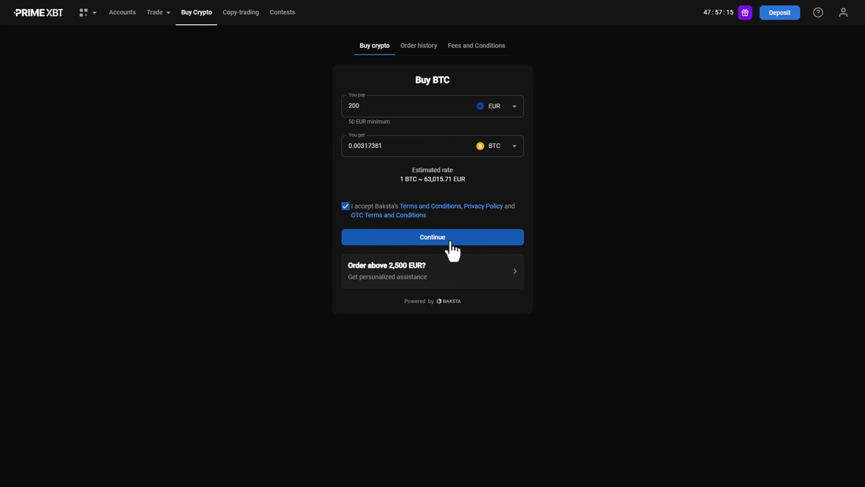
left_click(432, 237)
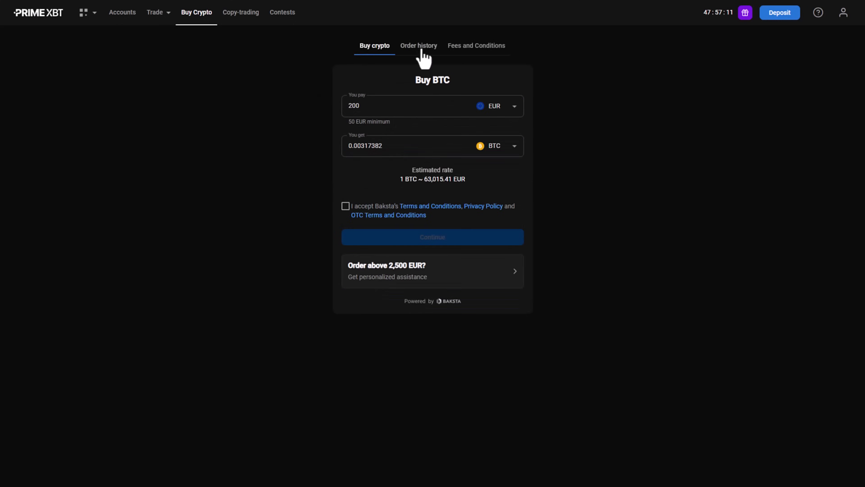
Show the empty Buy Crypto order history and the list of other PrimeXBT products
left_click(418, 45)
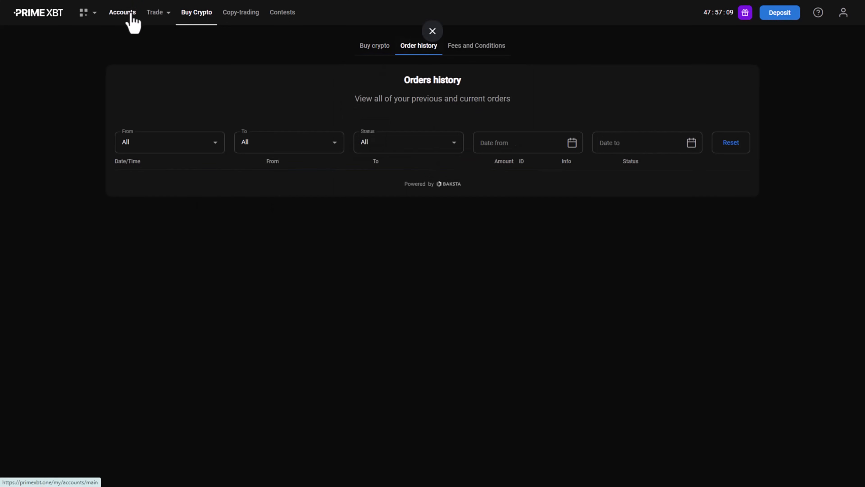
left_click(87, 12)
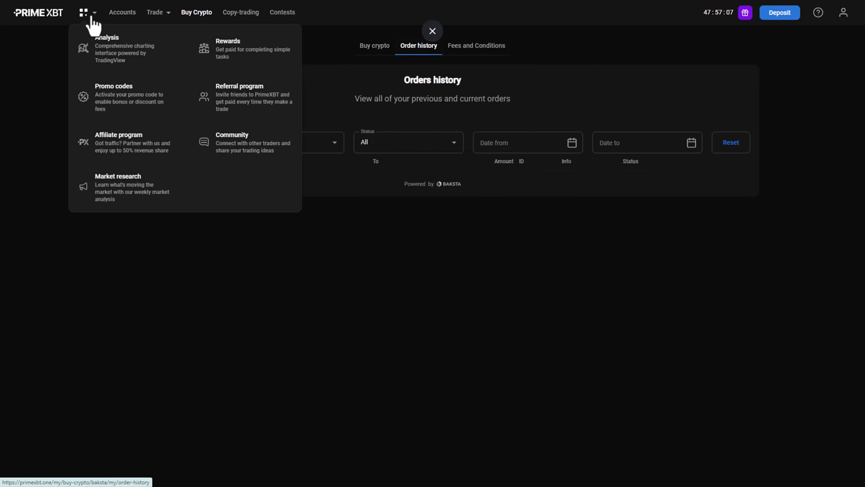
Open the Analysis BTC/USDT chart and prepare a Limit order of 0.001 BTC at 62885.2
left_click(155, 13)
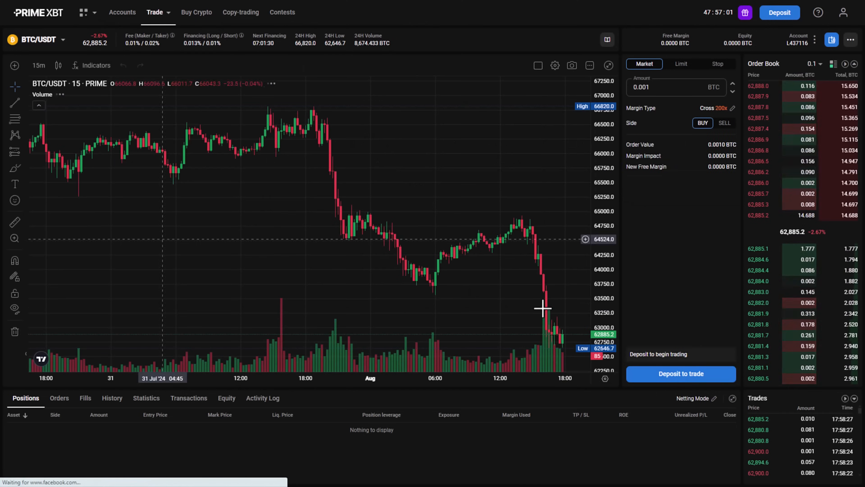
mouse_move(684, 70)
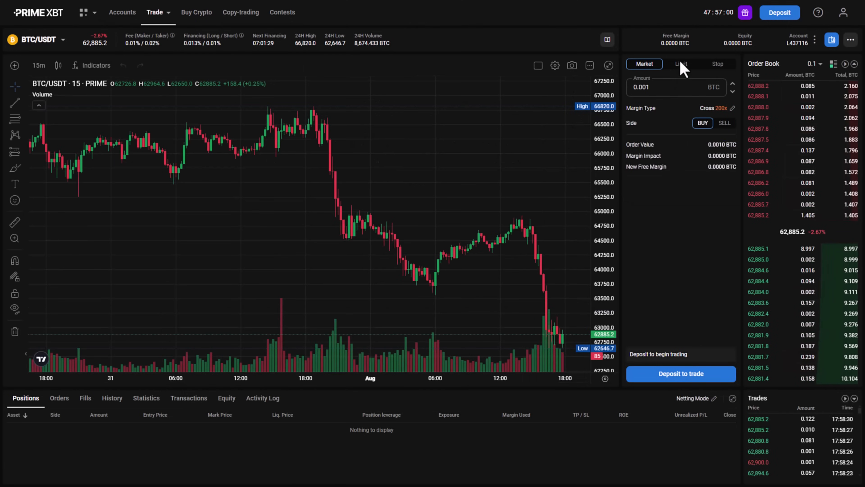
left_click(681, 63)
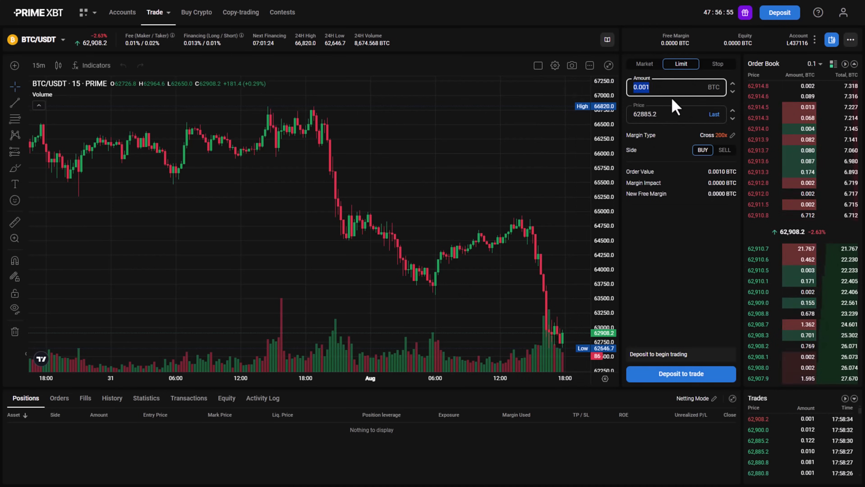
left_click(656, 114)
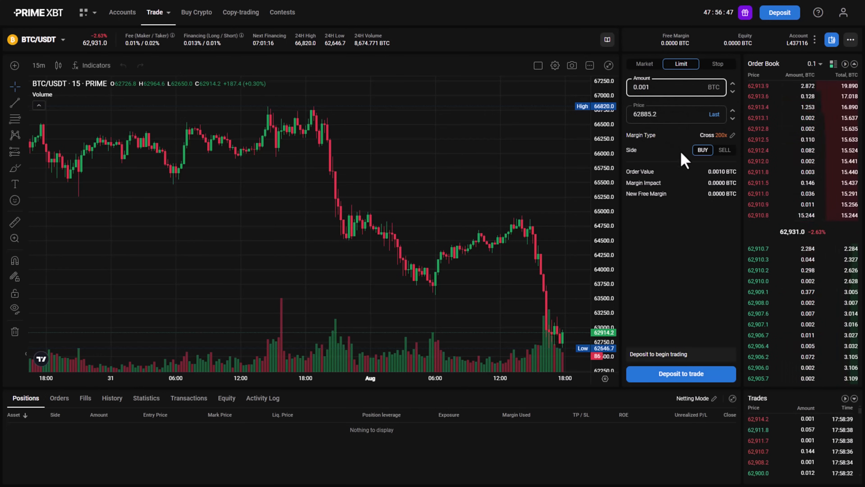
mouse_move(582, 340)
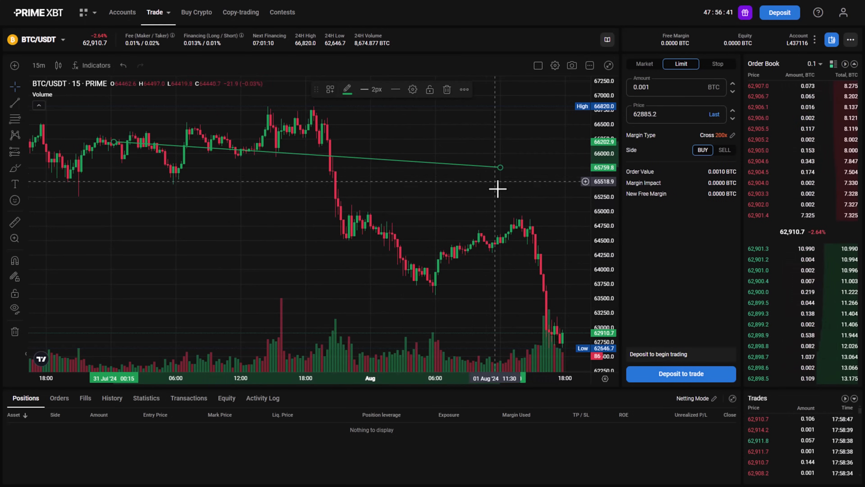
Bring up the Fibonacci and Gann drawing tools for a Gann grid over the late-July drop
left_click(15, 118)
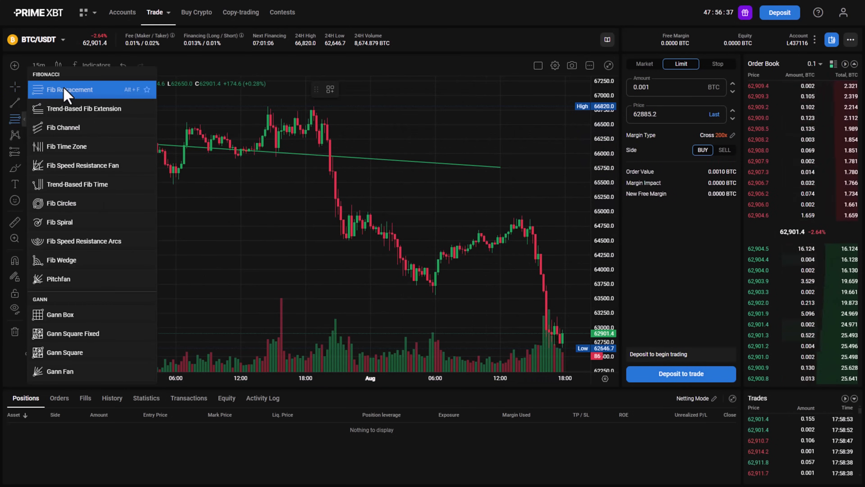
mouse_move(77, 127)
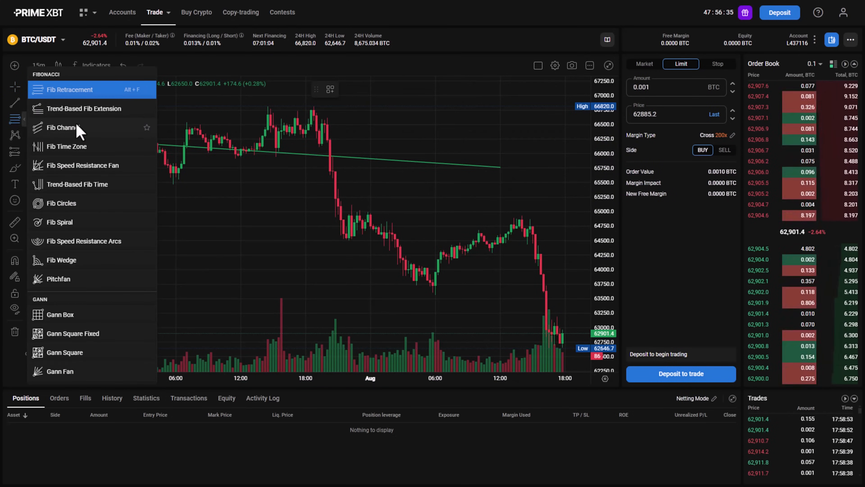
mouse_move(97, 122)
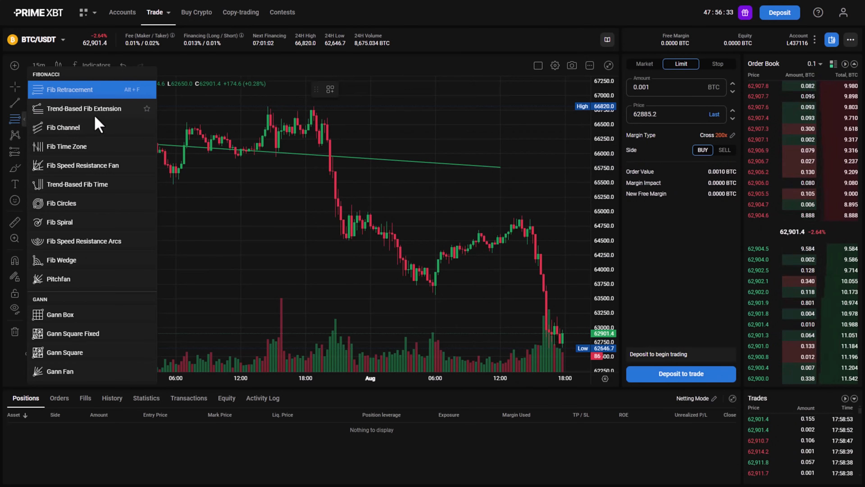
mouse_move(72, 165)
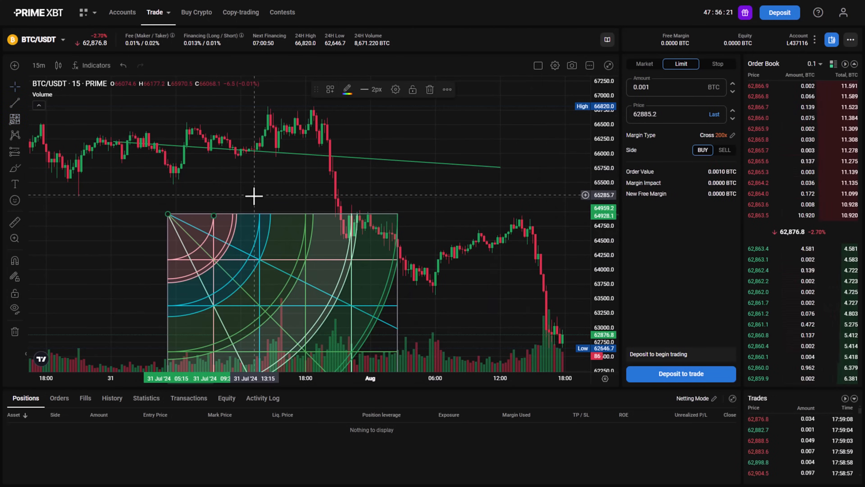
mouse_move(241, 12)
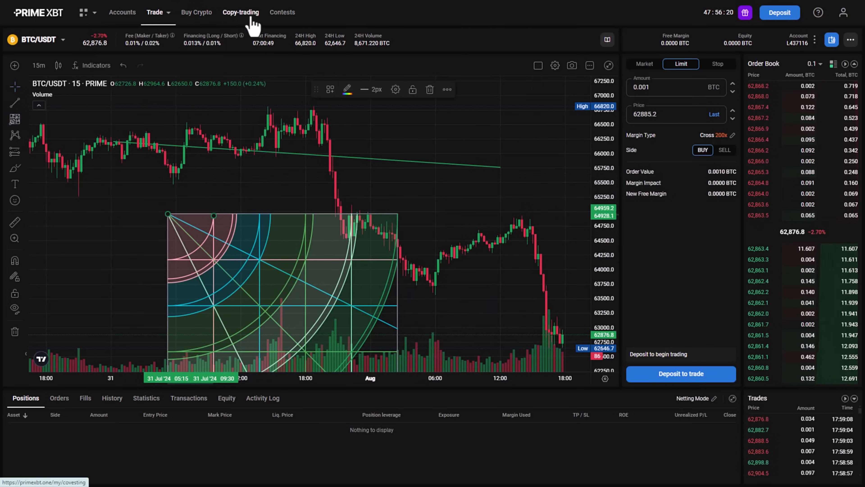
Go to the Copy-trading strategy ratings to start copying Cinnamon
left_click(241, 12)
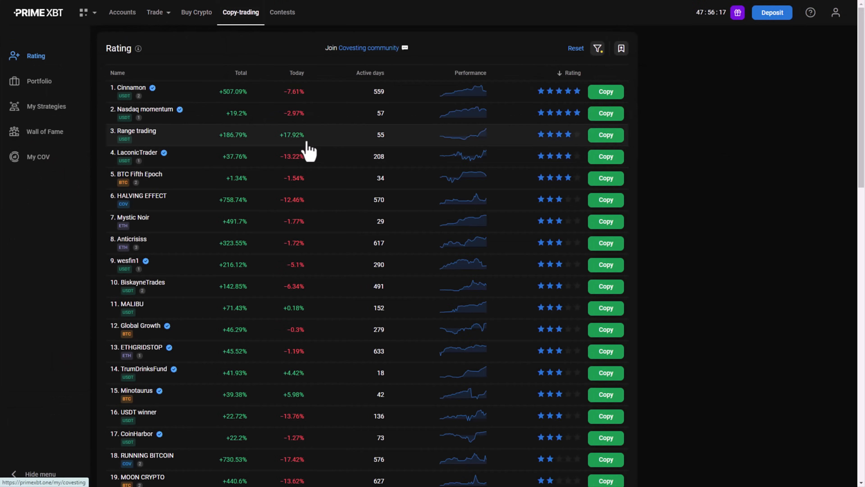
mouse_move(231, 113)
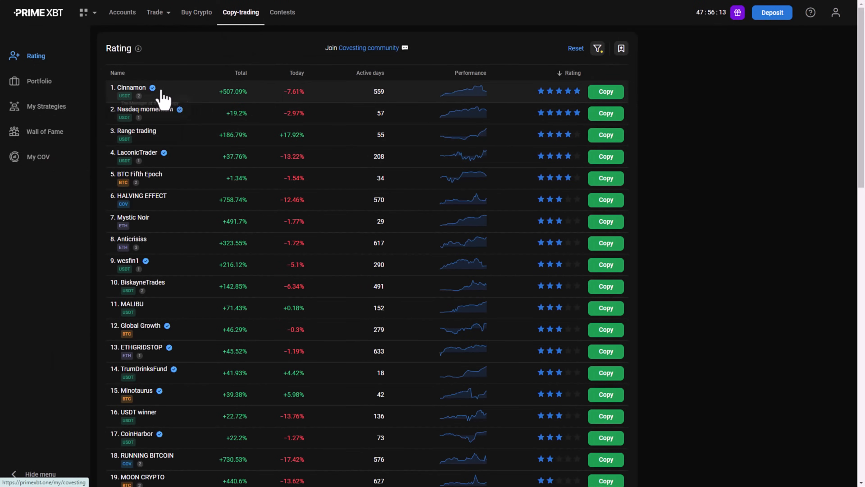
mouse_move(229, 99)
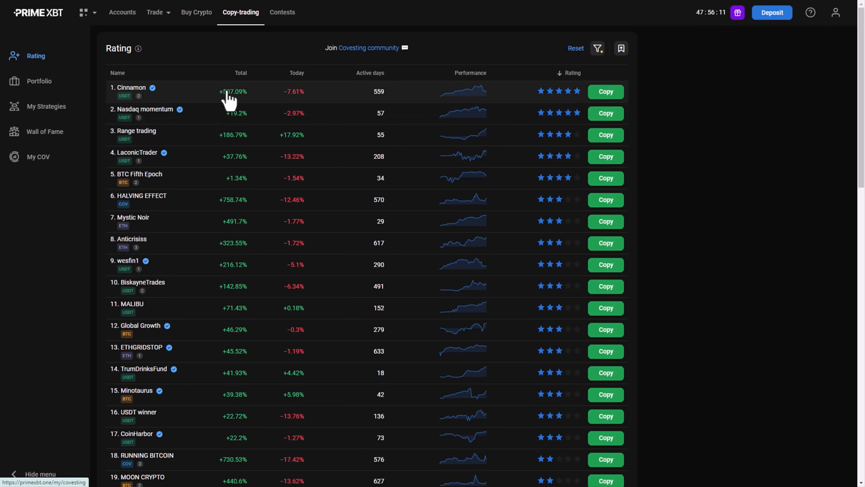
mouse_move(242, 113)
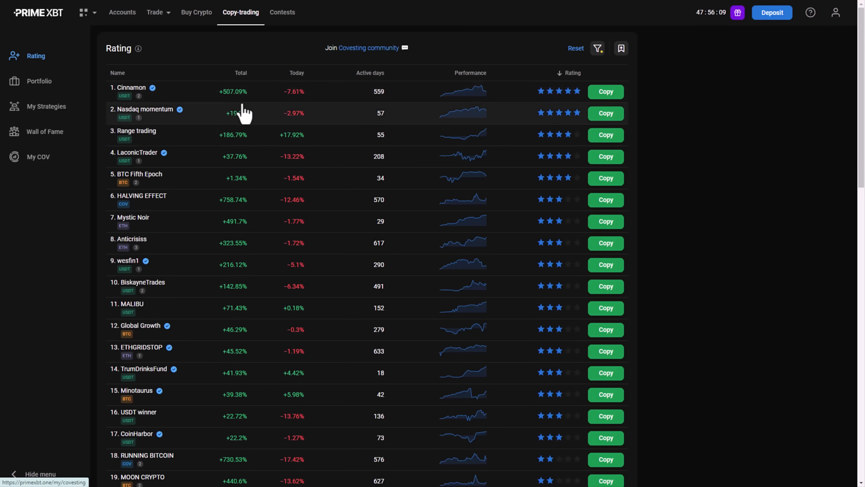
mouse_move(237, 108)
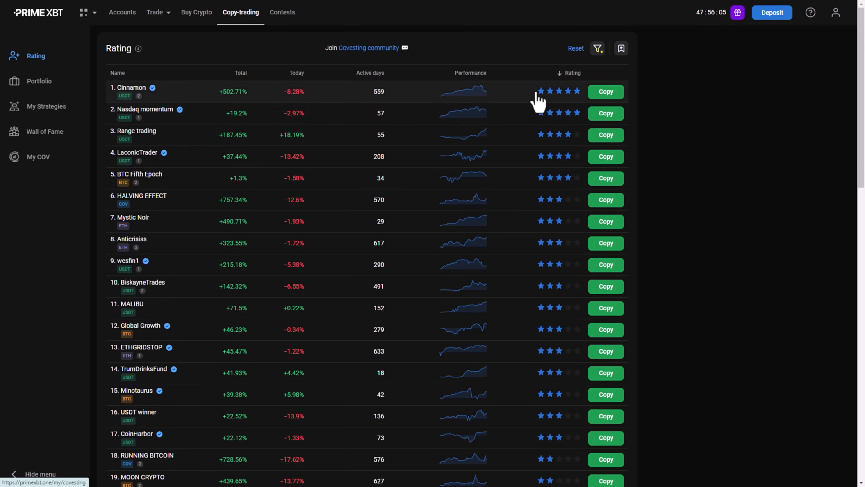
mouse_move(586, 106)
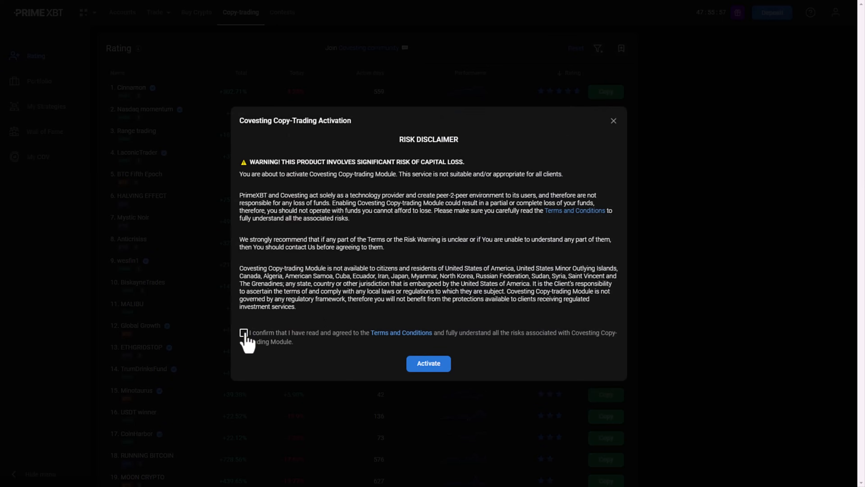
Activate copy trading for Cinnamon and enter a 1000 USDT initial amount, showing insufficient funds
left_click(428, 363)
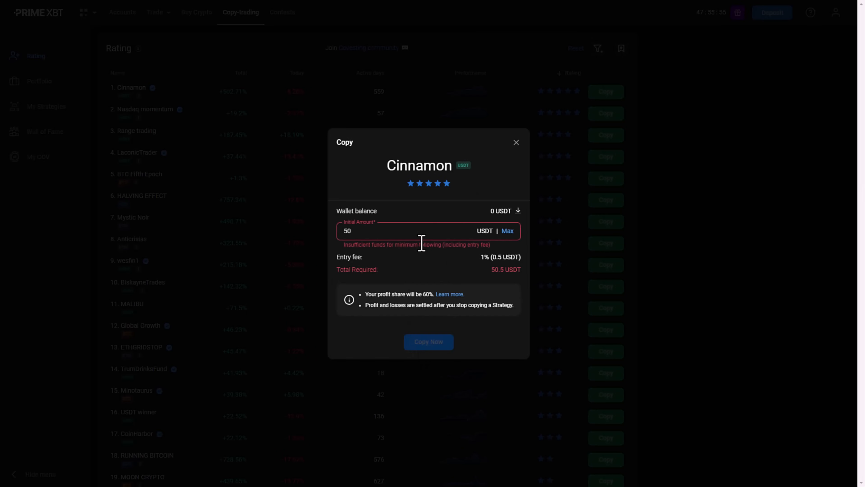
mouse_move(421, 248)
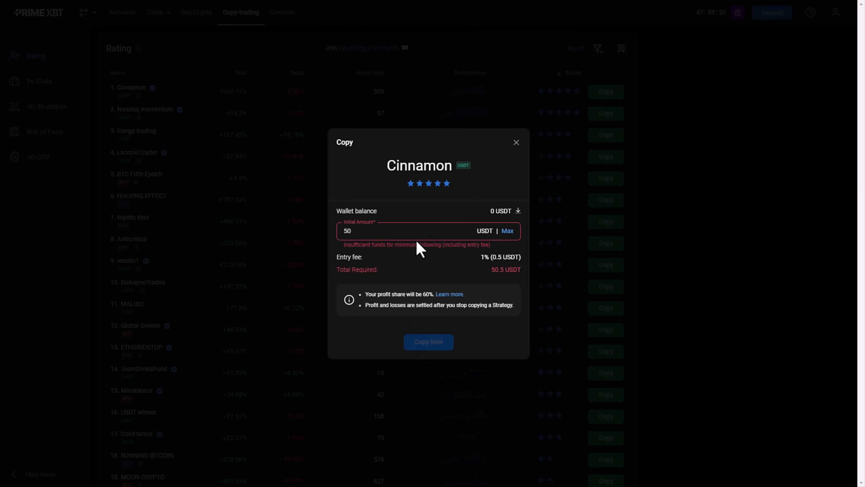
mouse_move(418, 247)
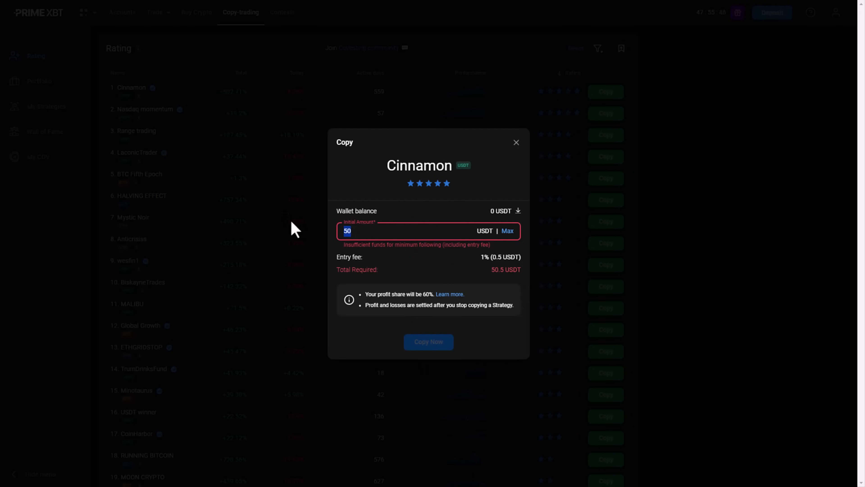
type("1000")
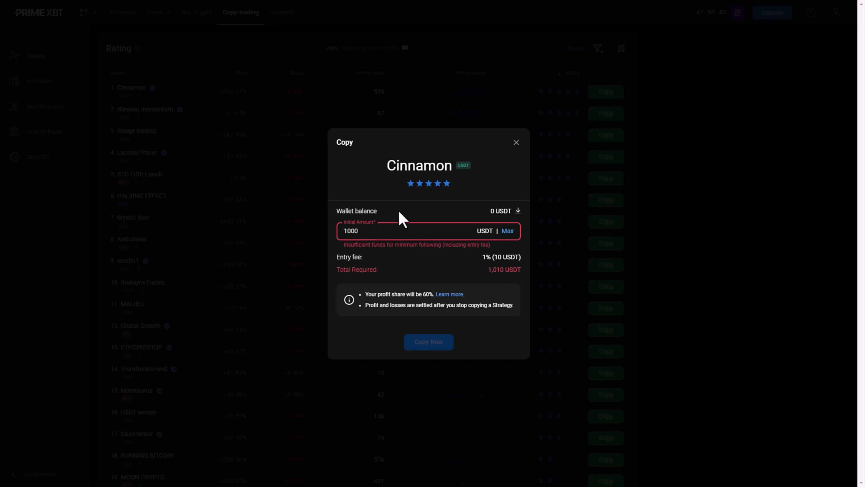
mouse_move(351, 270)
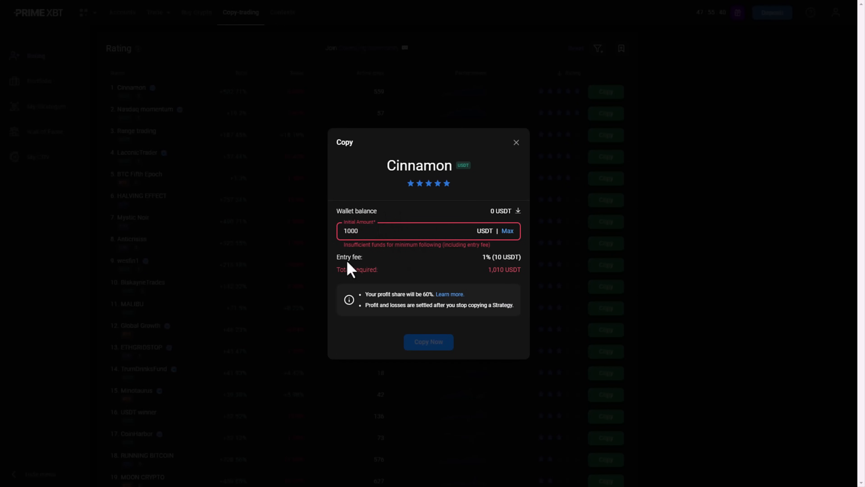
mouse_move(509, 274)
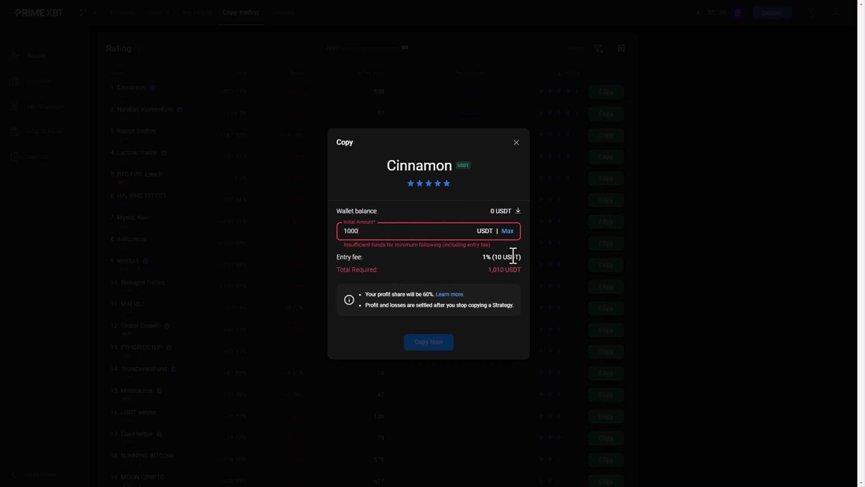
mouse_move(396, 249)
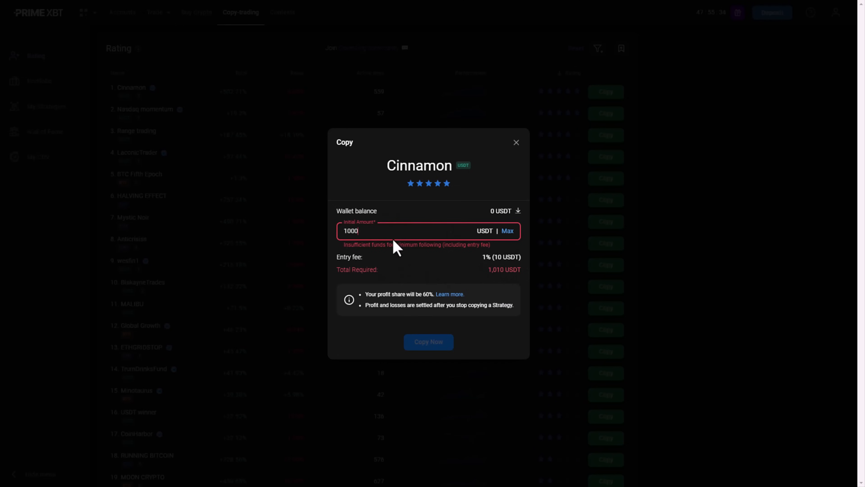
mouse_move(513, 170)
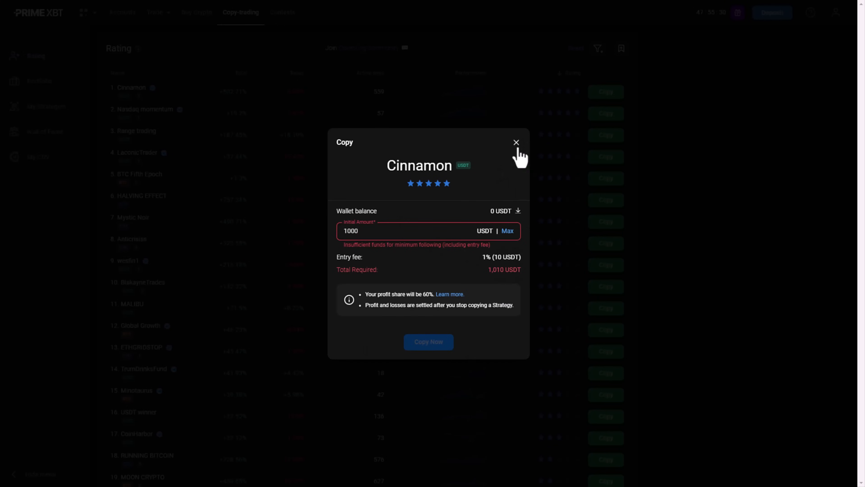
Close the Cinnamon copy form without copying and go to My Strategies
left_click(516, 143)
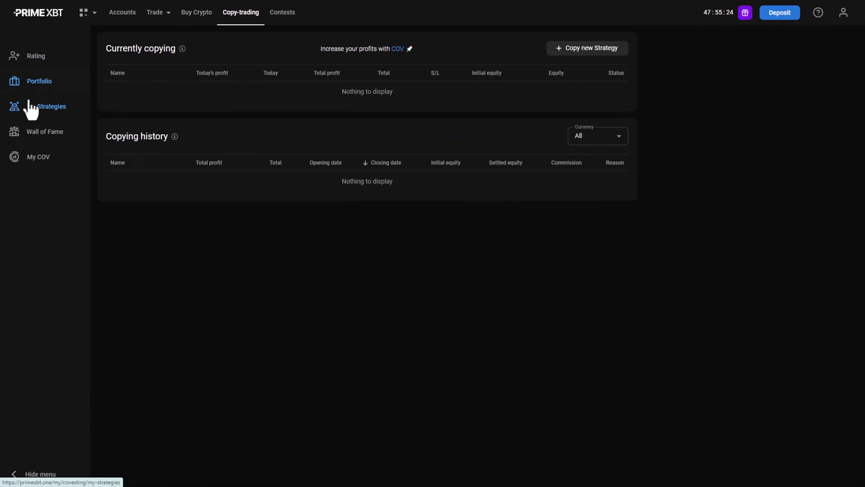
left_click(51, 106)
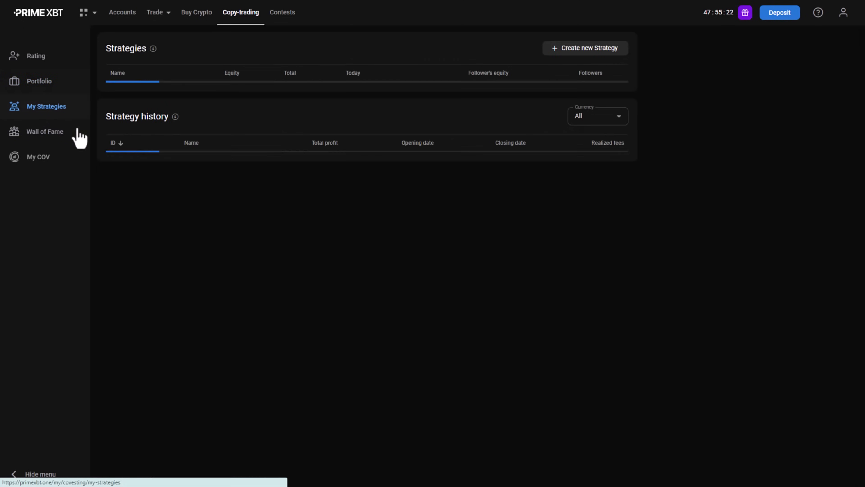
Show the Wall of Fame leaderboard ranking strategies by max profit, copiers and payouts
left_click(45, 131)
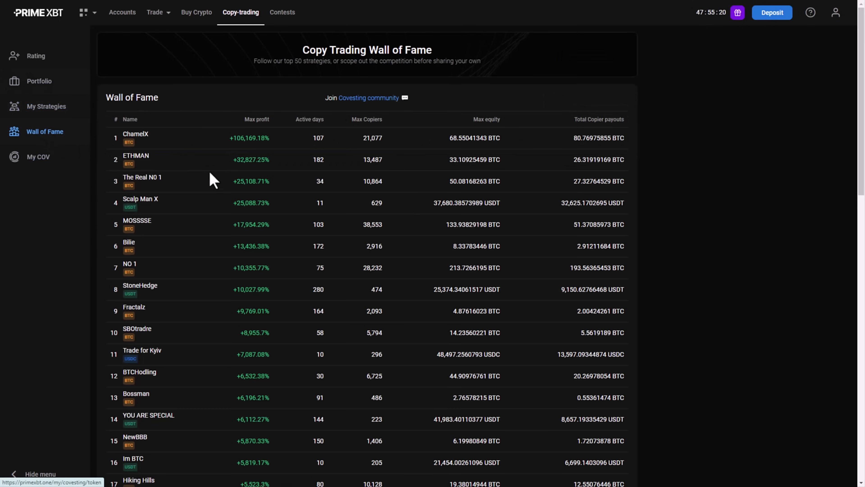
mouse_move(133, 134)
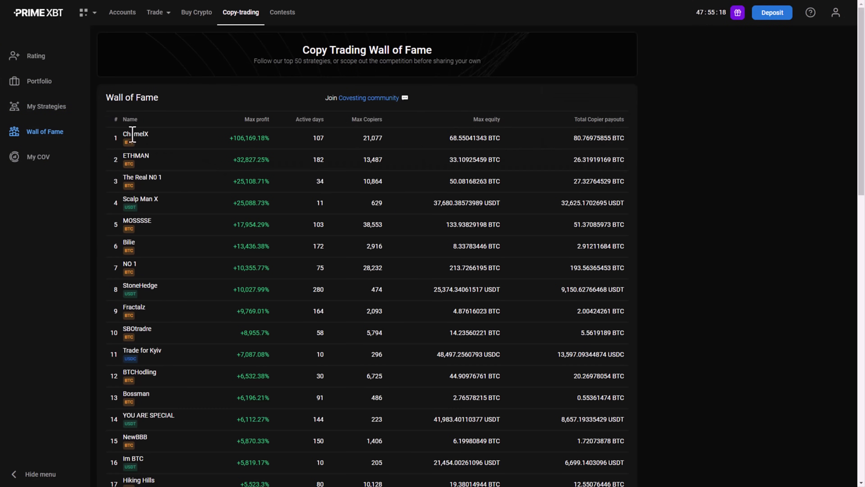
mouse_move(713, 136)
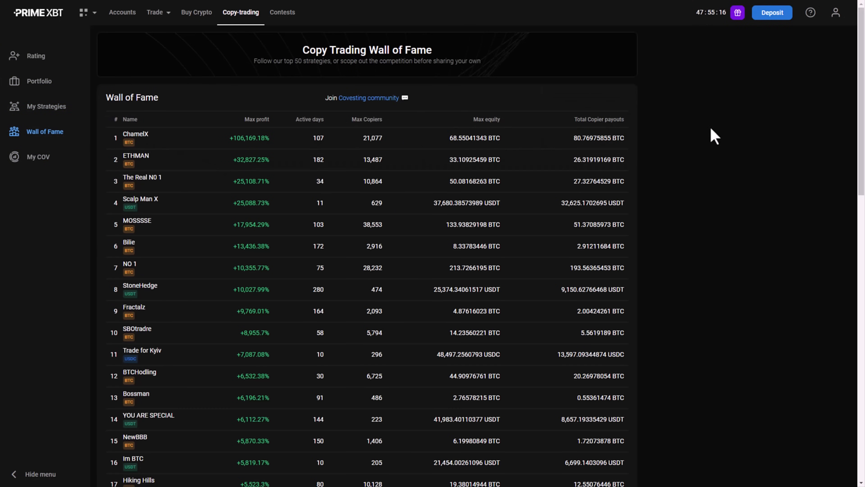
mouse_move(590, 162)
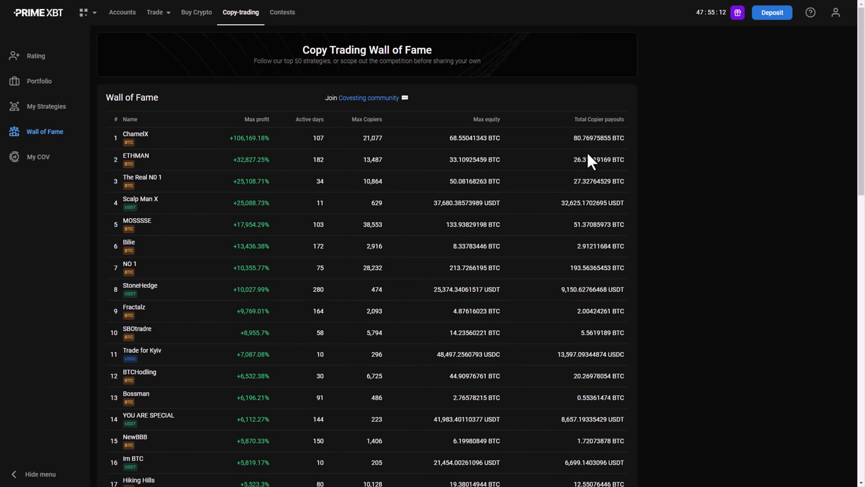
mouse_move(371, 138)
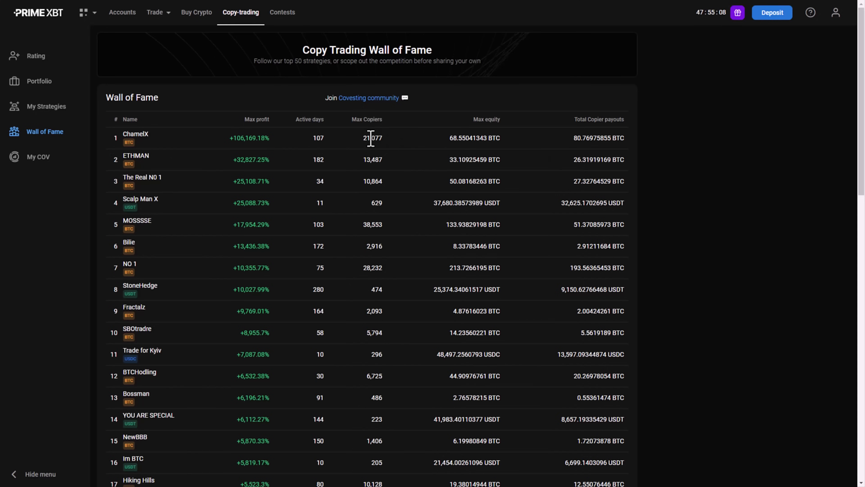
mouse_move(369, 157)
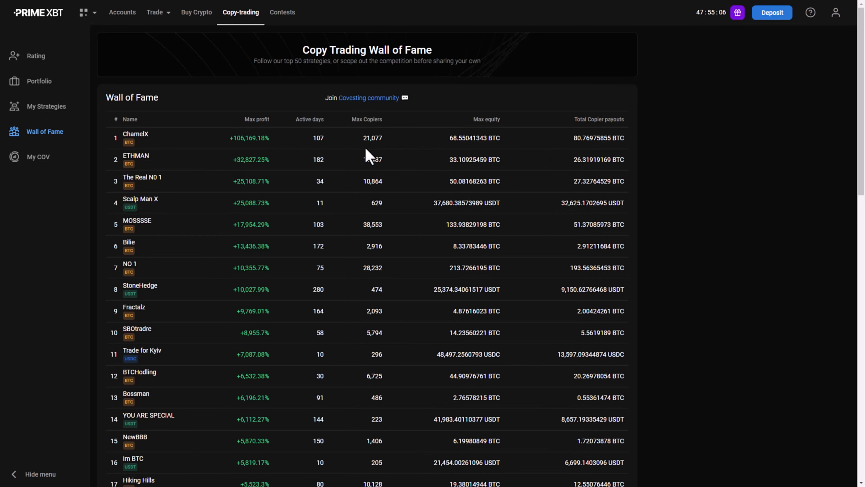
mouse_move(368, 159)
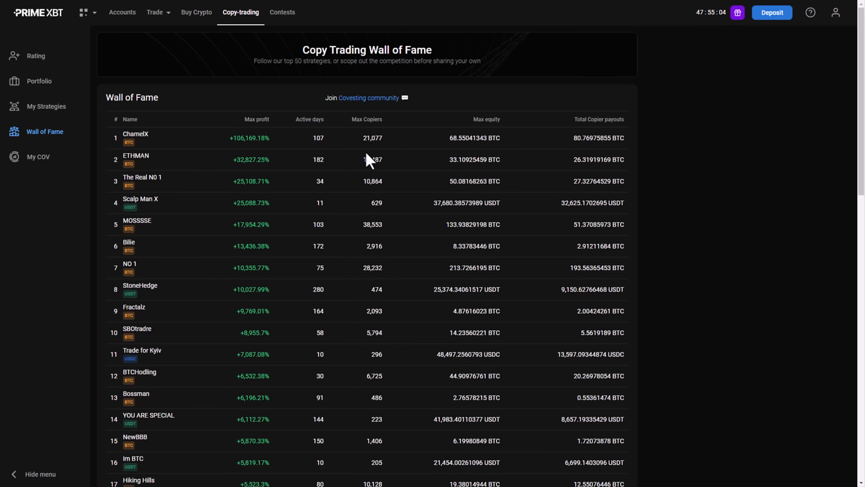
mouse_move(144, 159)
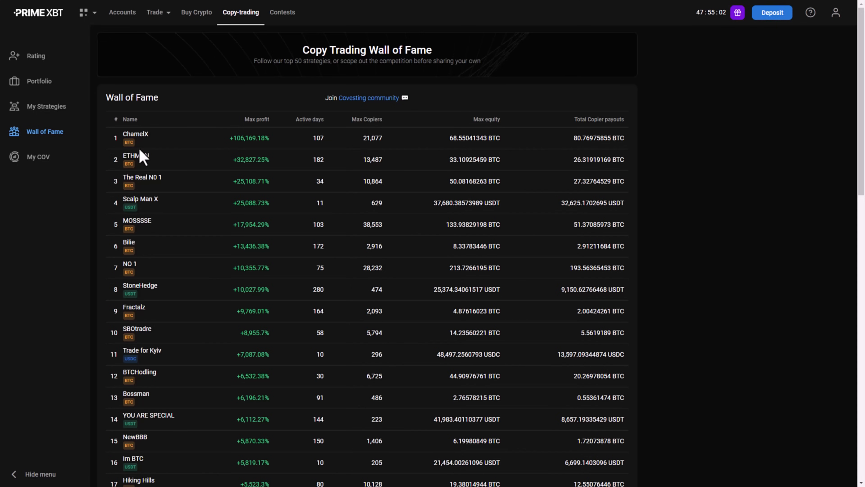
mouse_move(146, 138)
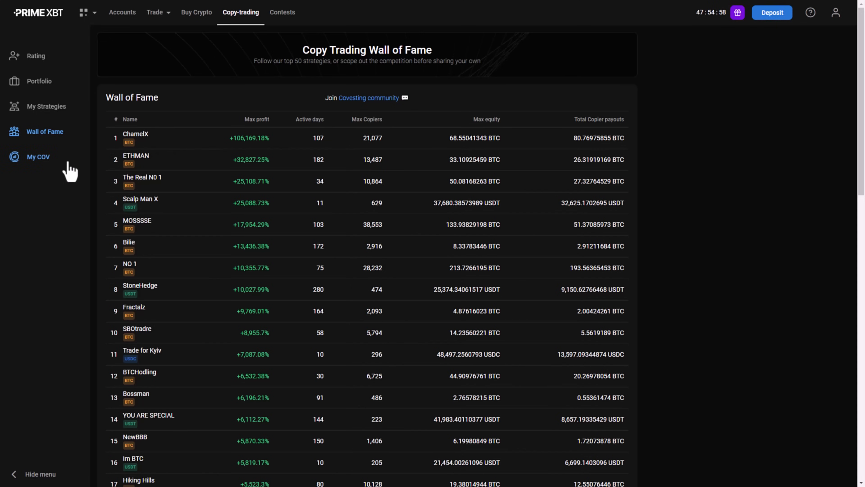
Review My COV's zero balances, the membership tier table and the COV token burn history
left_click(37, 157)
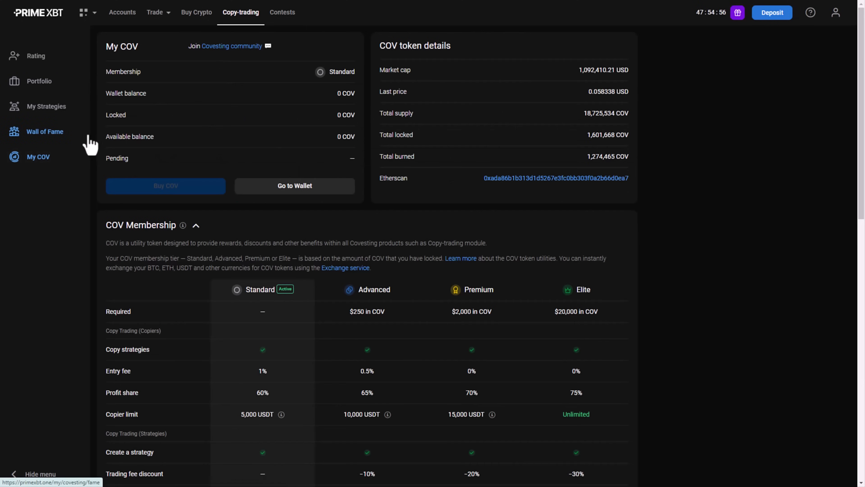
scroll("down", 3)
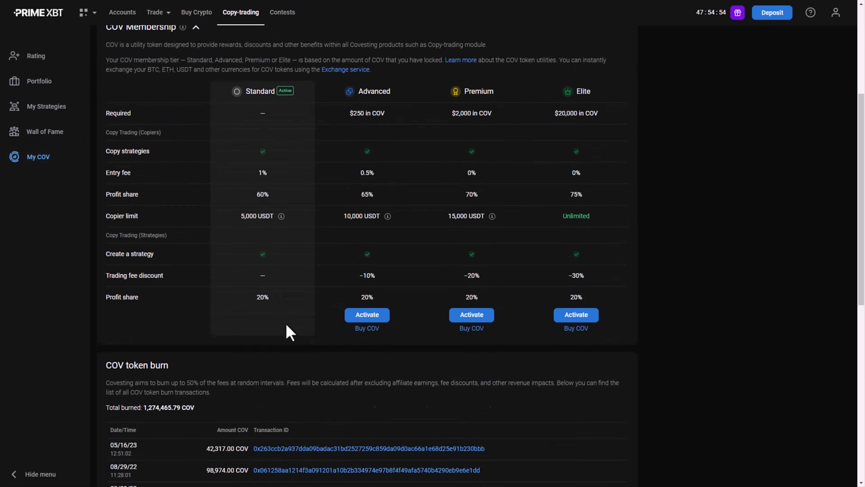
scroll("up", 3)
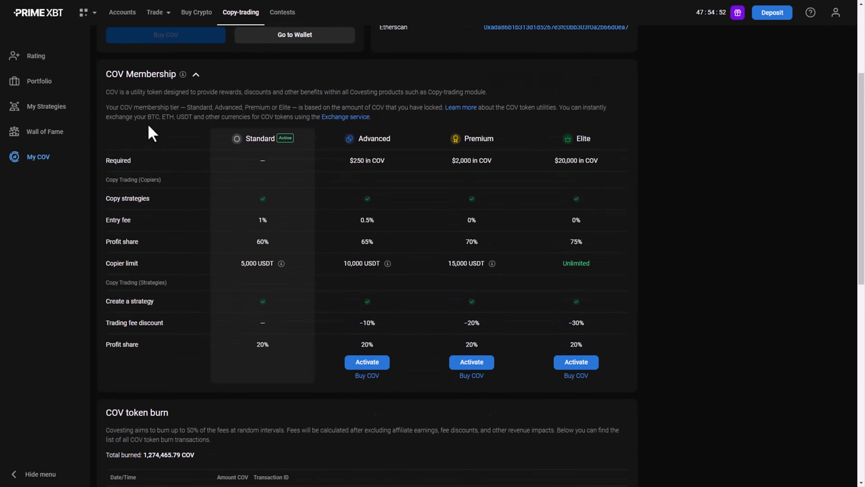
scroll("down", 3)
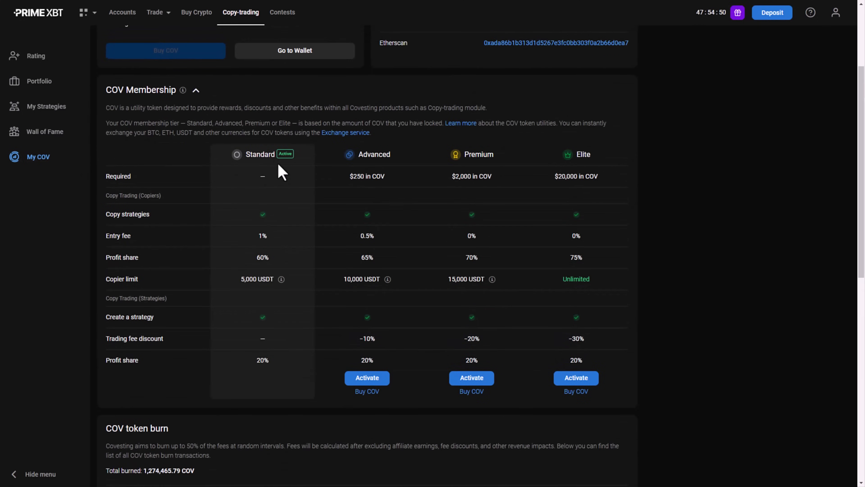
mouse_move(261, 170)
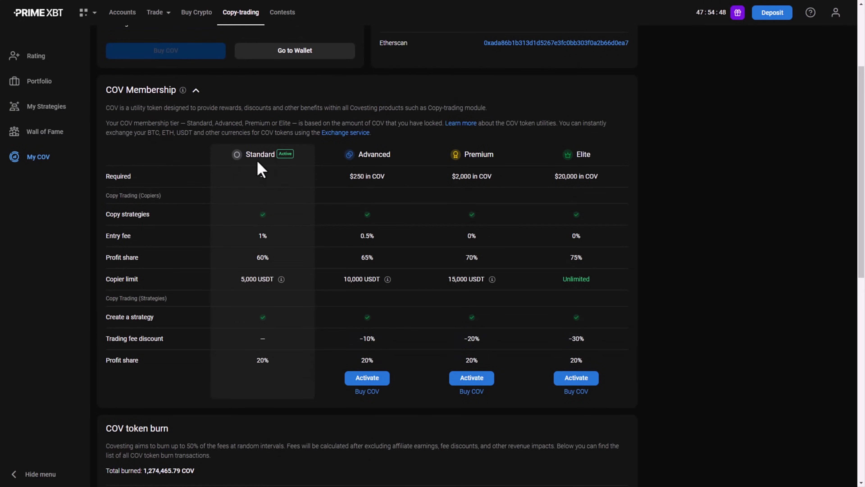
mouse_move(400, 166)
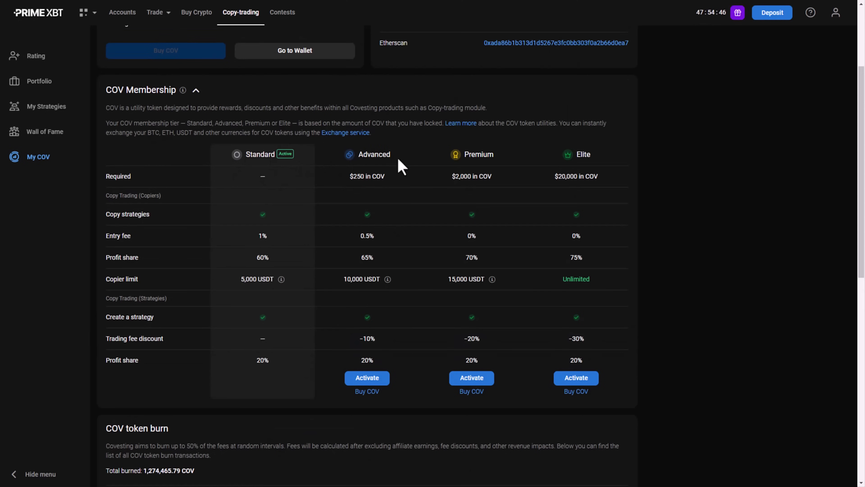
mouse_move(588, 170)
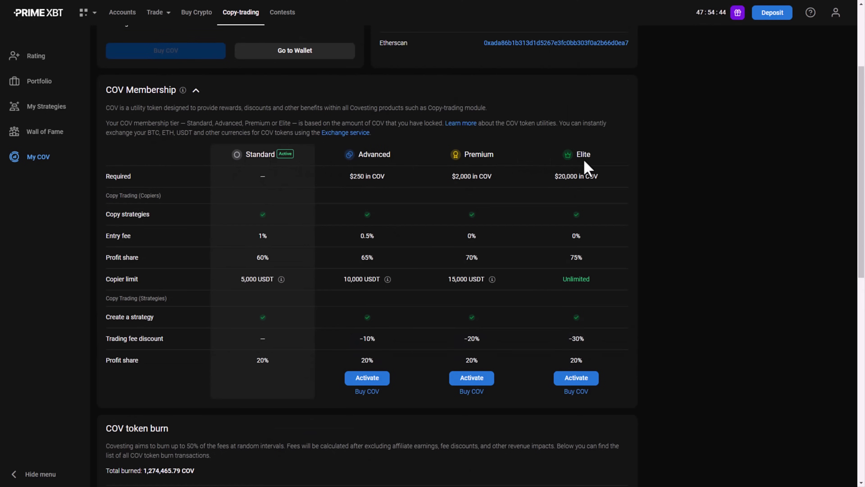
scroll("down", 3)
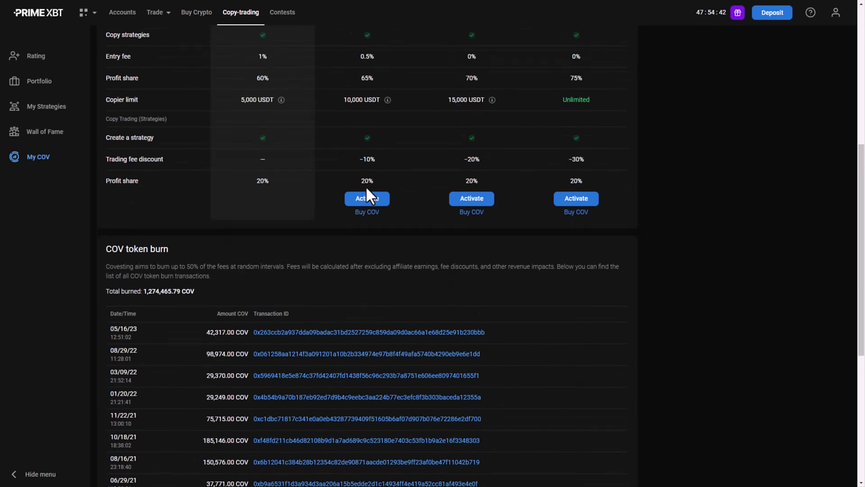
Start activating the Advanced COV tier, showing insufficient funds with 0 COV
left_click(367, 198)
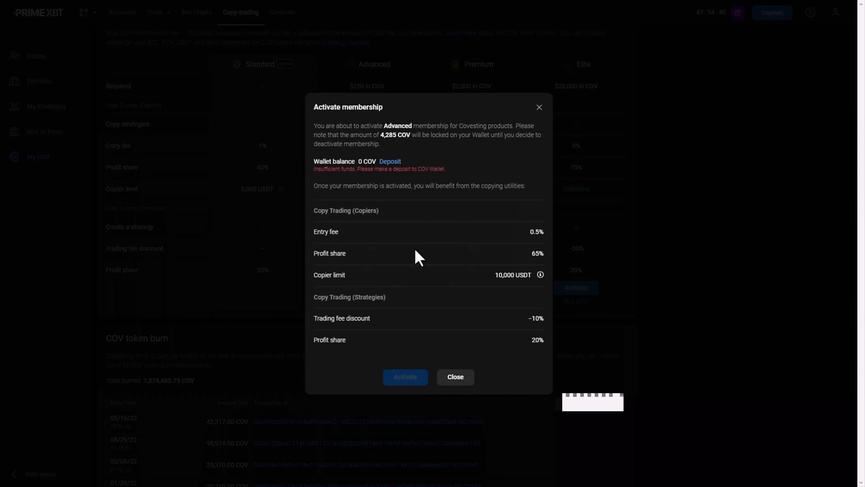
mouse_move(339, 237)
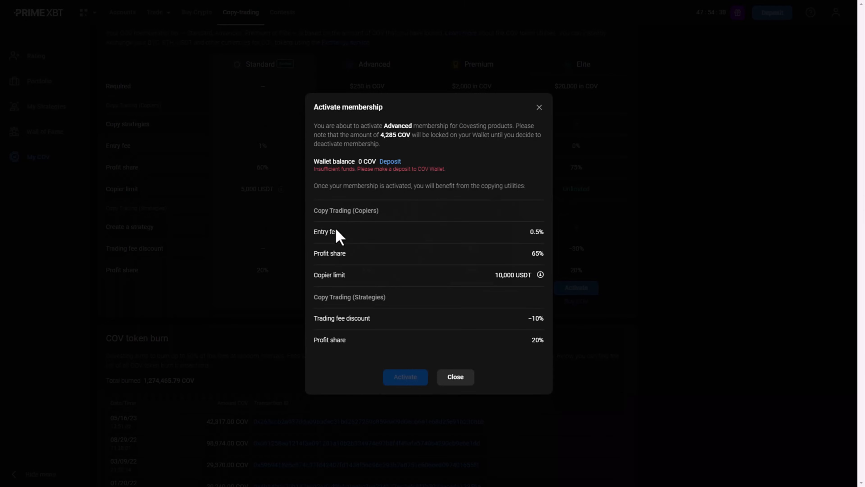
mouse_move(499, 297)
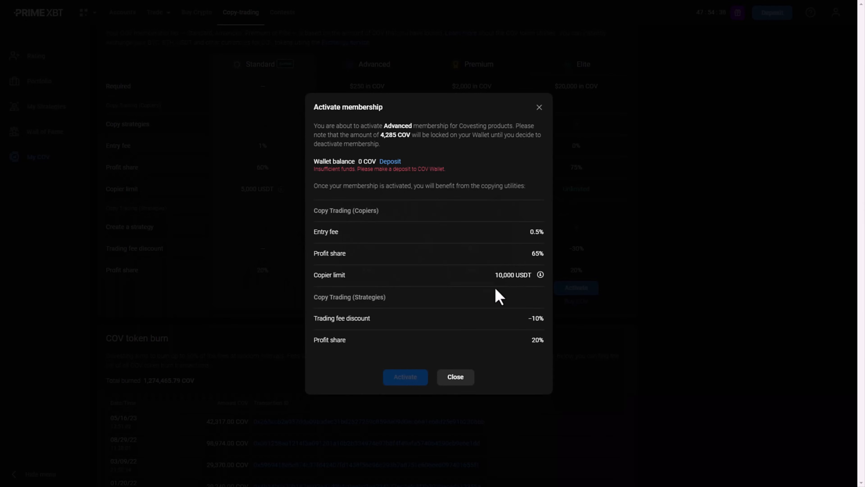
mouse_move(541, 113)
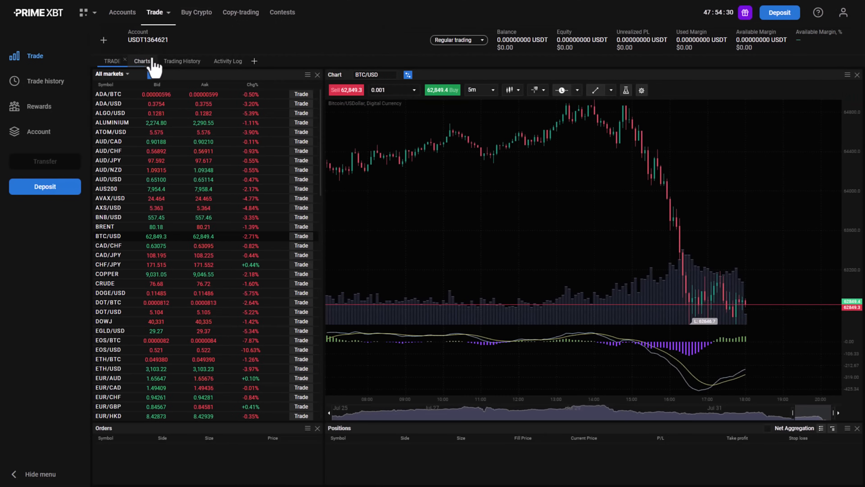
mouse_move(778, 105)
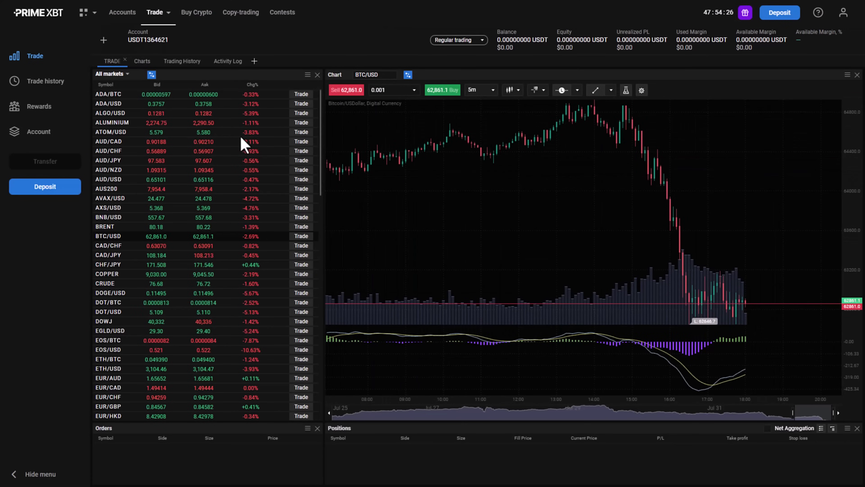
Load ALGO/USD then ETH/USD into the chart and view the Regular trading mode list
left_click(111, 113)
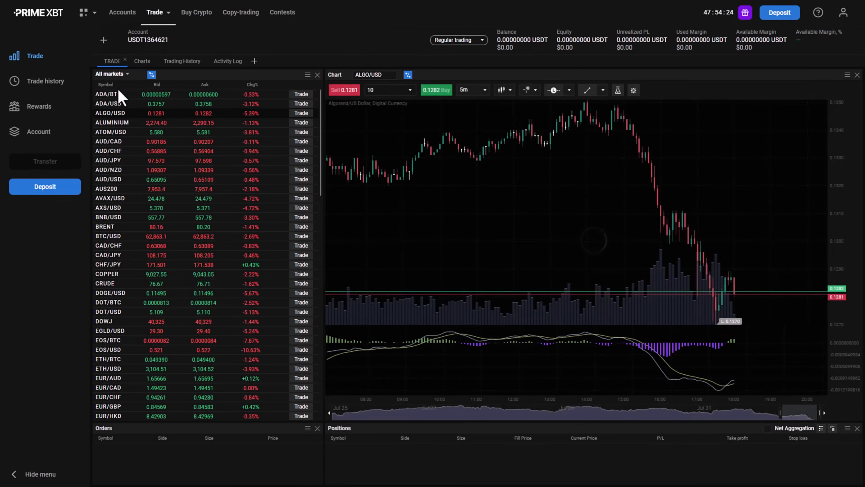
scroll("down", 3)
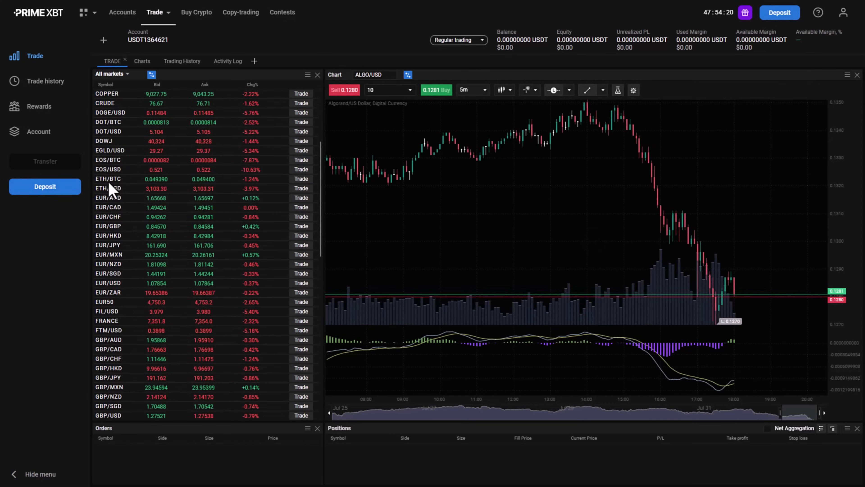
left_click(108, 188)
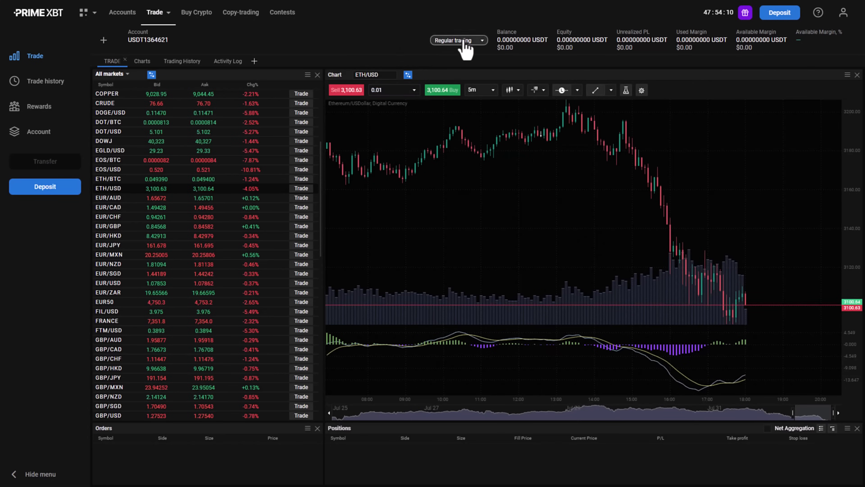
left_click(458, 40)
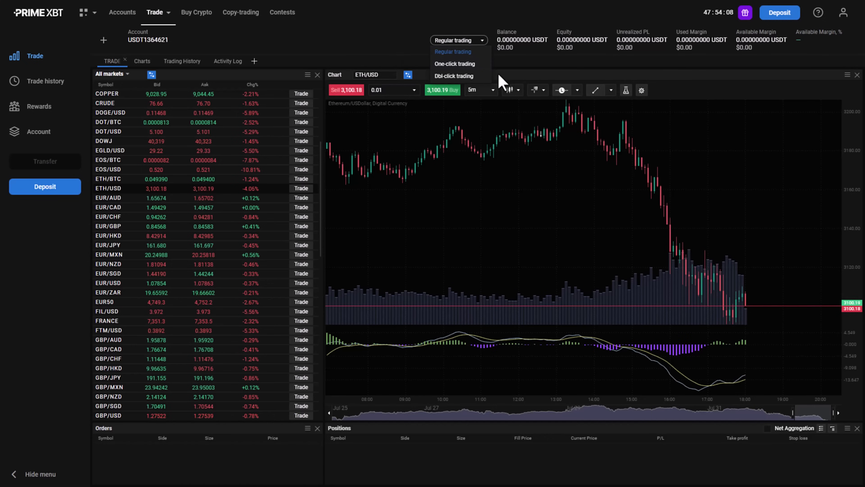
mouse_move(340, 43)
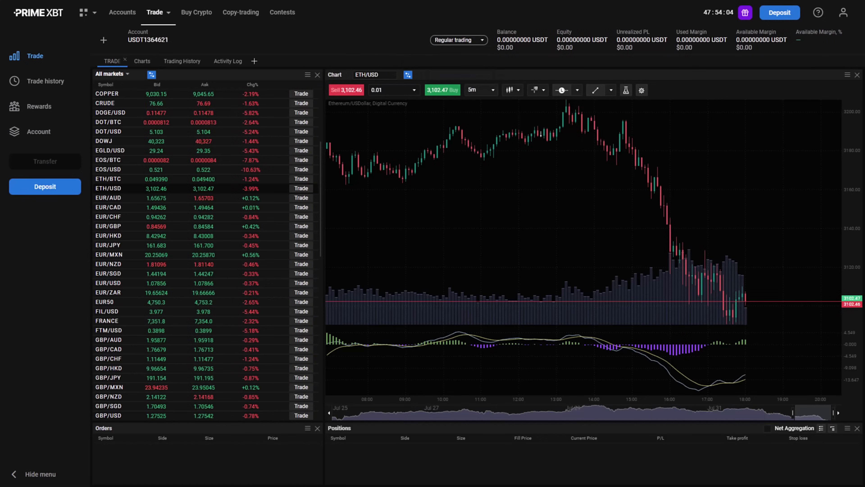
mouse_move(45, 187)
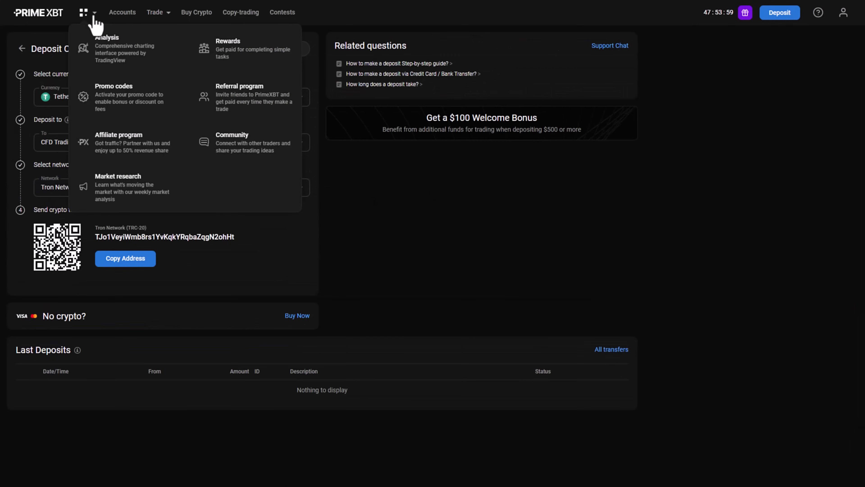
Go to Promo codes via the grid menu, then on to the Referral program page
left_click(107, 49)
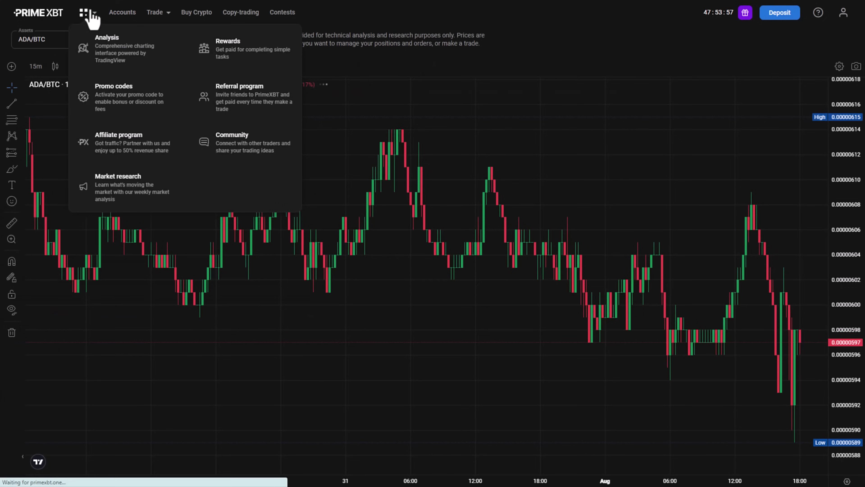
mouse_move(675, 171)
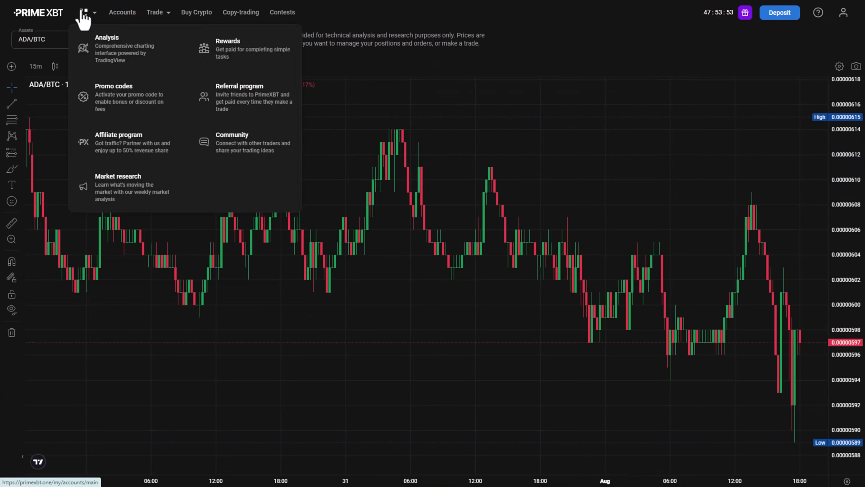
left_click(114, 86)
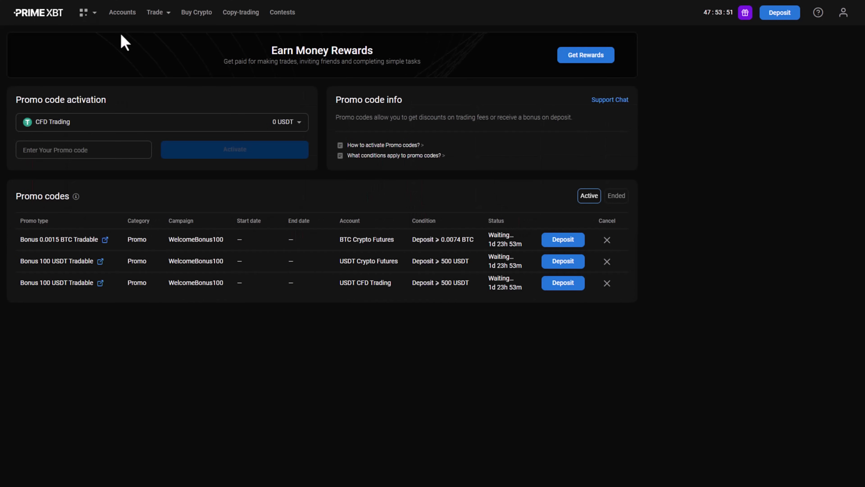
left_click(84, 12)
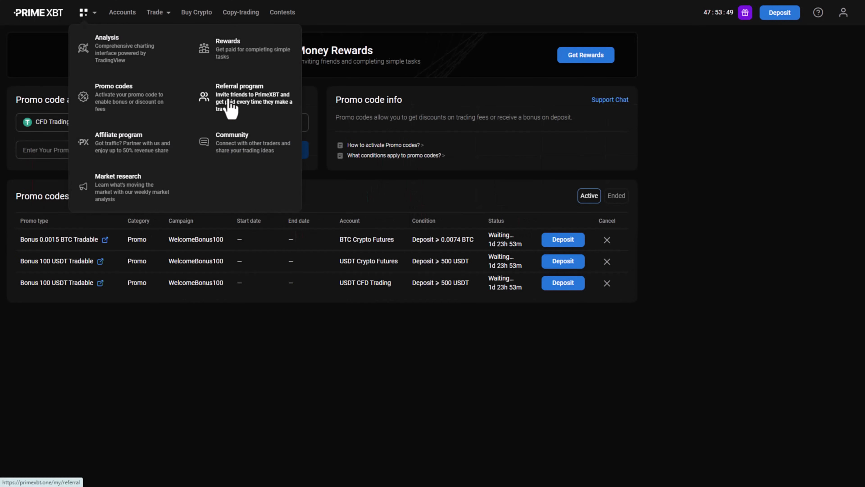
left_click(240, 97)
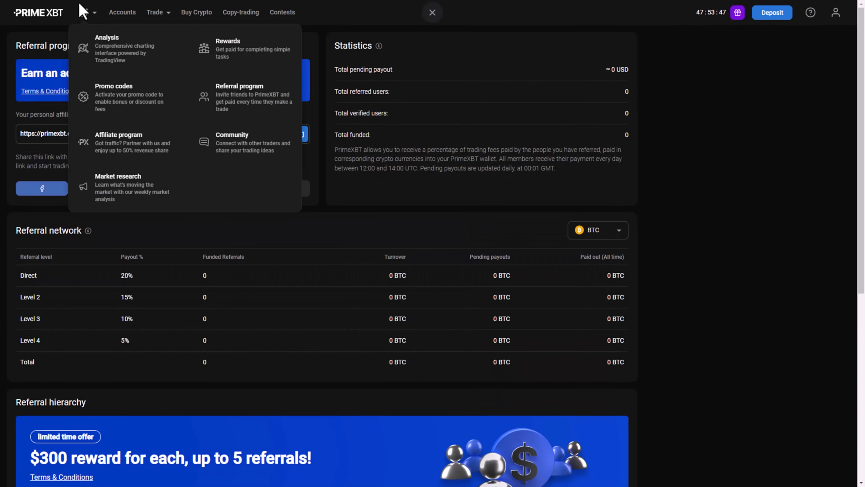
Copy the personal affiliate link and review the referral network payouts and four-level hierarchy
left_click(432, 12)
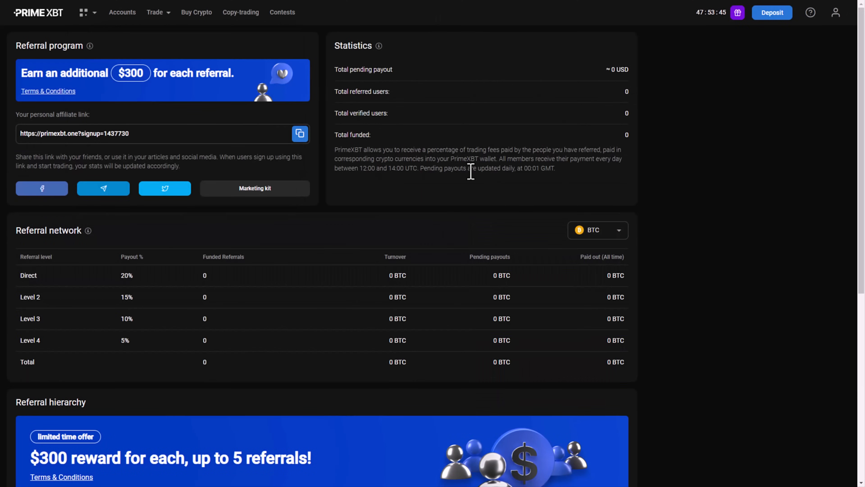
left_click(299, 134)
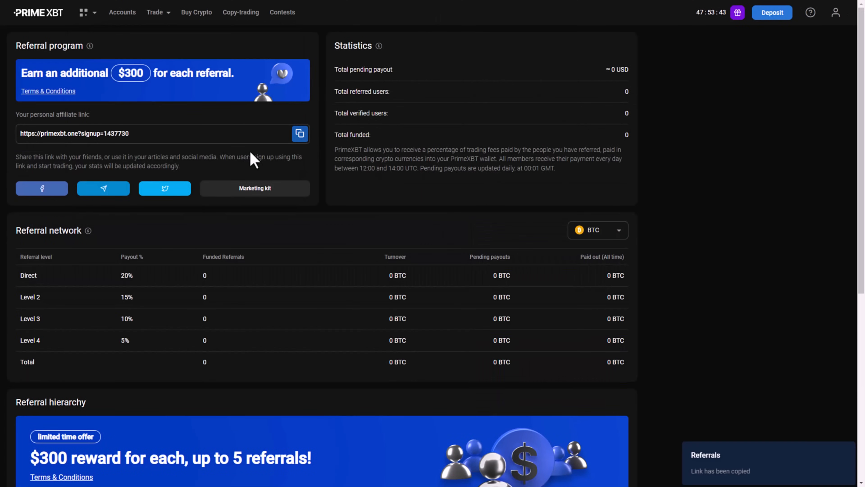
mouse_move(103, 199)
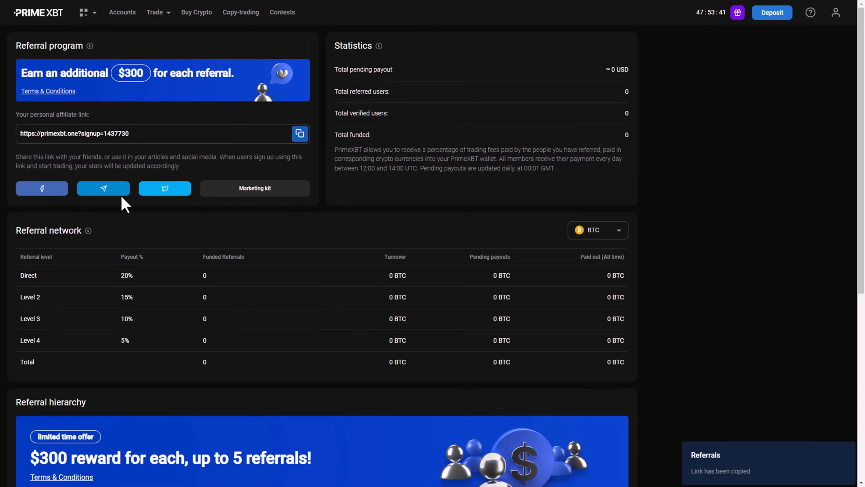
mouse_move(368, 240)
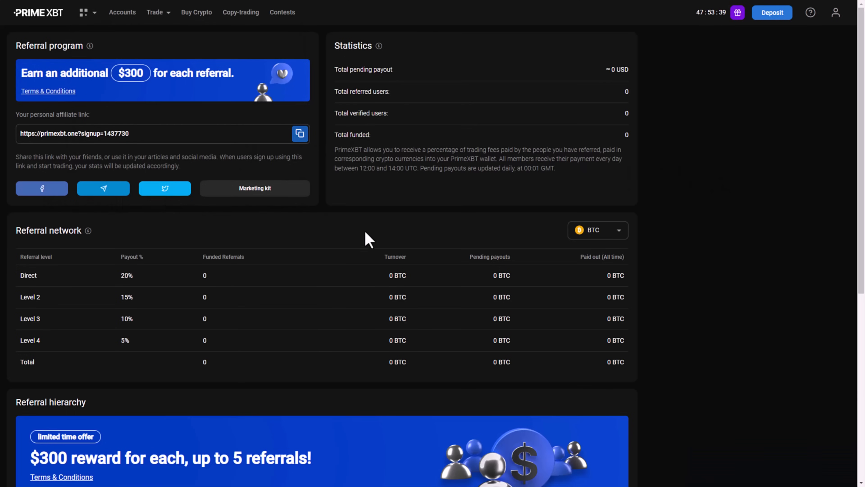
scroll("down", 3)
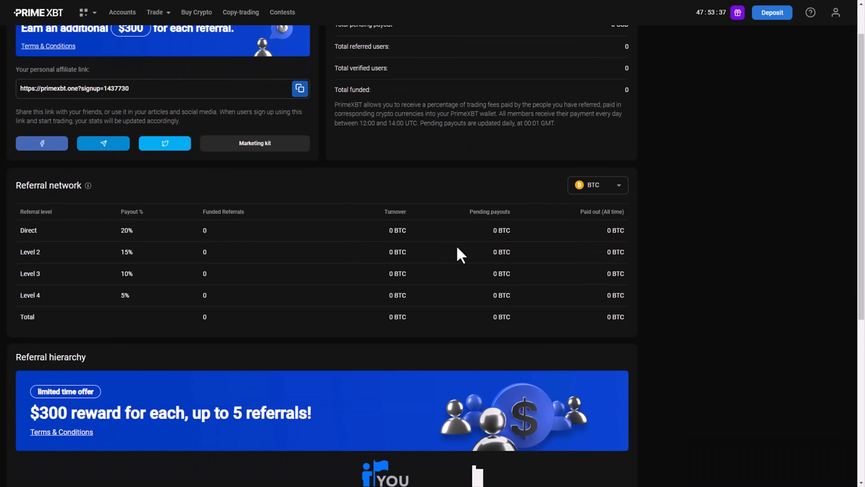
mouse_move(146, 219)
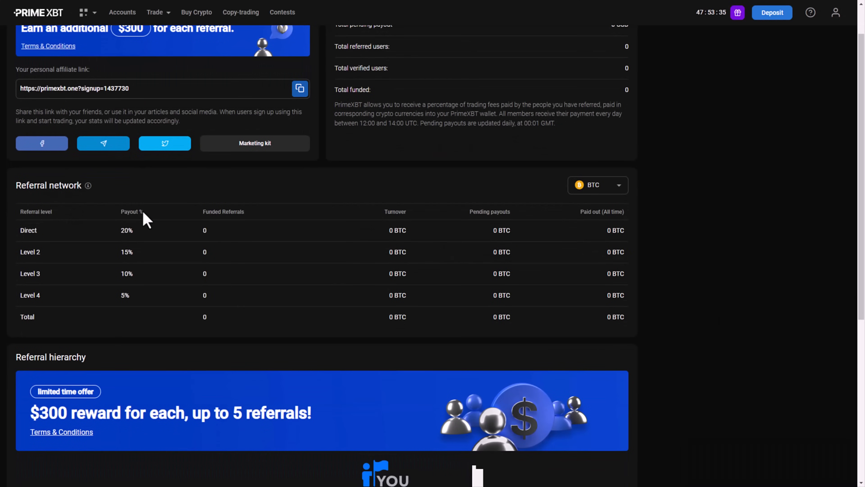
mouse_move(212, 294)
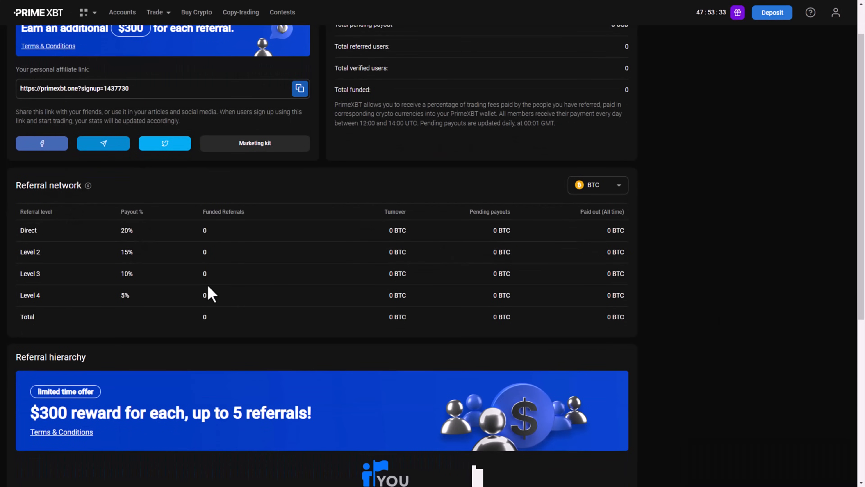
scroll("up", 3)
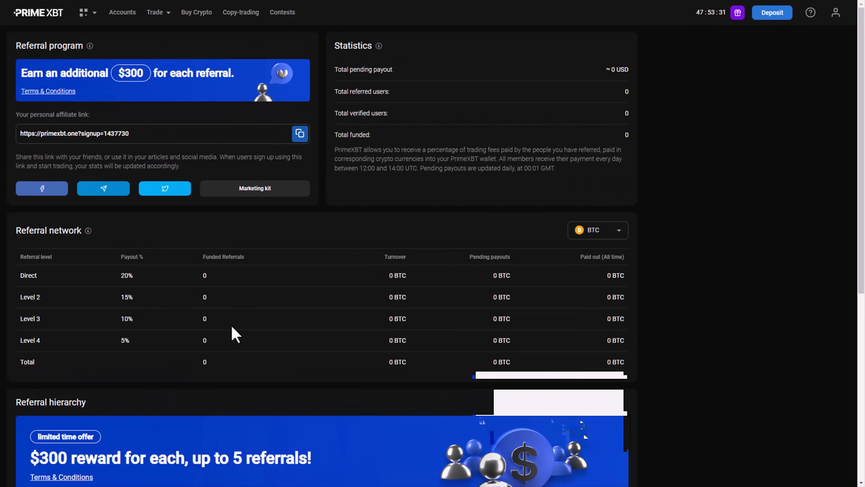
scroll("down", 3)
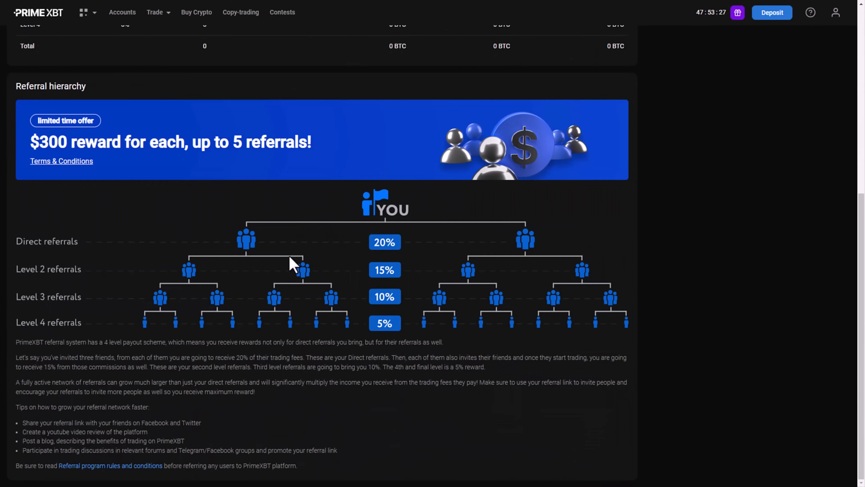
left_click(84, 12)
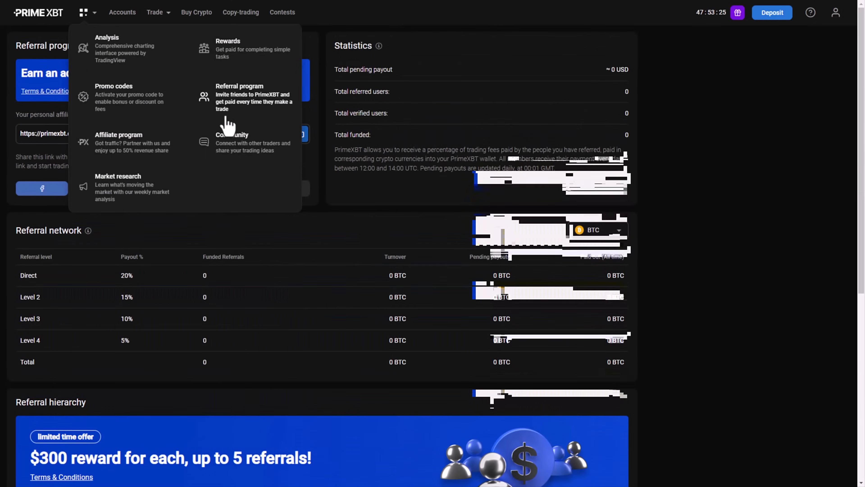
Go to the Community page and look through the social channel cards from Telegram to TikTok
left_click(119, 135)
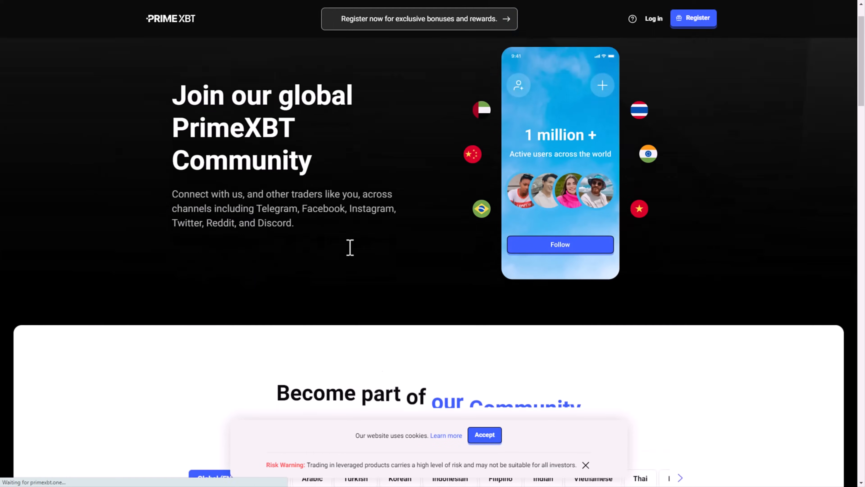
scroll("down", 3)
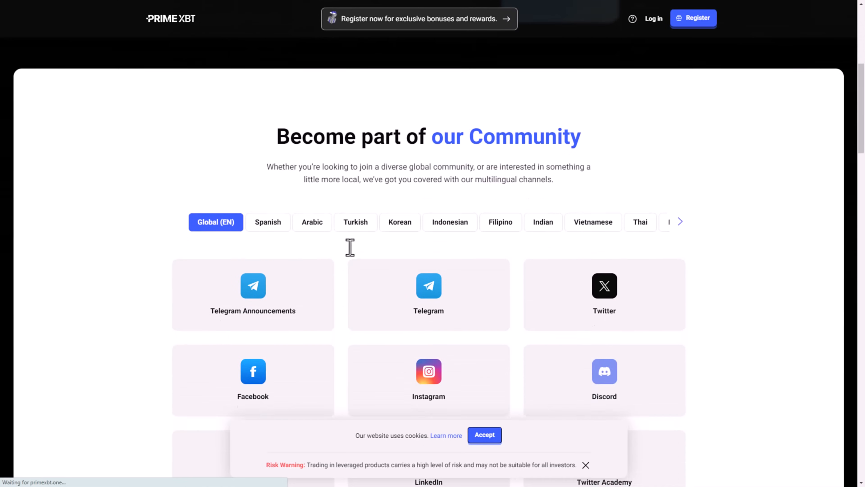
scroll("down", 3)
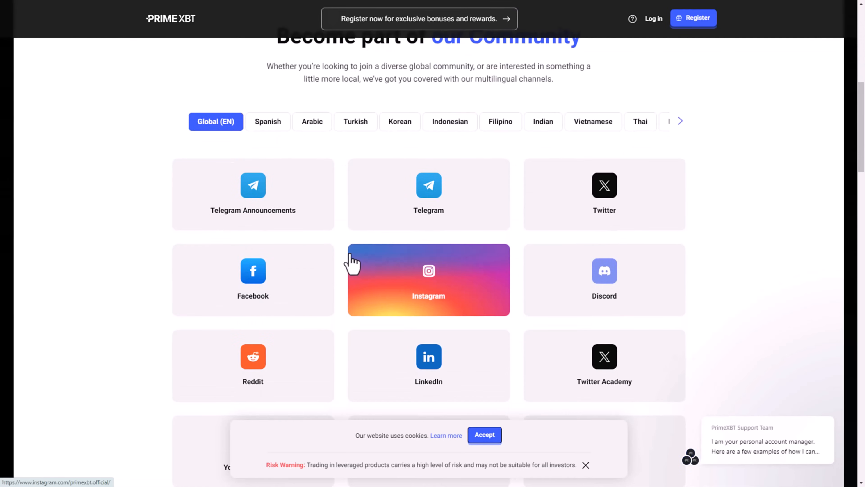
mouse_move(219, 204)
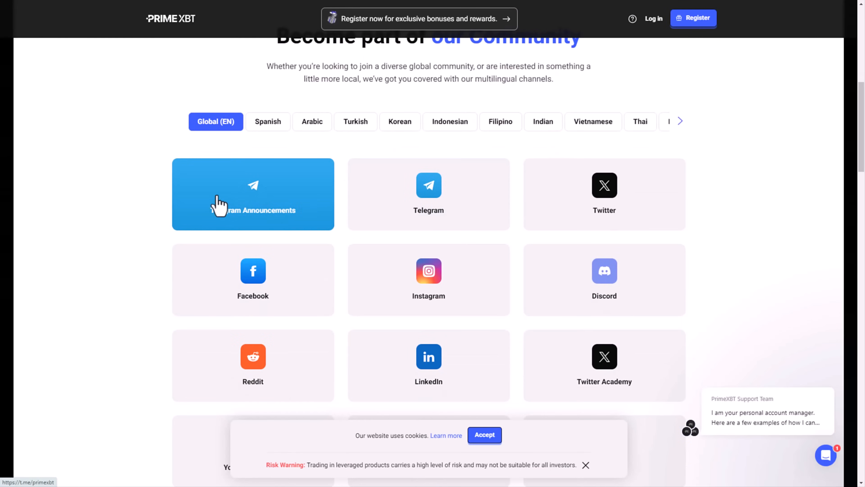
mouse_move(564, 217)
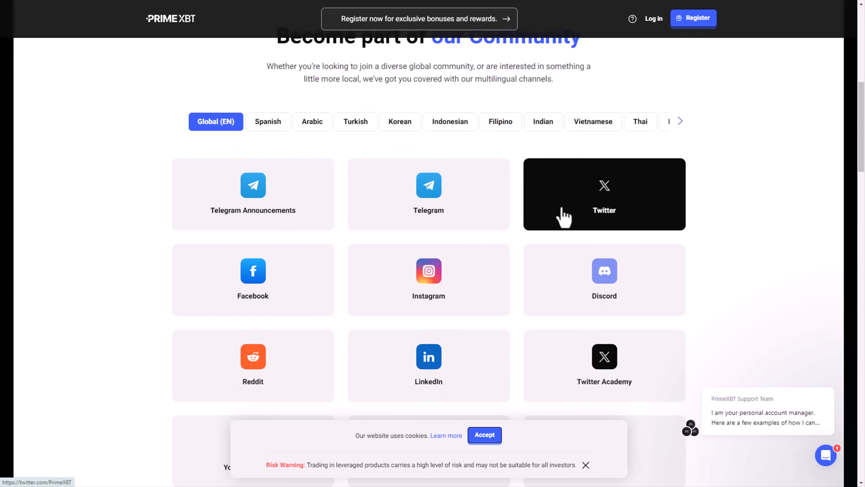
scroll("down", 3)
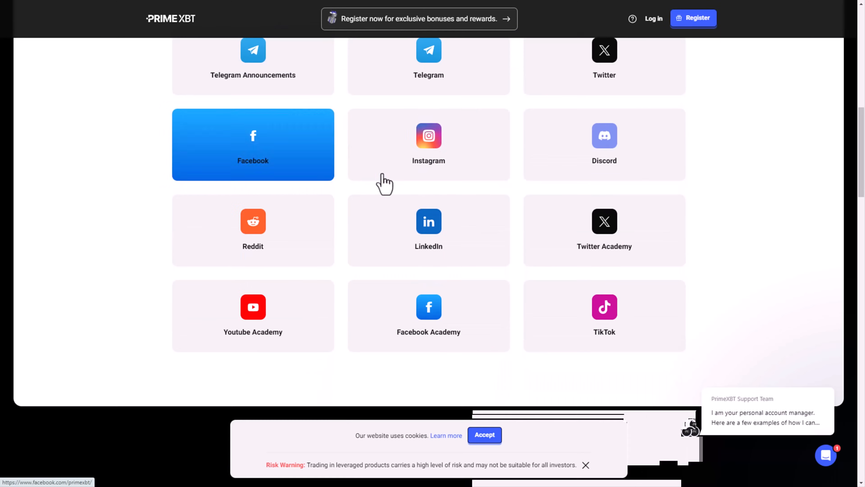
mouse_move(442, 74)
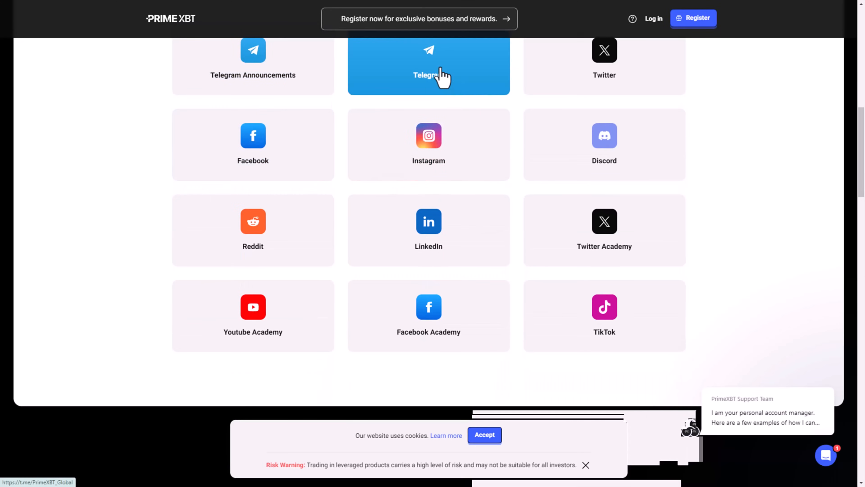
mouse_move(136, 189)
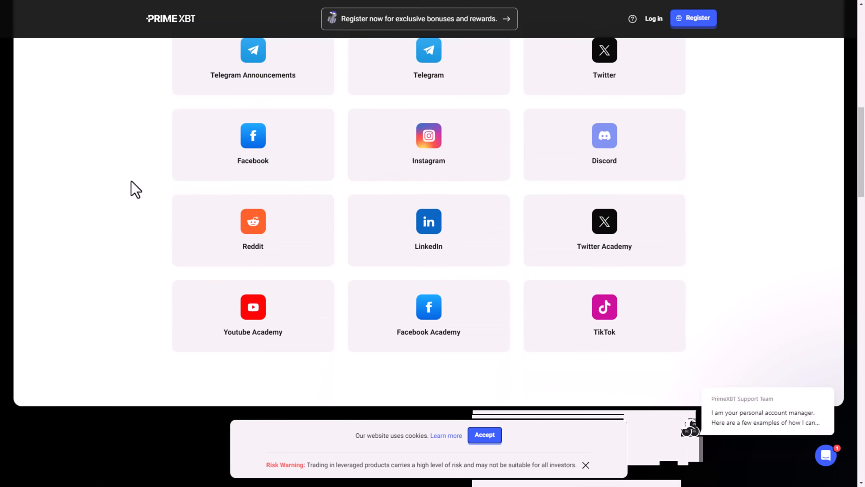
View PrimeXBT's X profile with 389.8K followers and scroll its recent posts
left_click(252, 59)
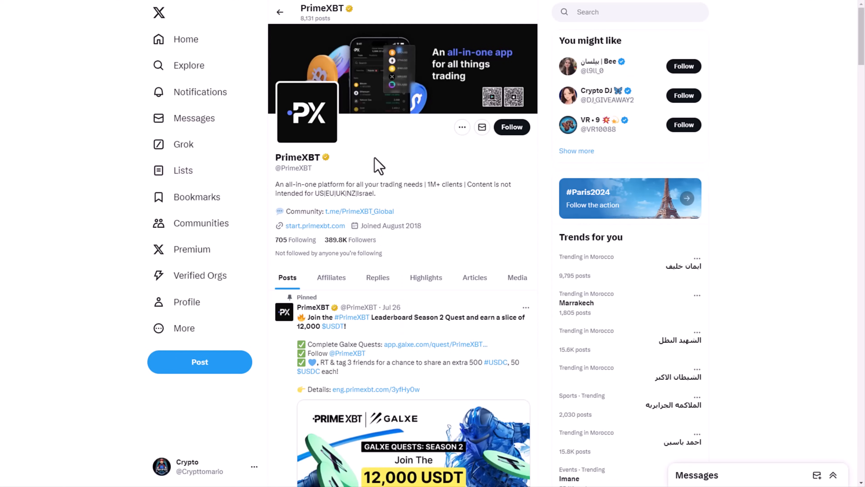
mouse_move(327, 161)
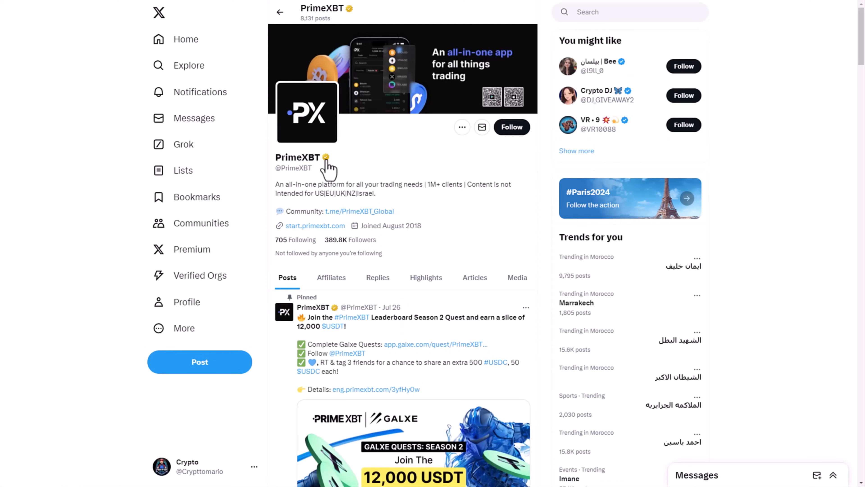
mouse_move(349, 239)
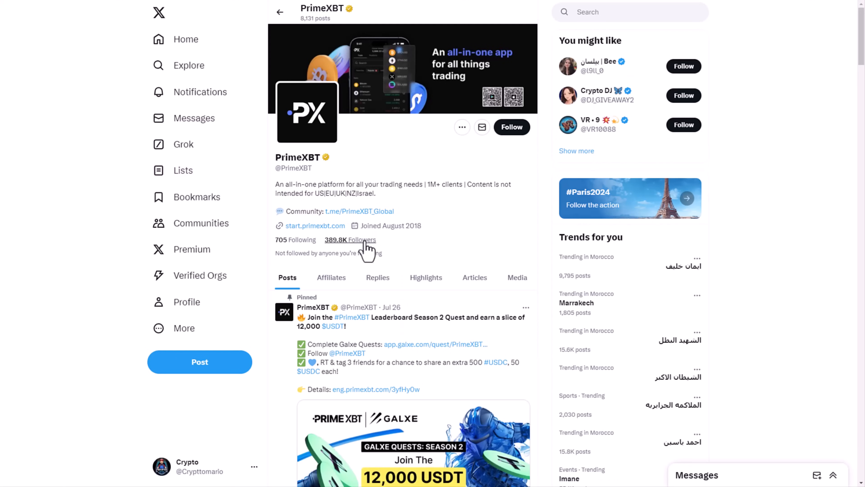
mouse_move(466, 202)
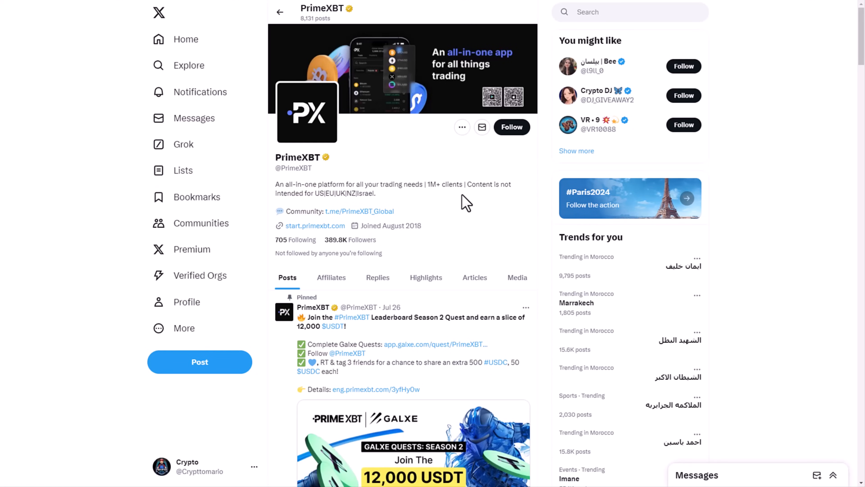
scroll("down", 3)
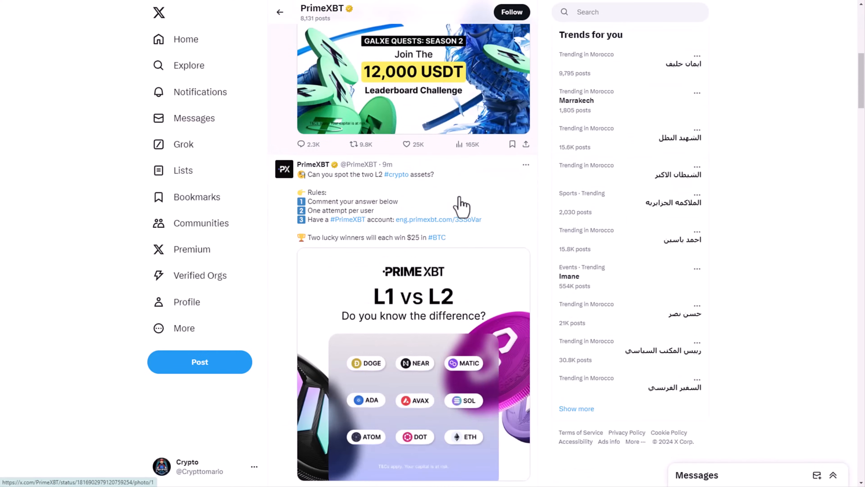
left_click(438, 219)
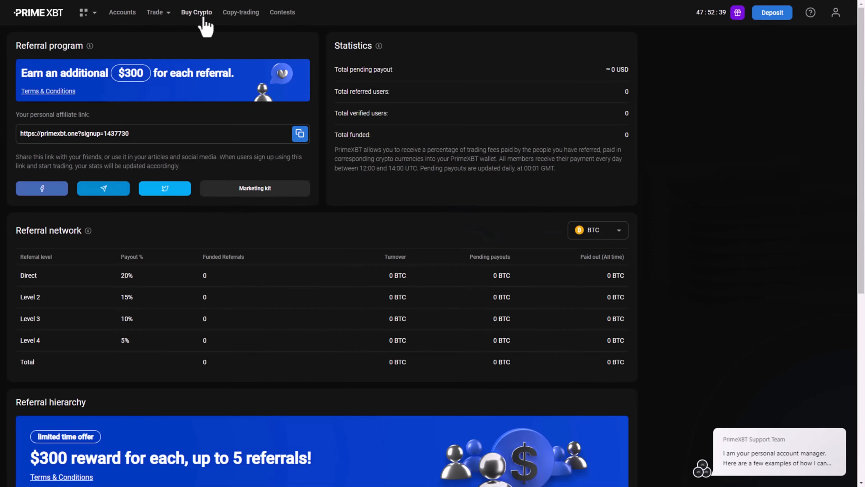
Join CFD Trading DEMO #7 under the nickname NASS, agreeing to the contest rules
left_click(282, 12)
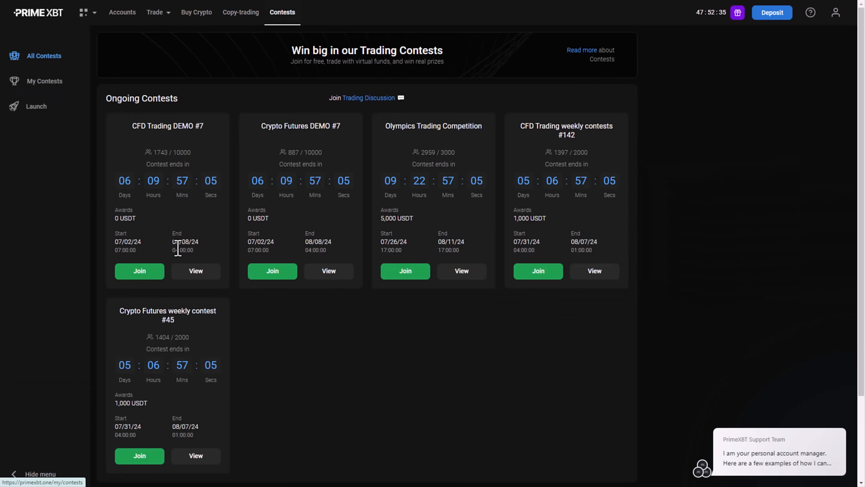
mouse_move(154, 150)
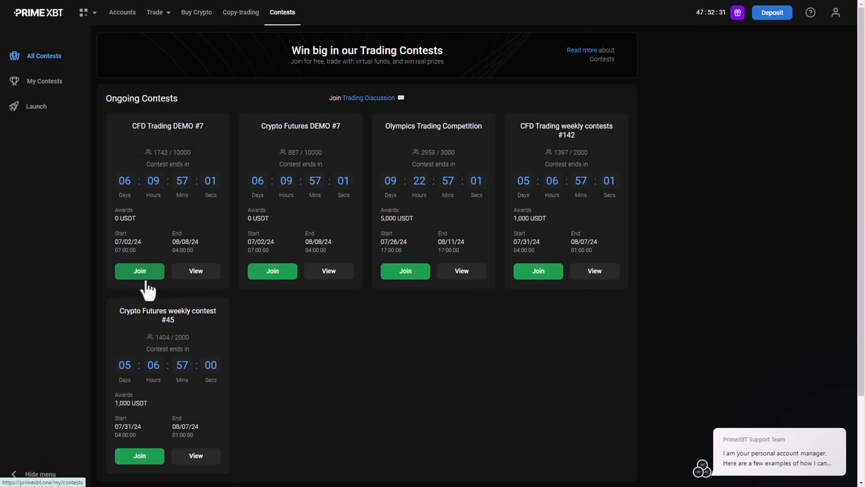
mouse_move(162, 189)
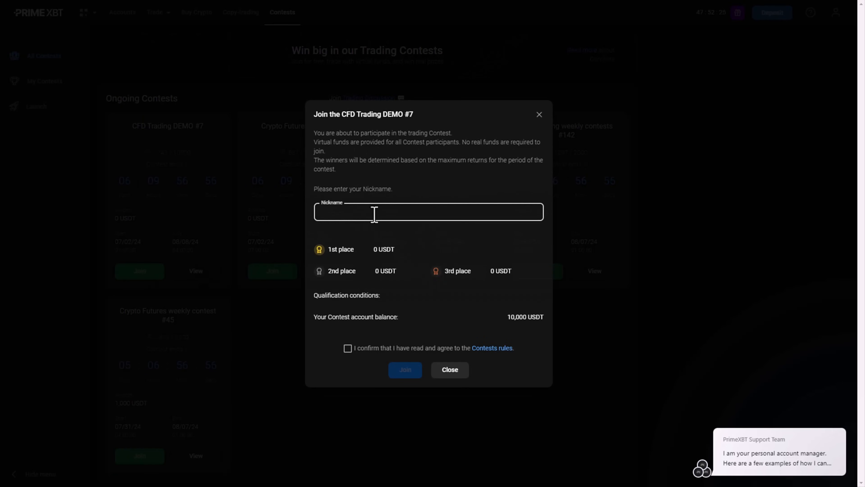
type("NASS")
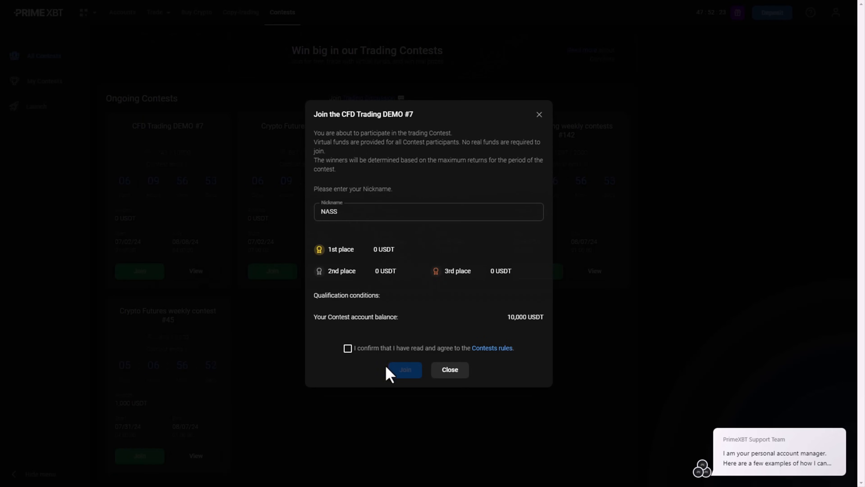
left_click(348, 349)
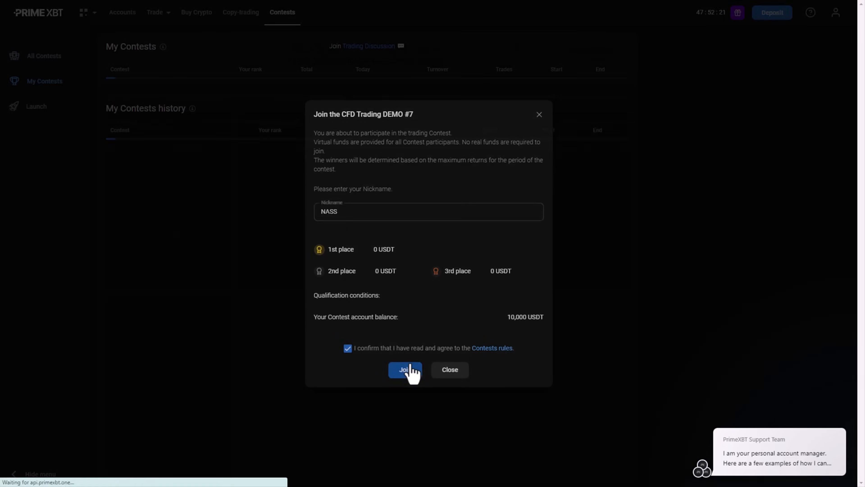
left_click(405, 369)
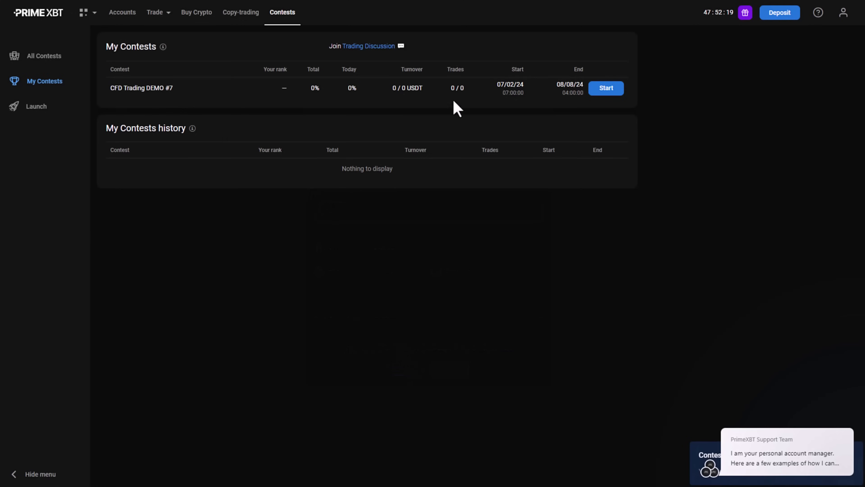
Start the contest account and confirm a 0.001 BTC/USD market buy order
left_click(606, 88)
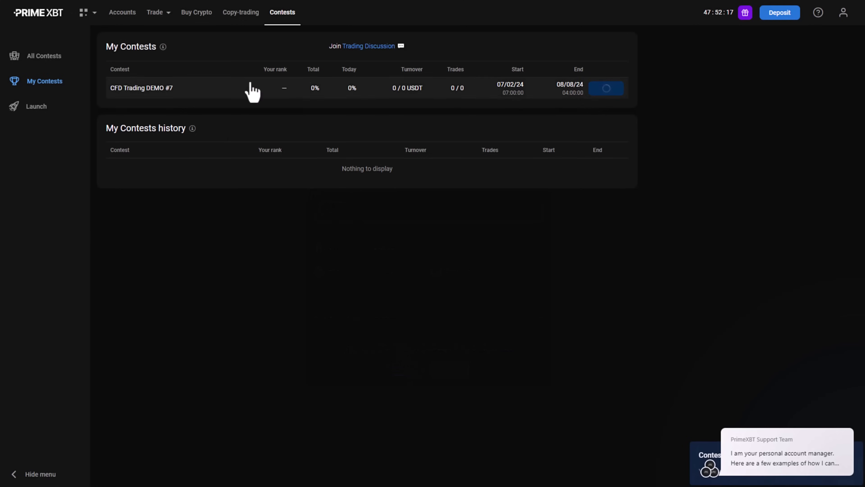
left_click(141, 88)
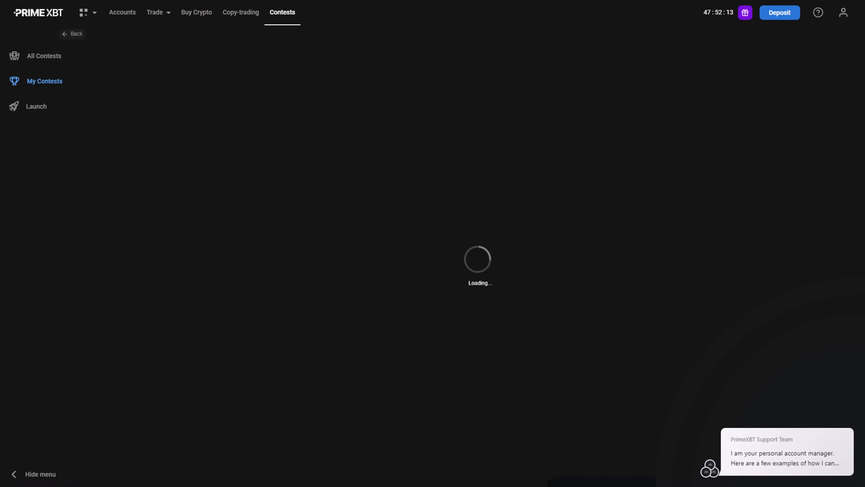
mouse_move(353, 120)
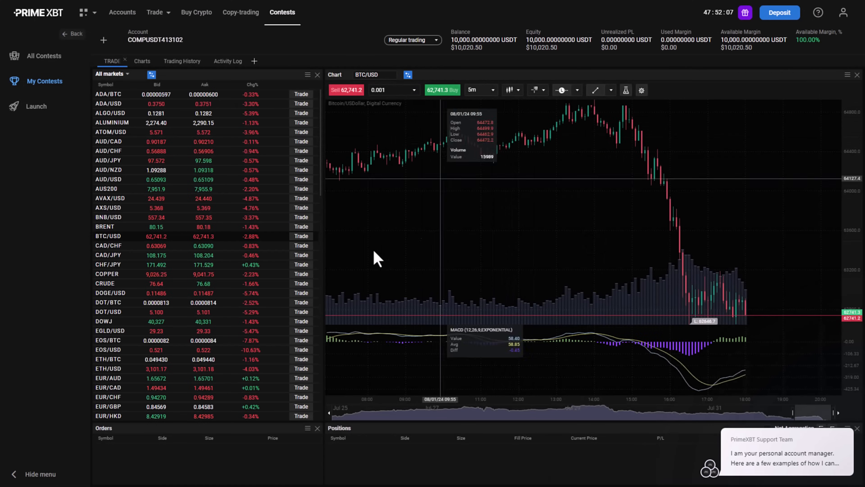
scroll("down", 3)
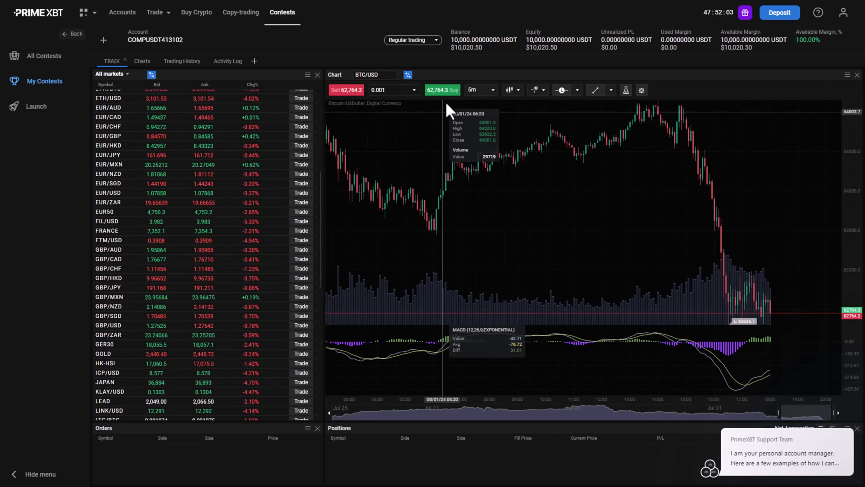
left_click(442, 89)
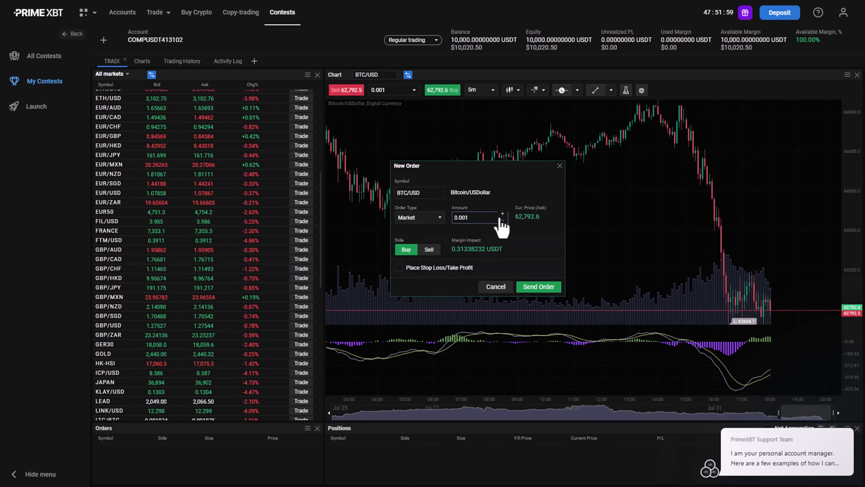
left_click(537, 286)
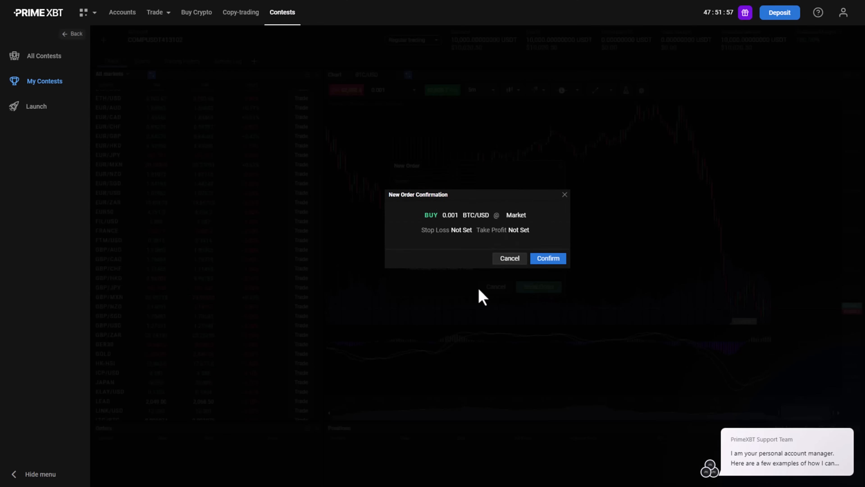
left_click(548, 258)
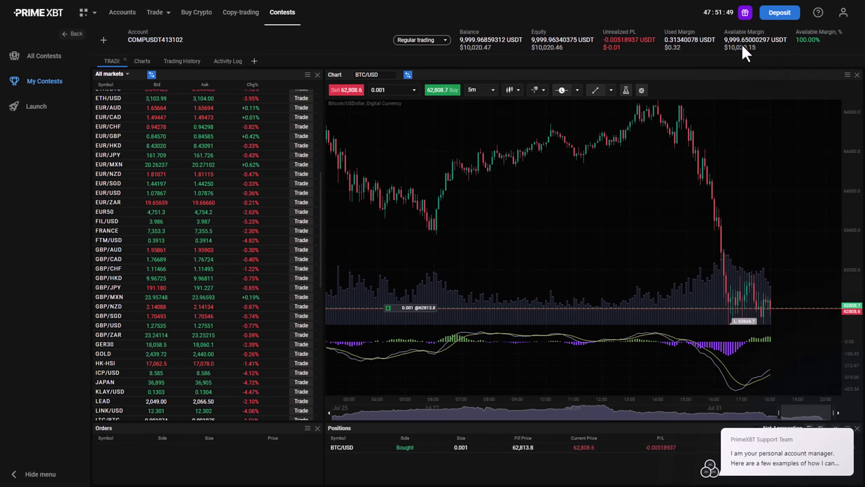
mouse_move(345, 177)
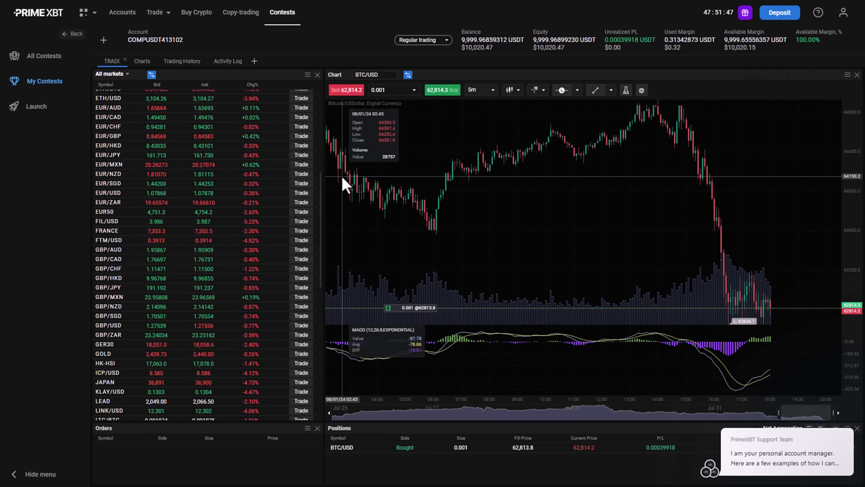
Read the launch-contest information and dismiss it on the All Contests page
left_click(36, 106)
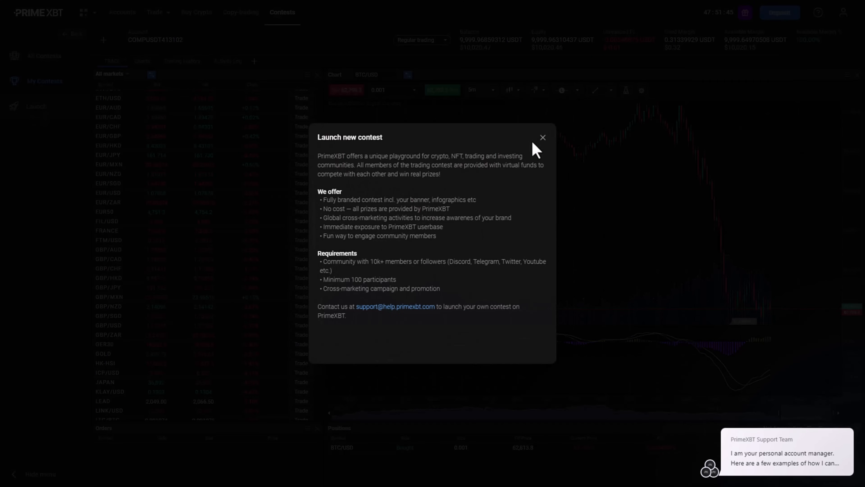
left_click(542, 137)
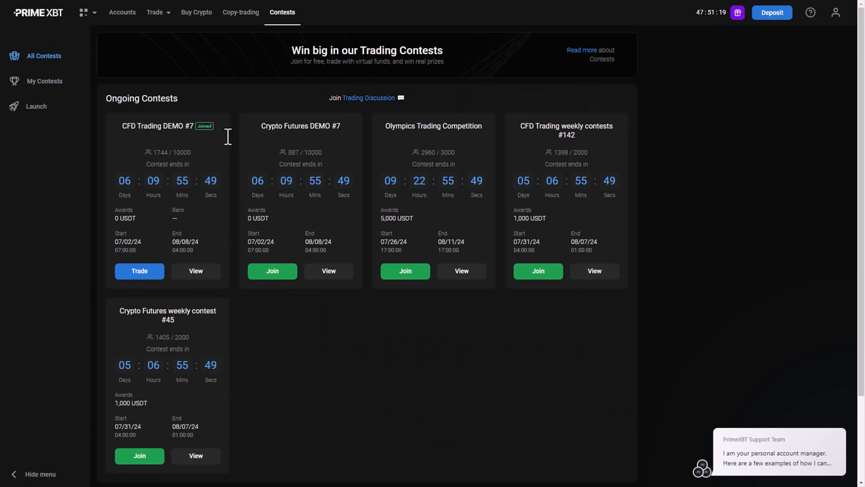
mouse_move(308, 152)
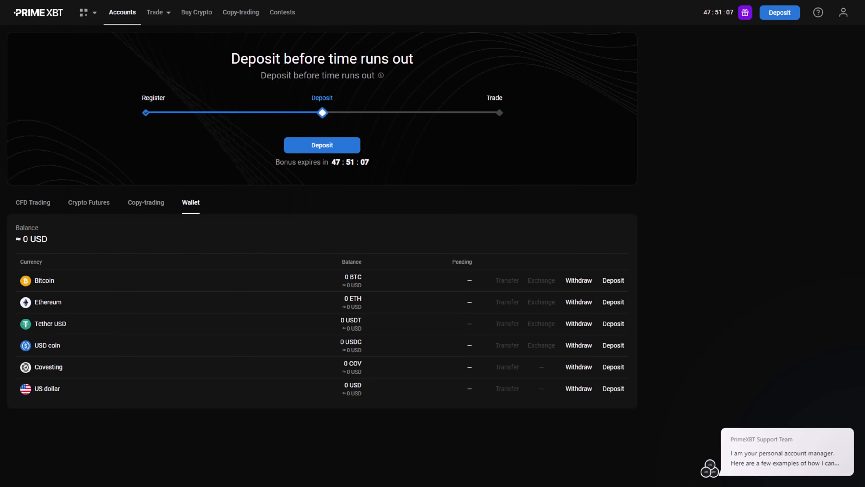
mouse_move(241, 255)
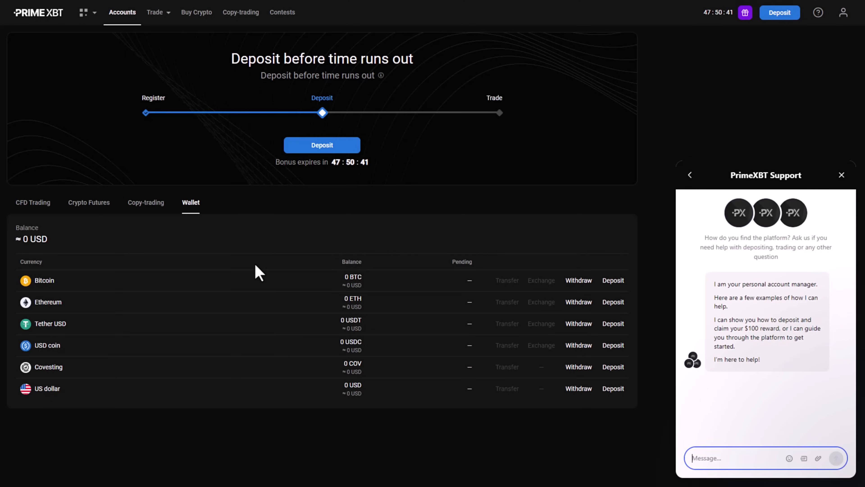
mouse_move(686, 429)
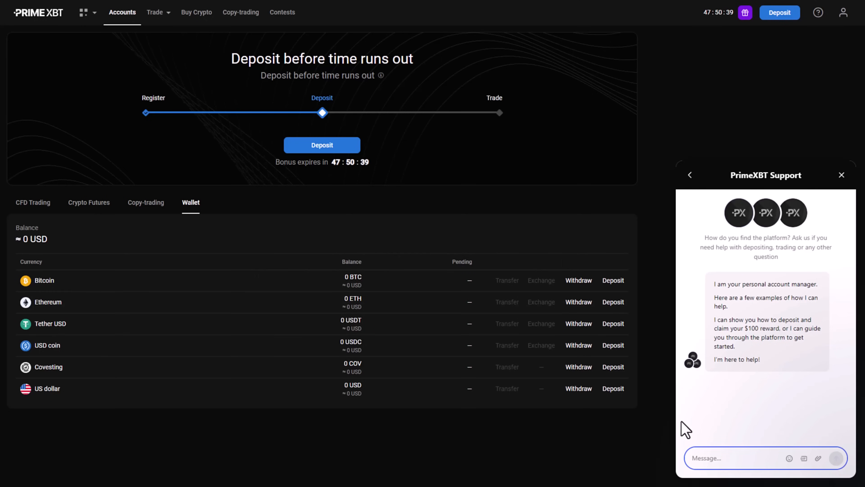
mouse_move(801, 275)
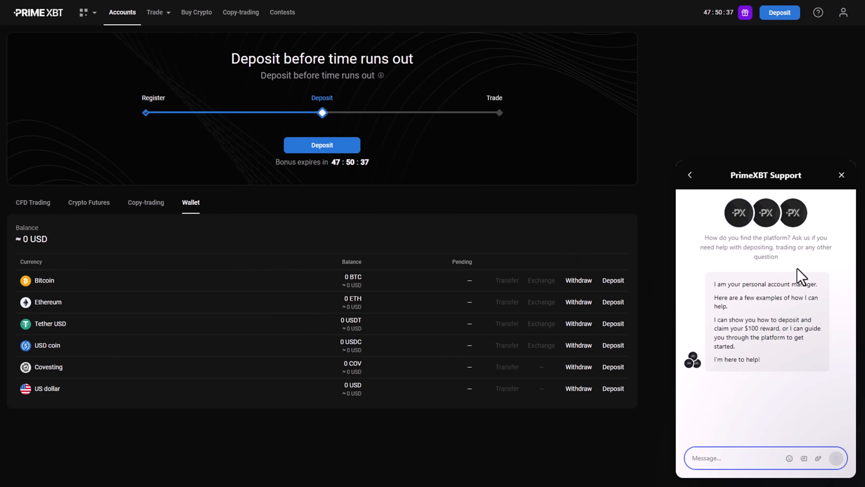
mouse_move(157, 142)
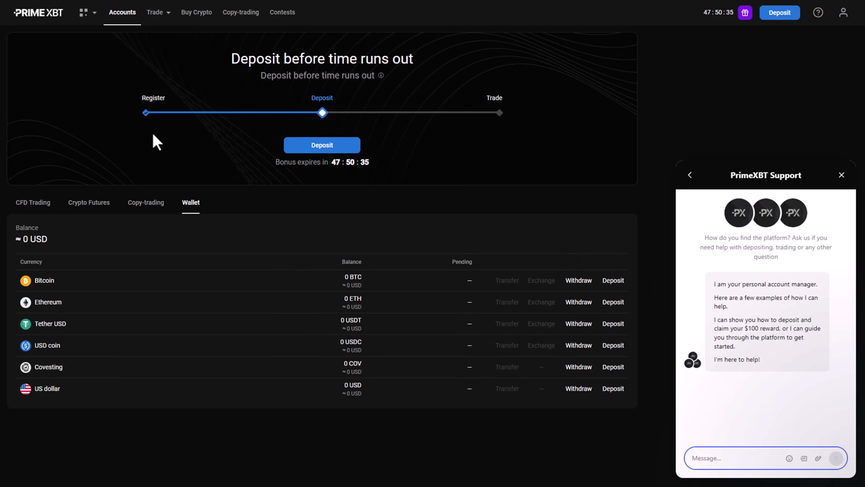
mouse_move(145, 142)
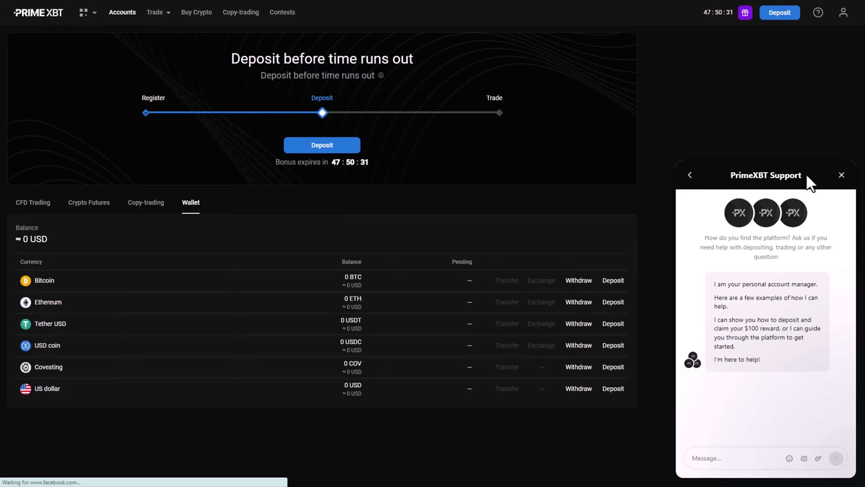
Close the support chat and return to the PrimeXBT public homepage
left_click(841, 175)
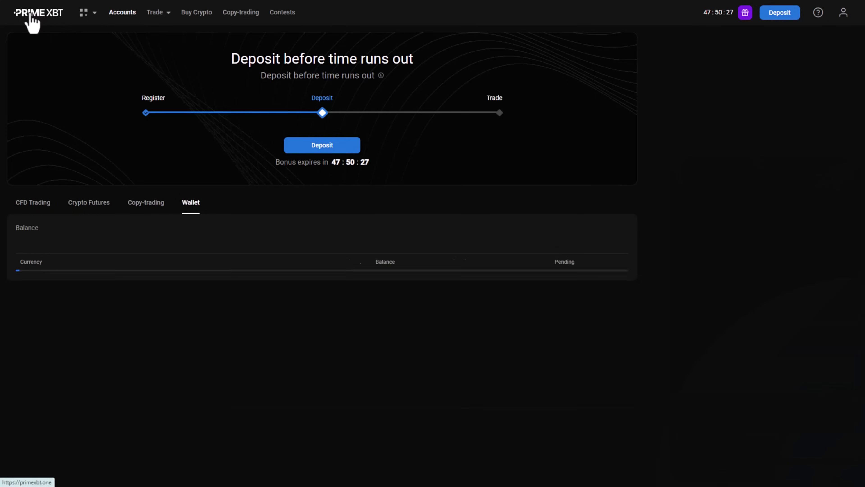
left_click(37, 12)
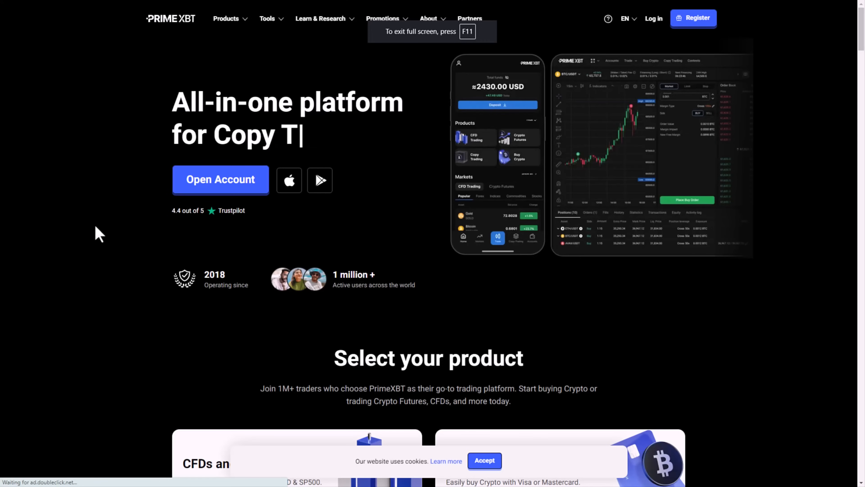